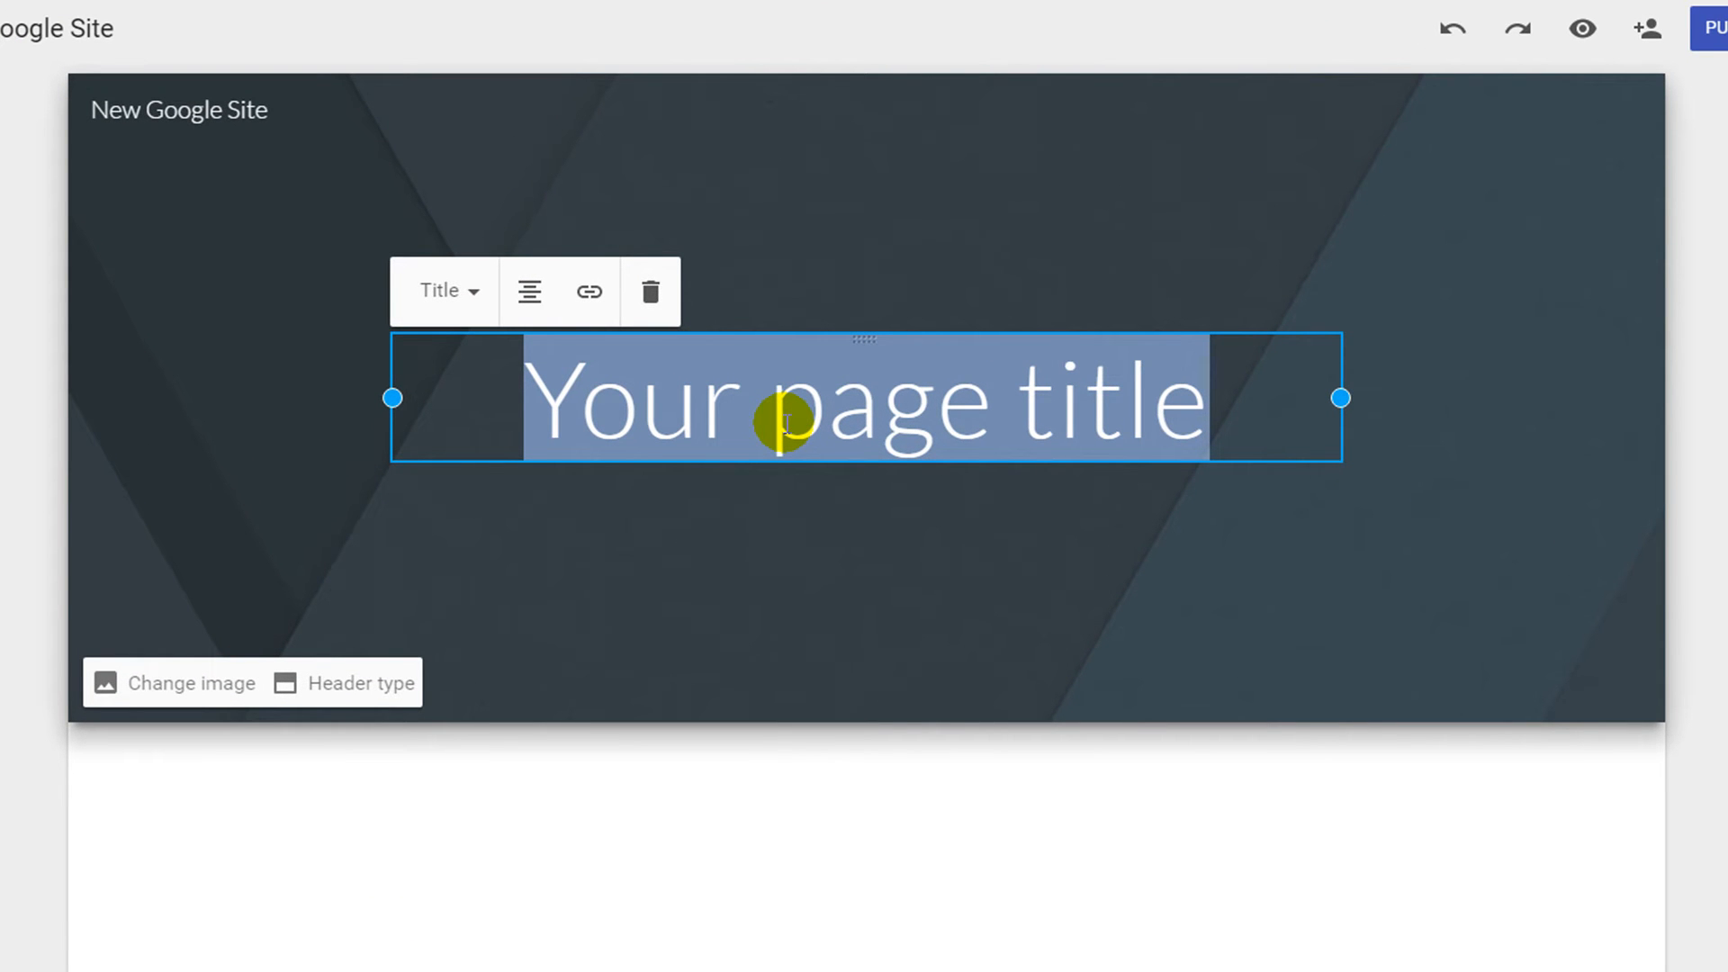
- Change the header's page title from the placeholder to 'Google Site Tutorial'
{"action": "type", "text": "Google Site Tutorial"}
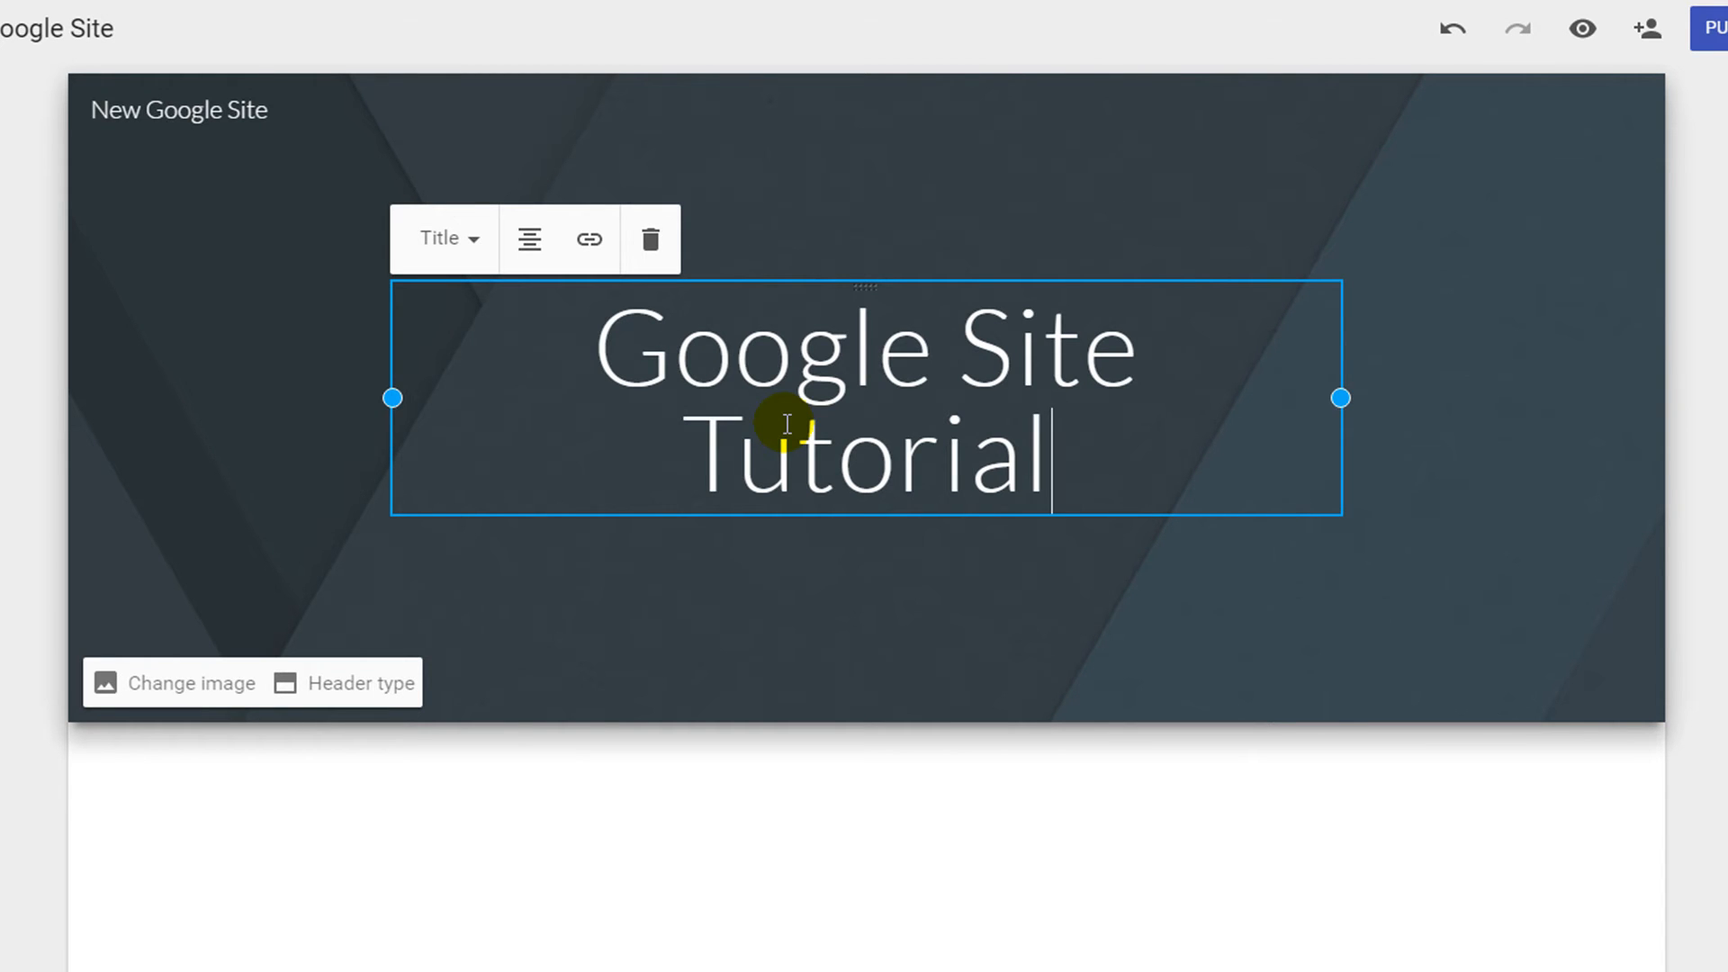
{"action": "mouse_move", "coordinate": [871, 318]}
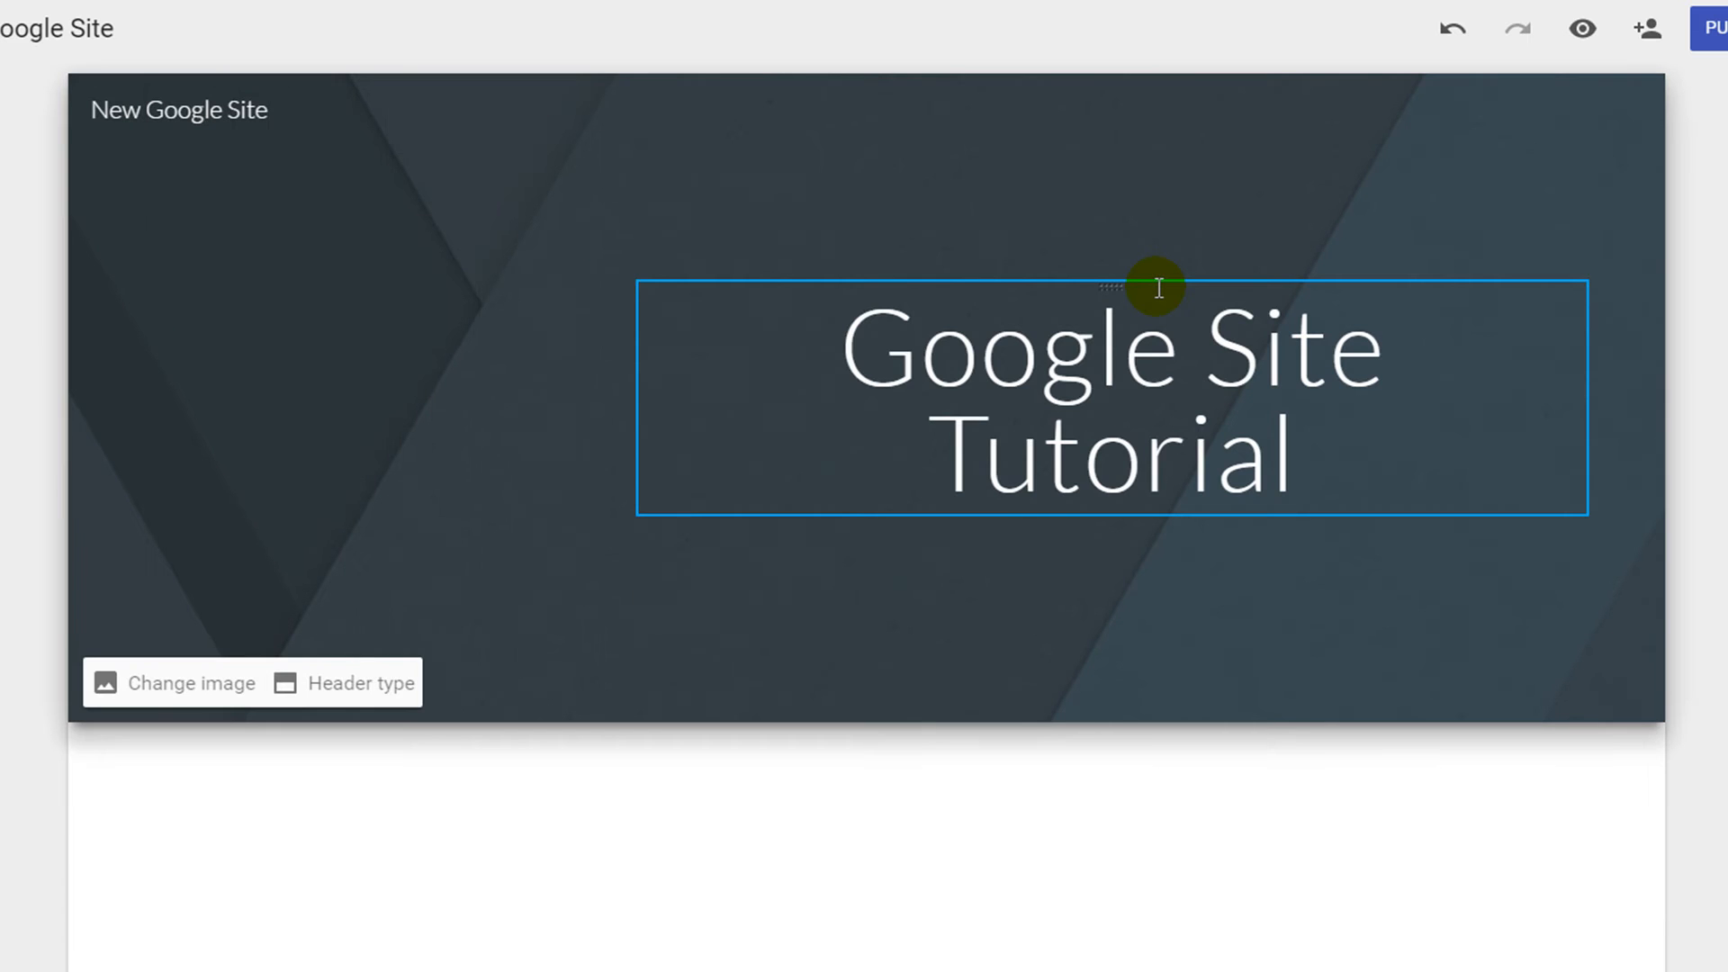
{"action": "mouse_move", "coordinate": [1146, 431]}
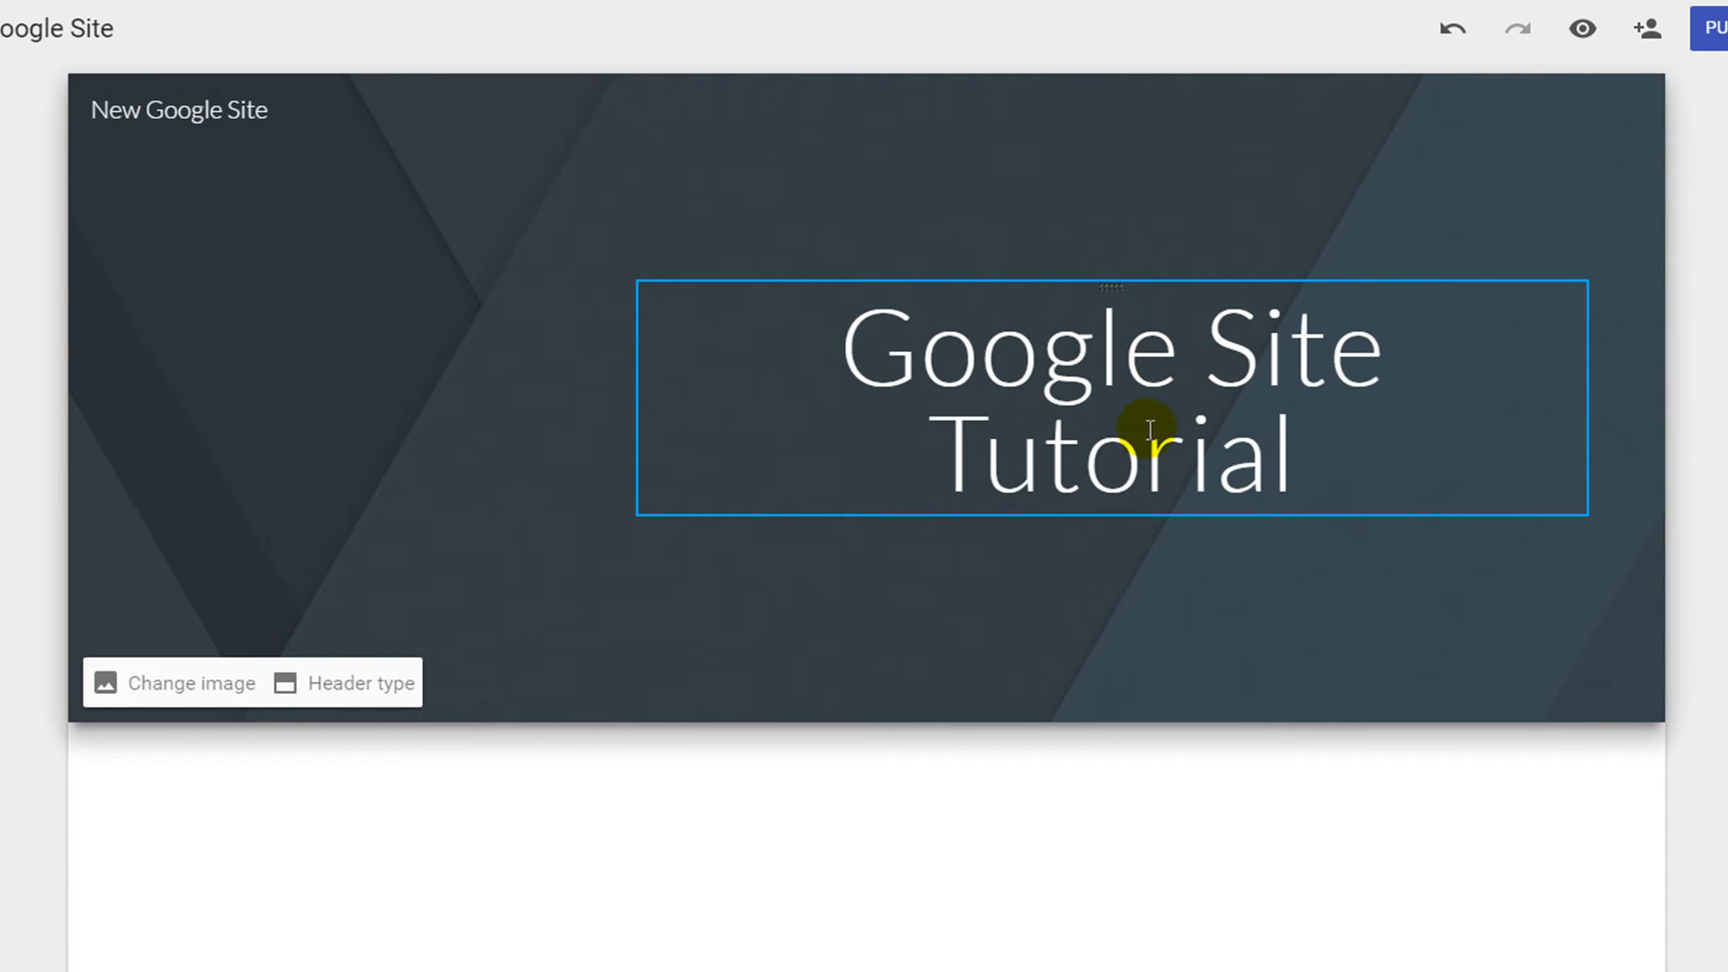
{"action": "mouse_move", "coordinate": [654, 409]}
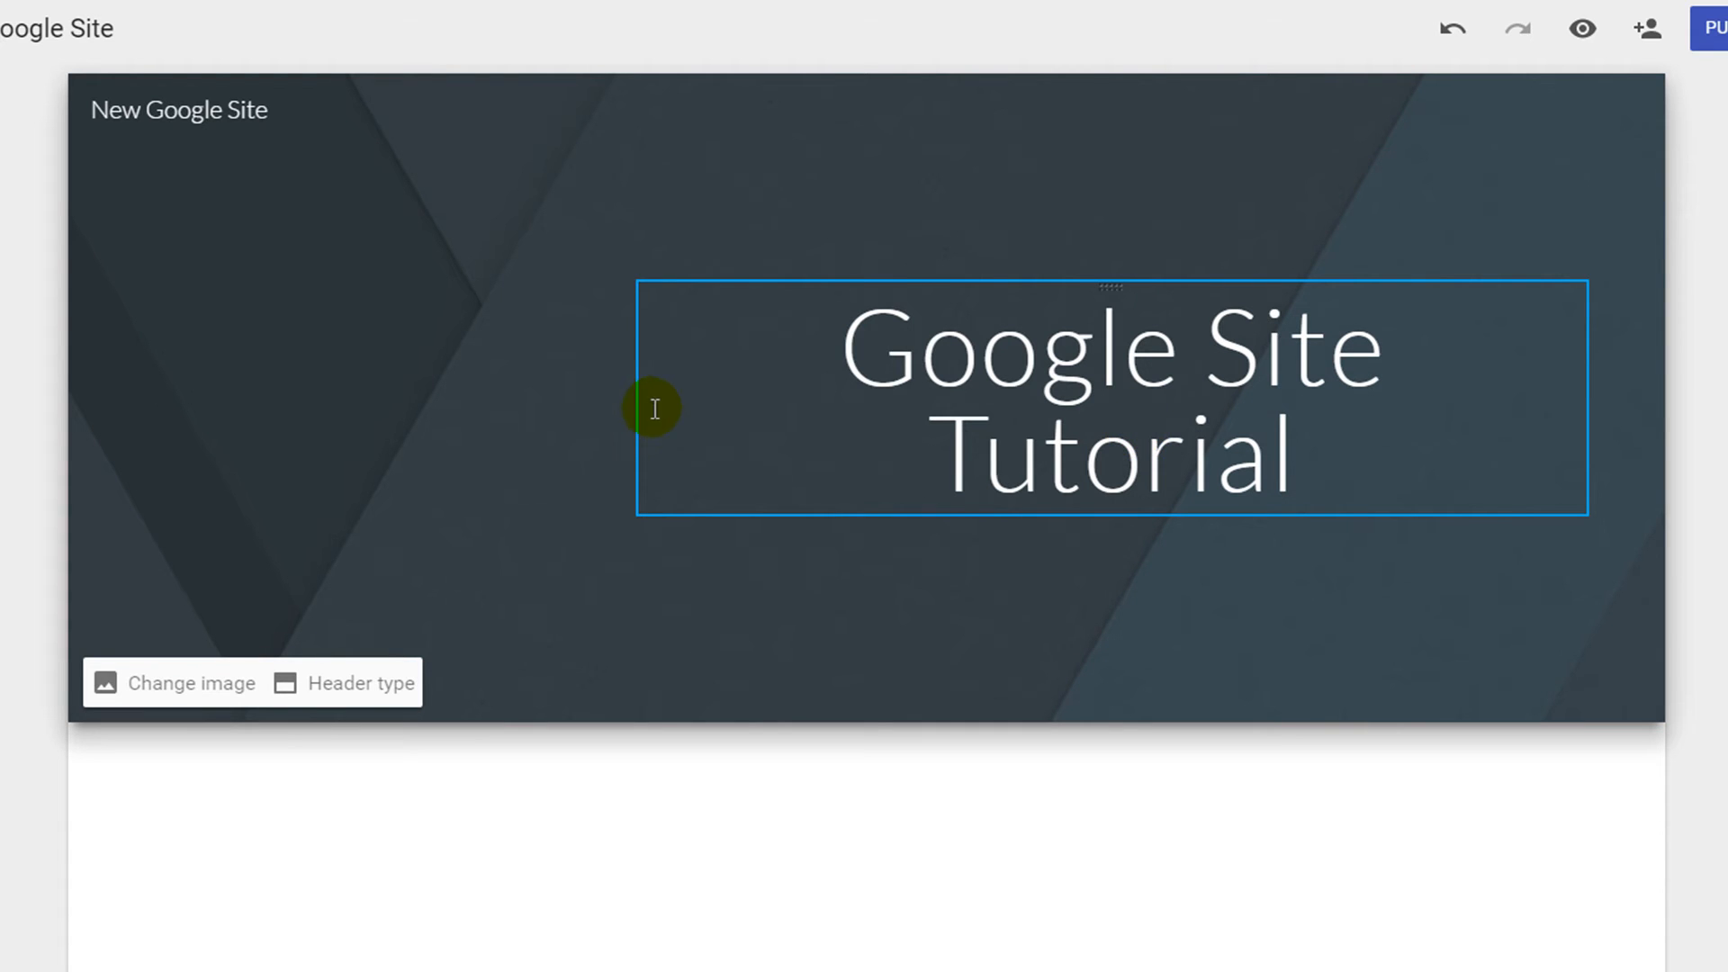
- Drag the title box's left edge outward so 'Google Site Tutorial' fits one line
{"action": "left_click", "coordinate": [1110, 397]}
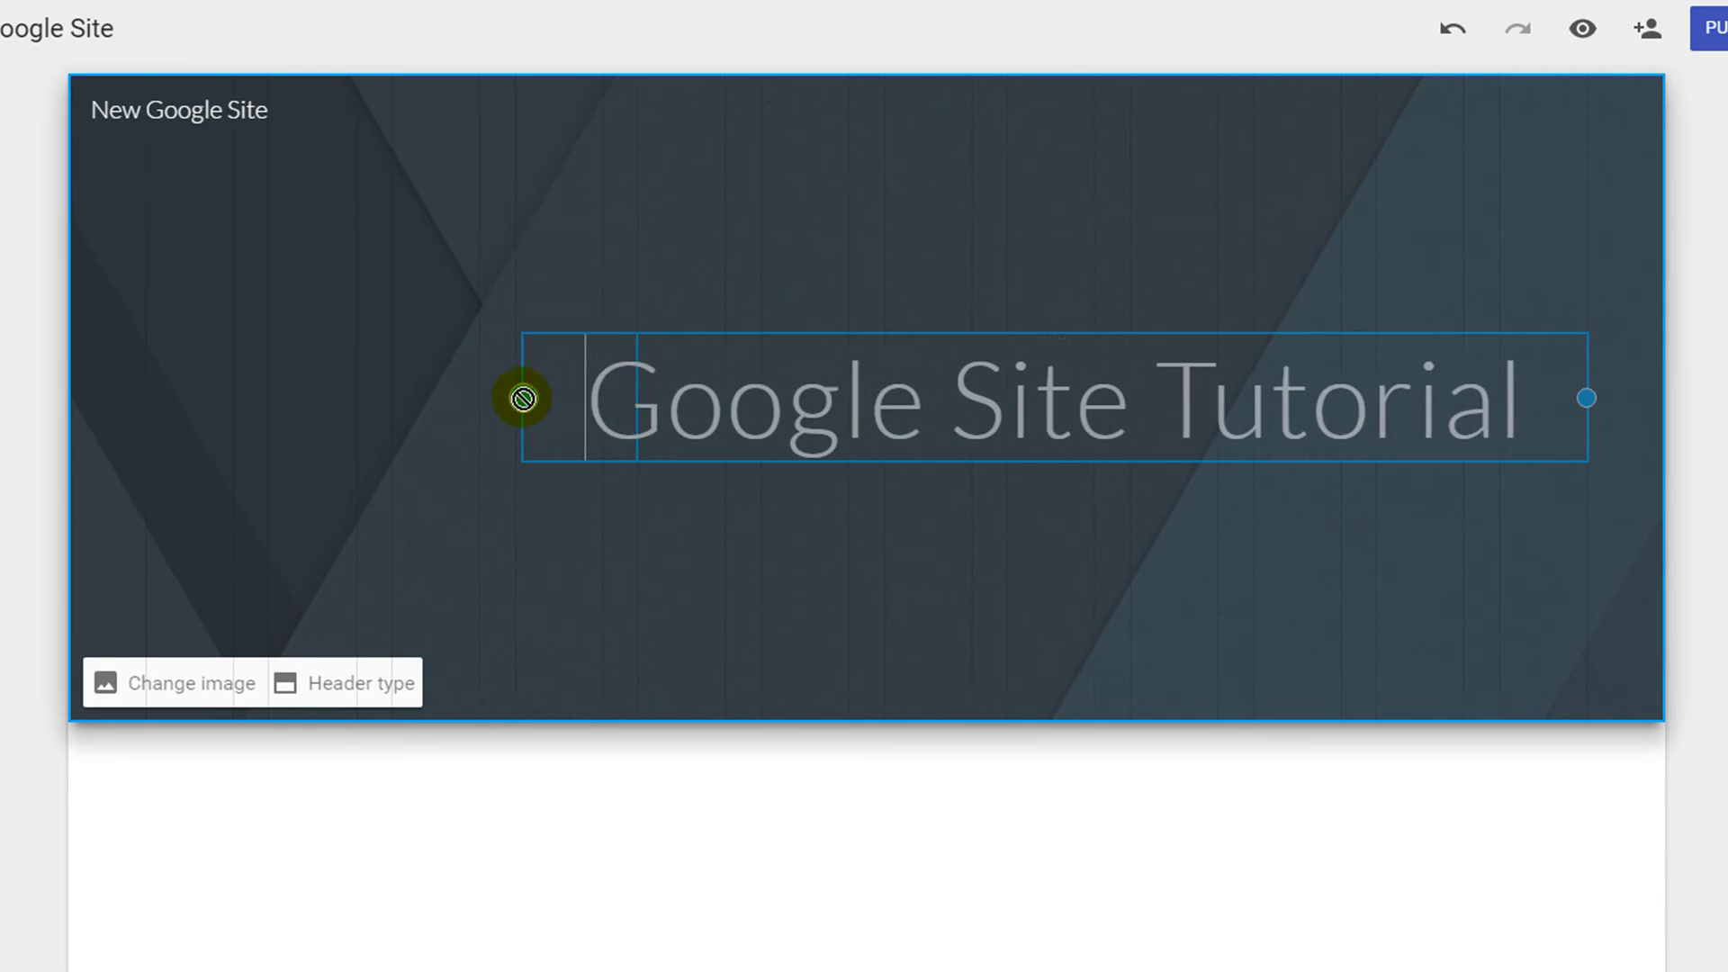
{"action": "left_click", "coordinate": [683, 403]}
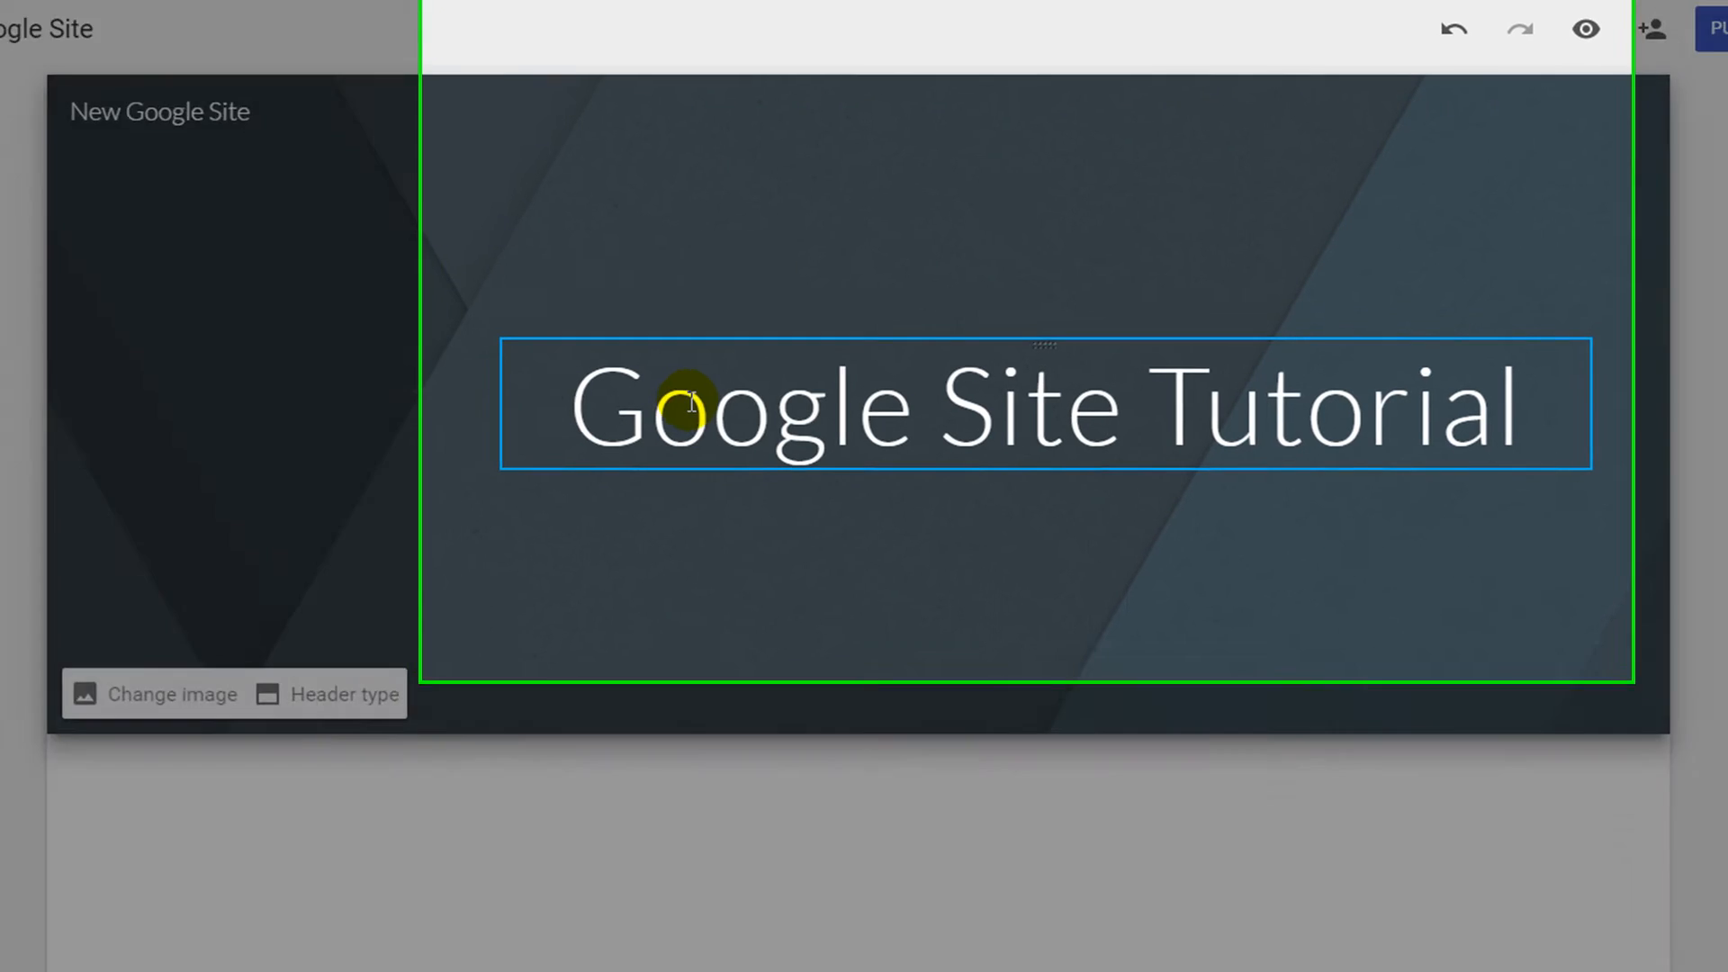
{"action": "left_click", "coordinate": [689, 402]}
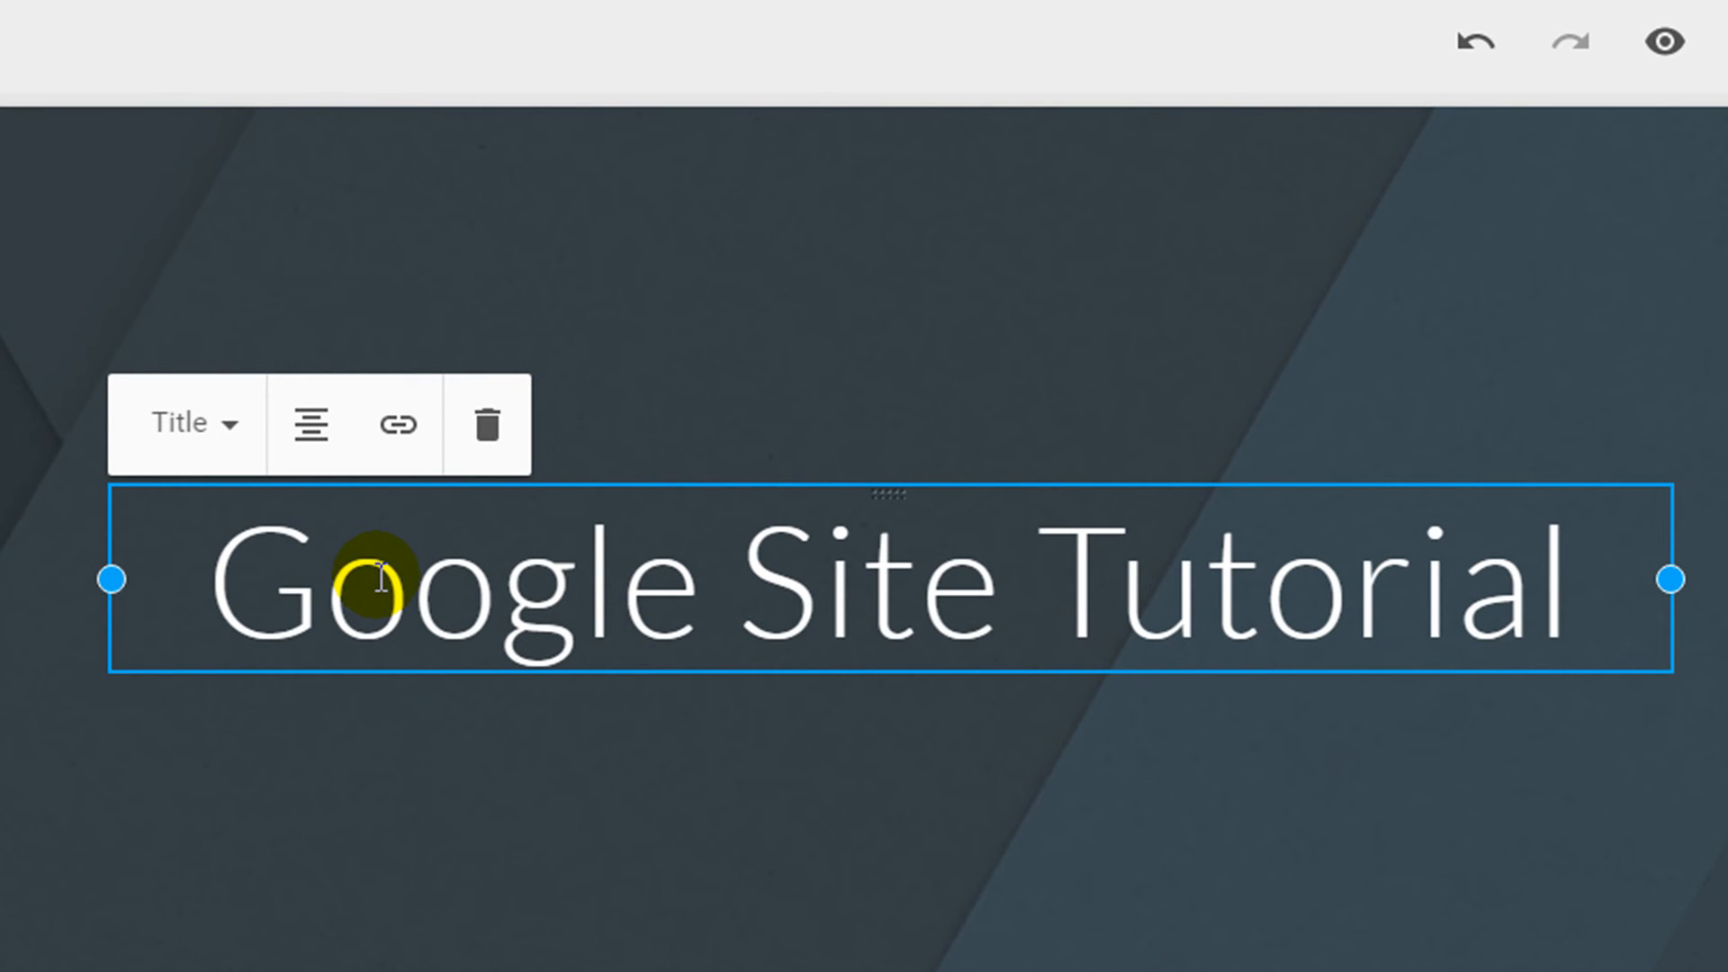
{"action": "mouse_move", "coordinate": [228, 424]}
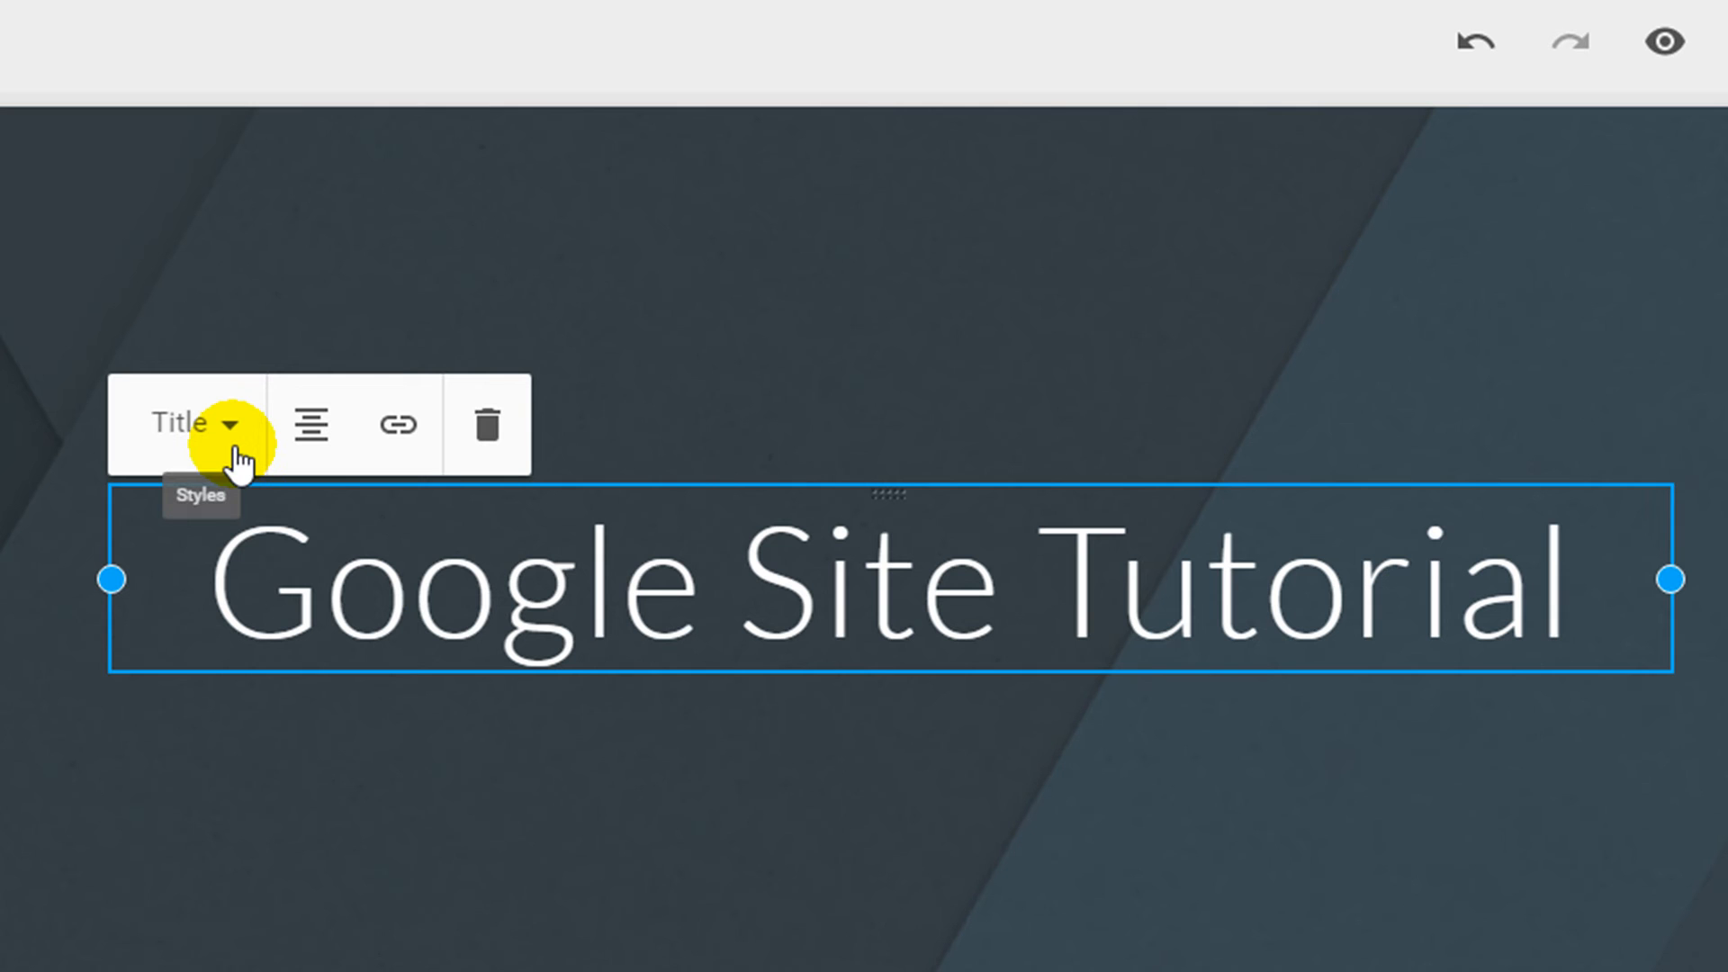
{"action": "left_click", "coordinate": [417, 578]}
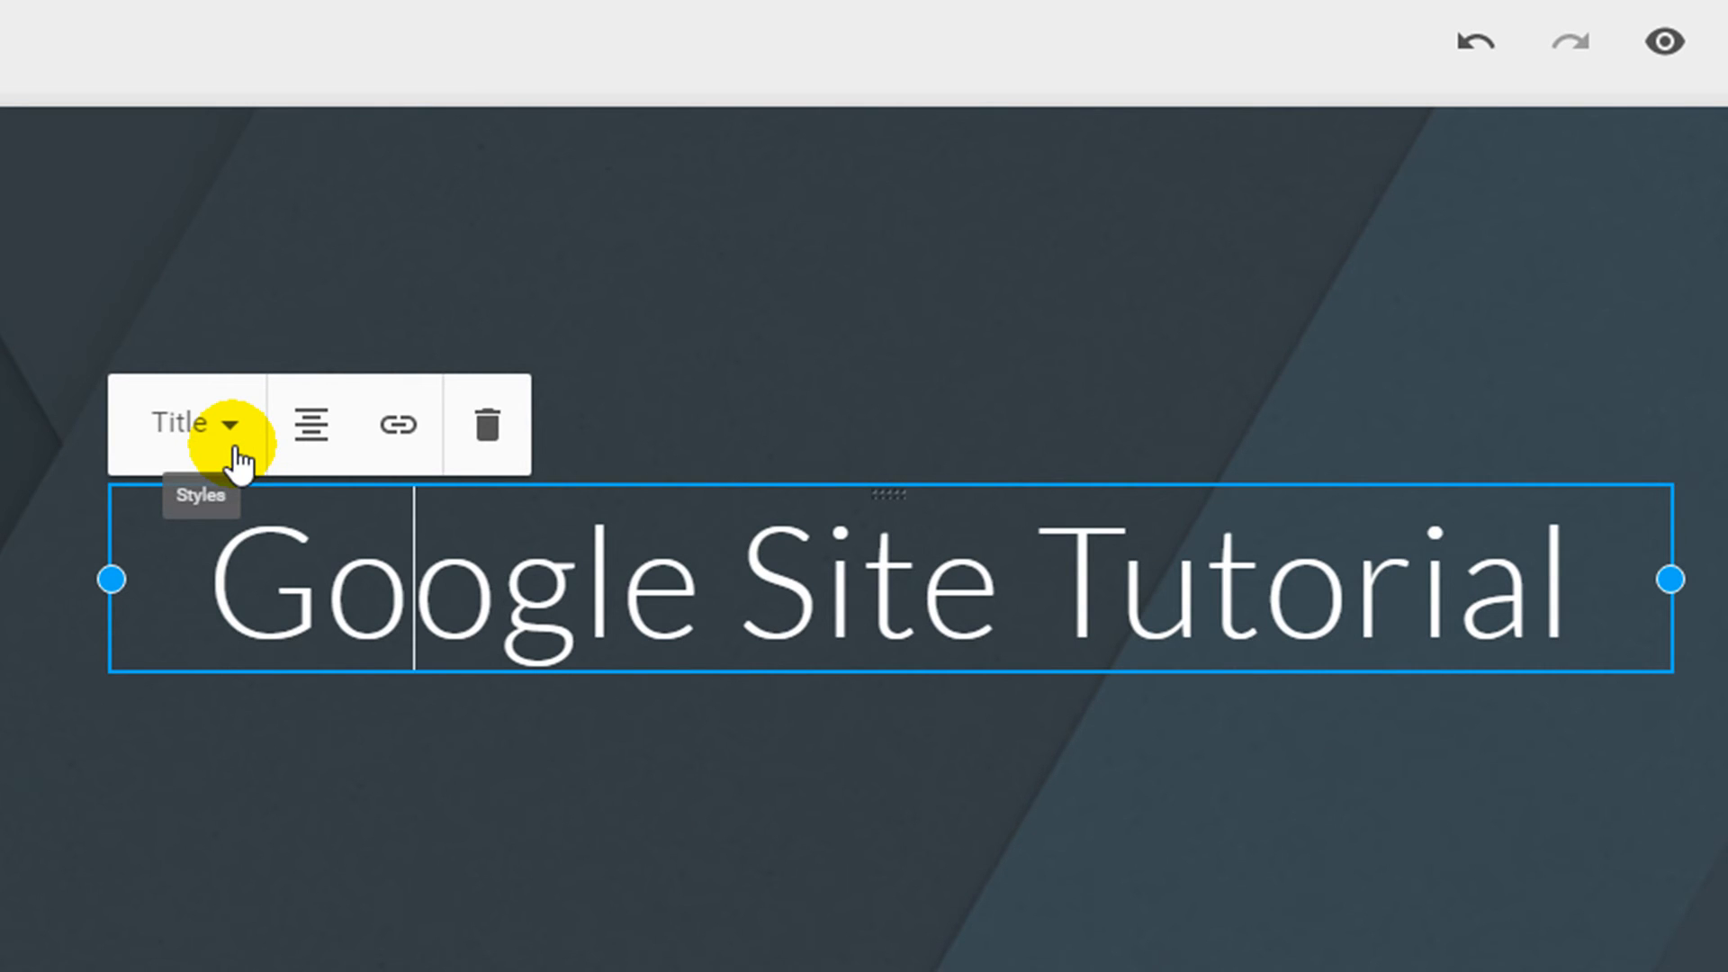
{"action": "left_click", "coordinate": [186, 423]}
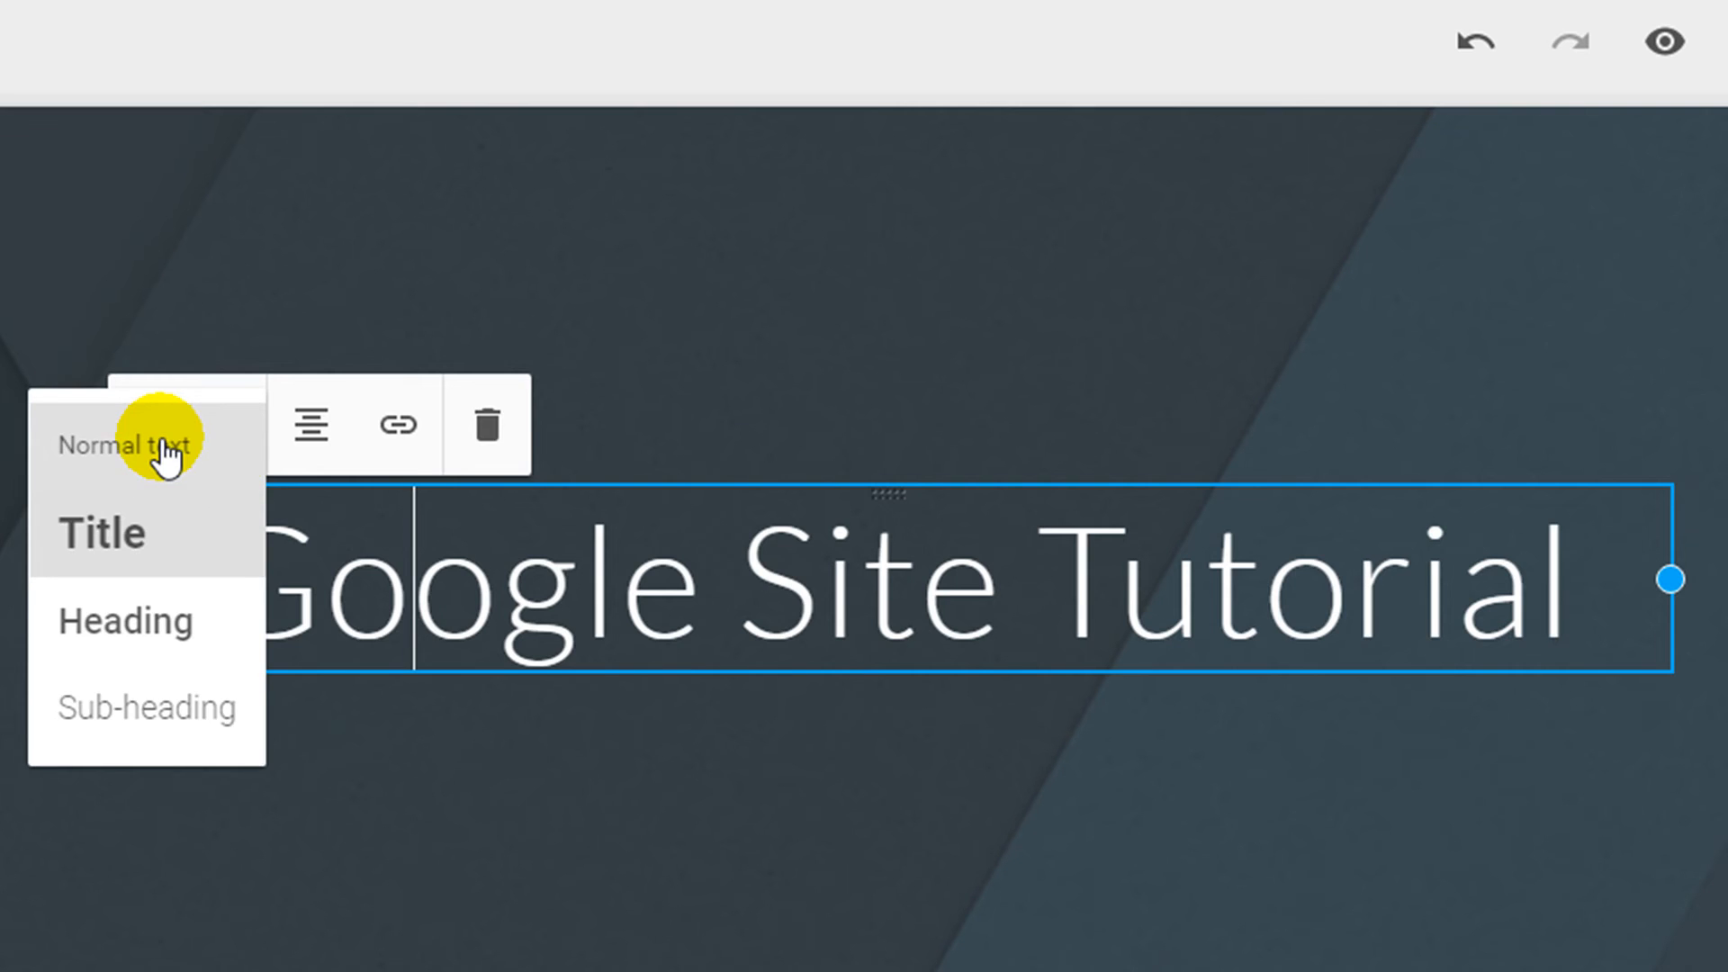
{"action": "left_click", "coordinate": [124, 446]}
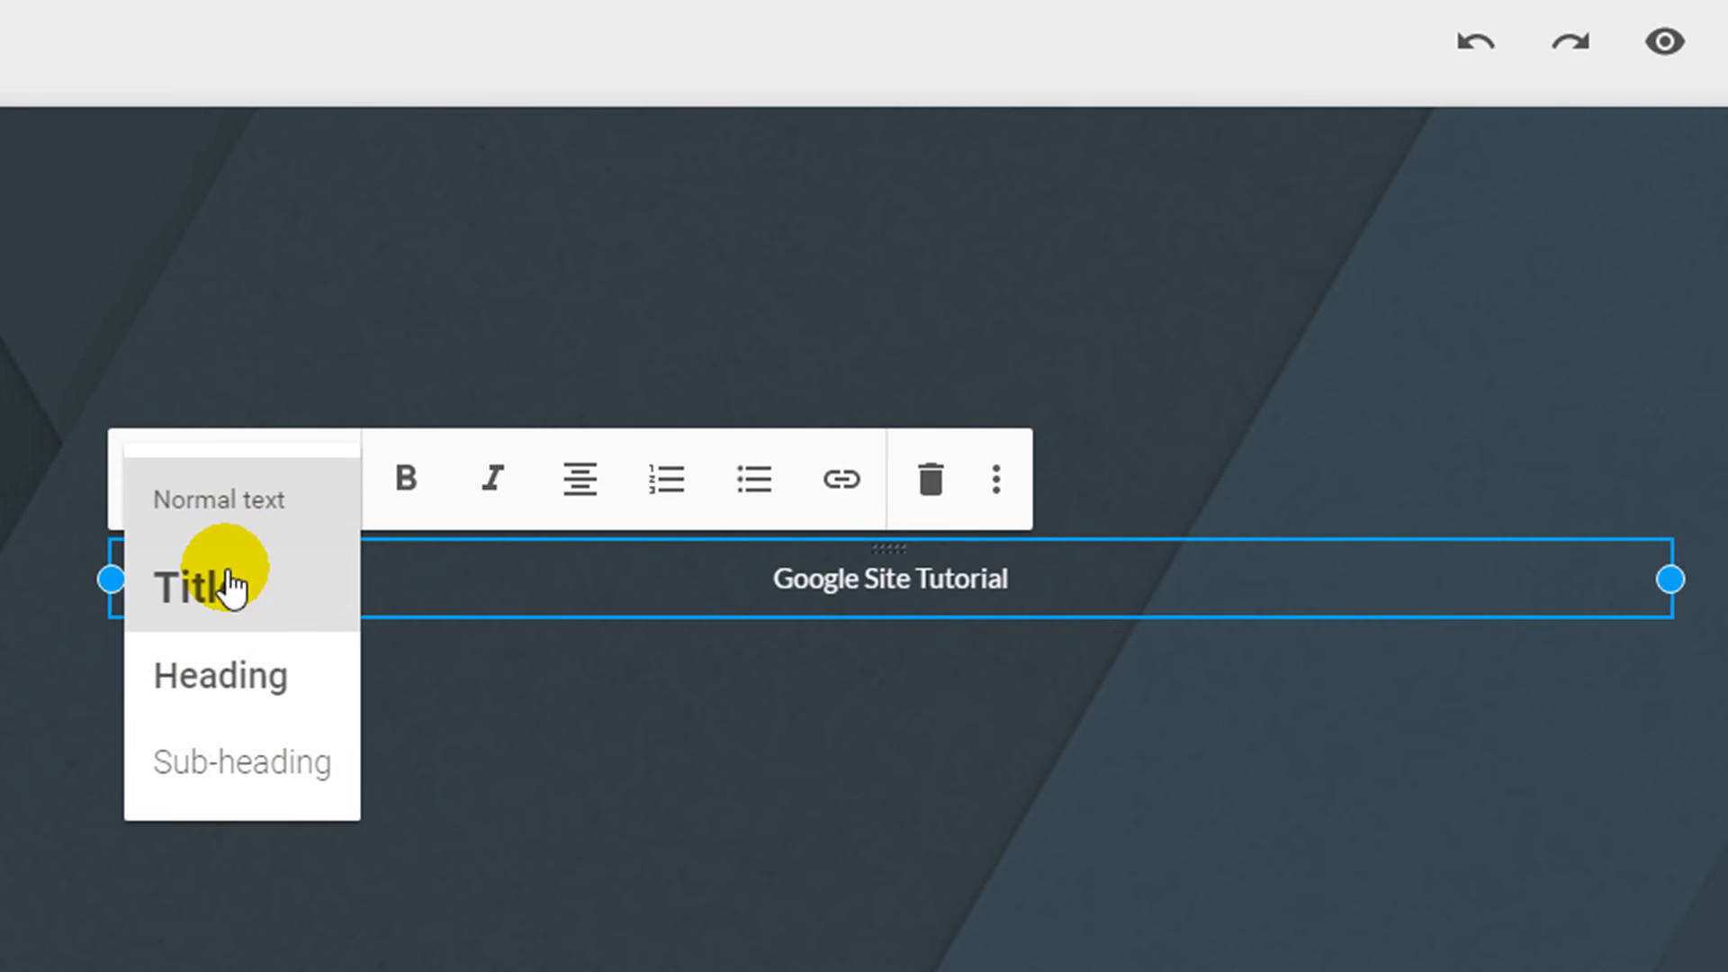
{"action": "left_click", "coordinate": [198, 584]}
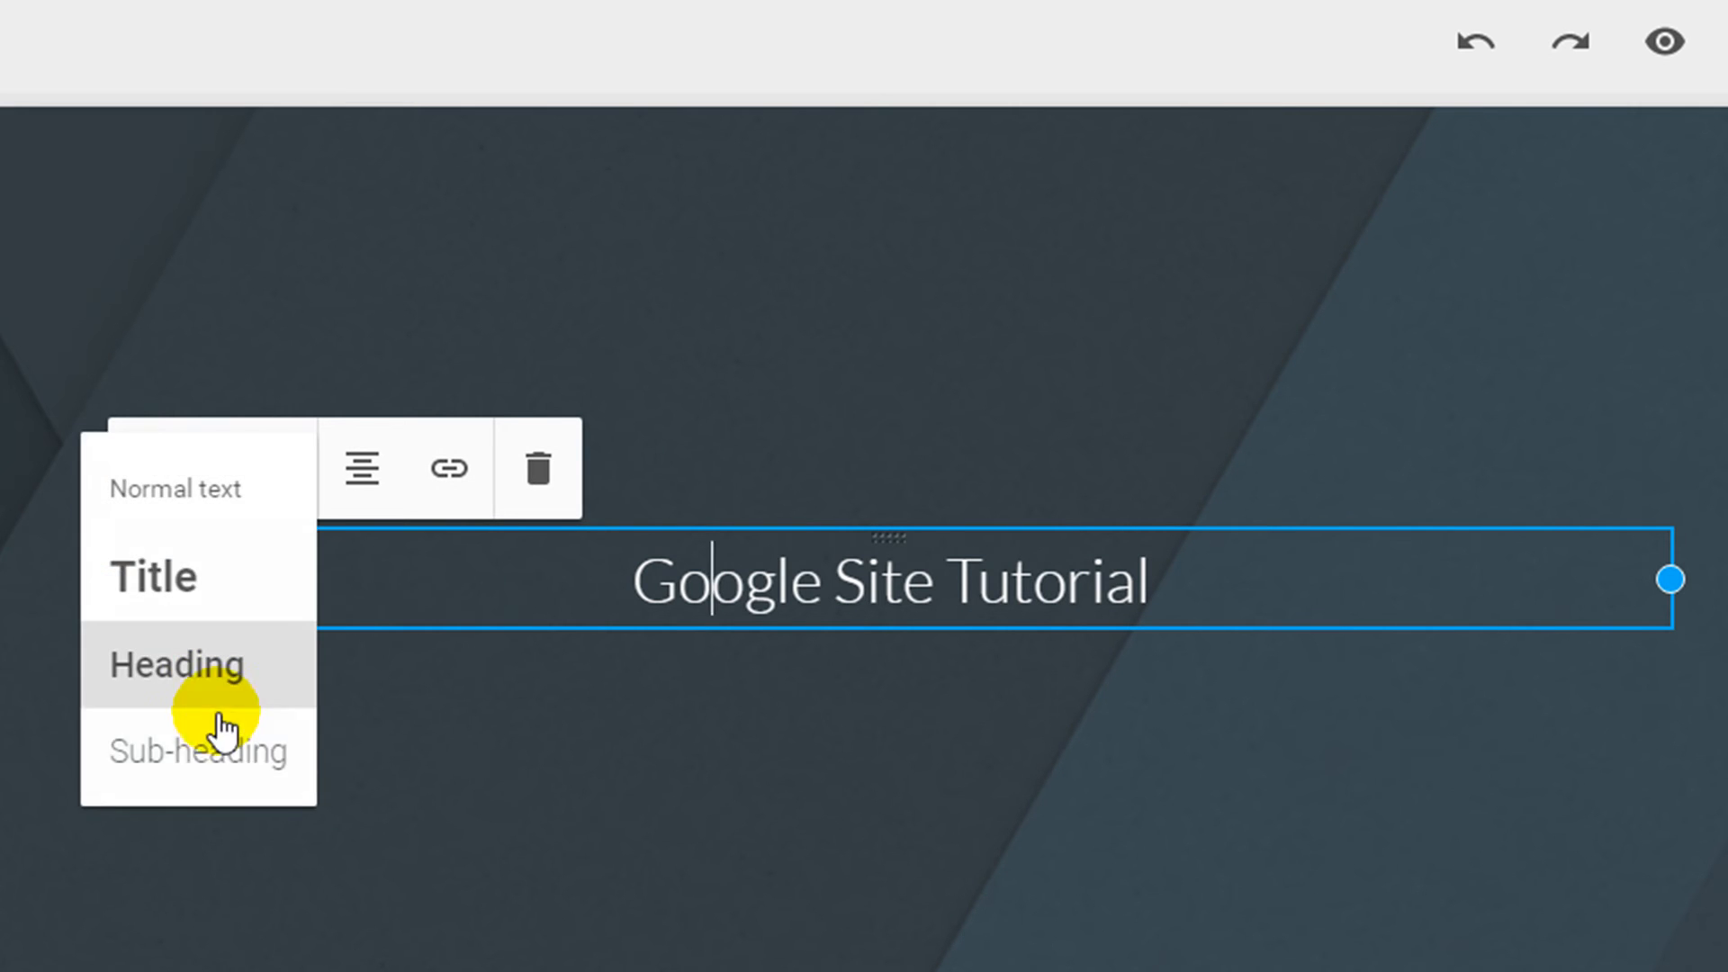
{"action": "left_click", "coordinate": [198, 752]}
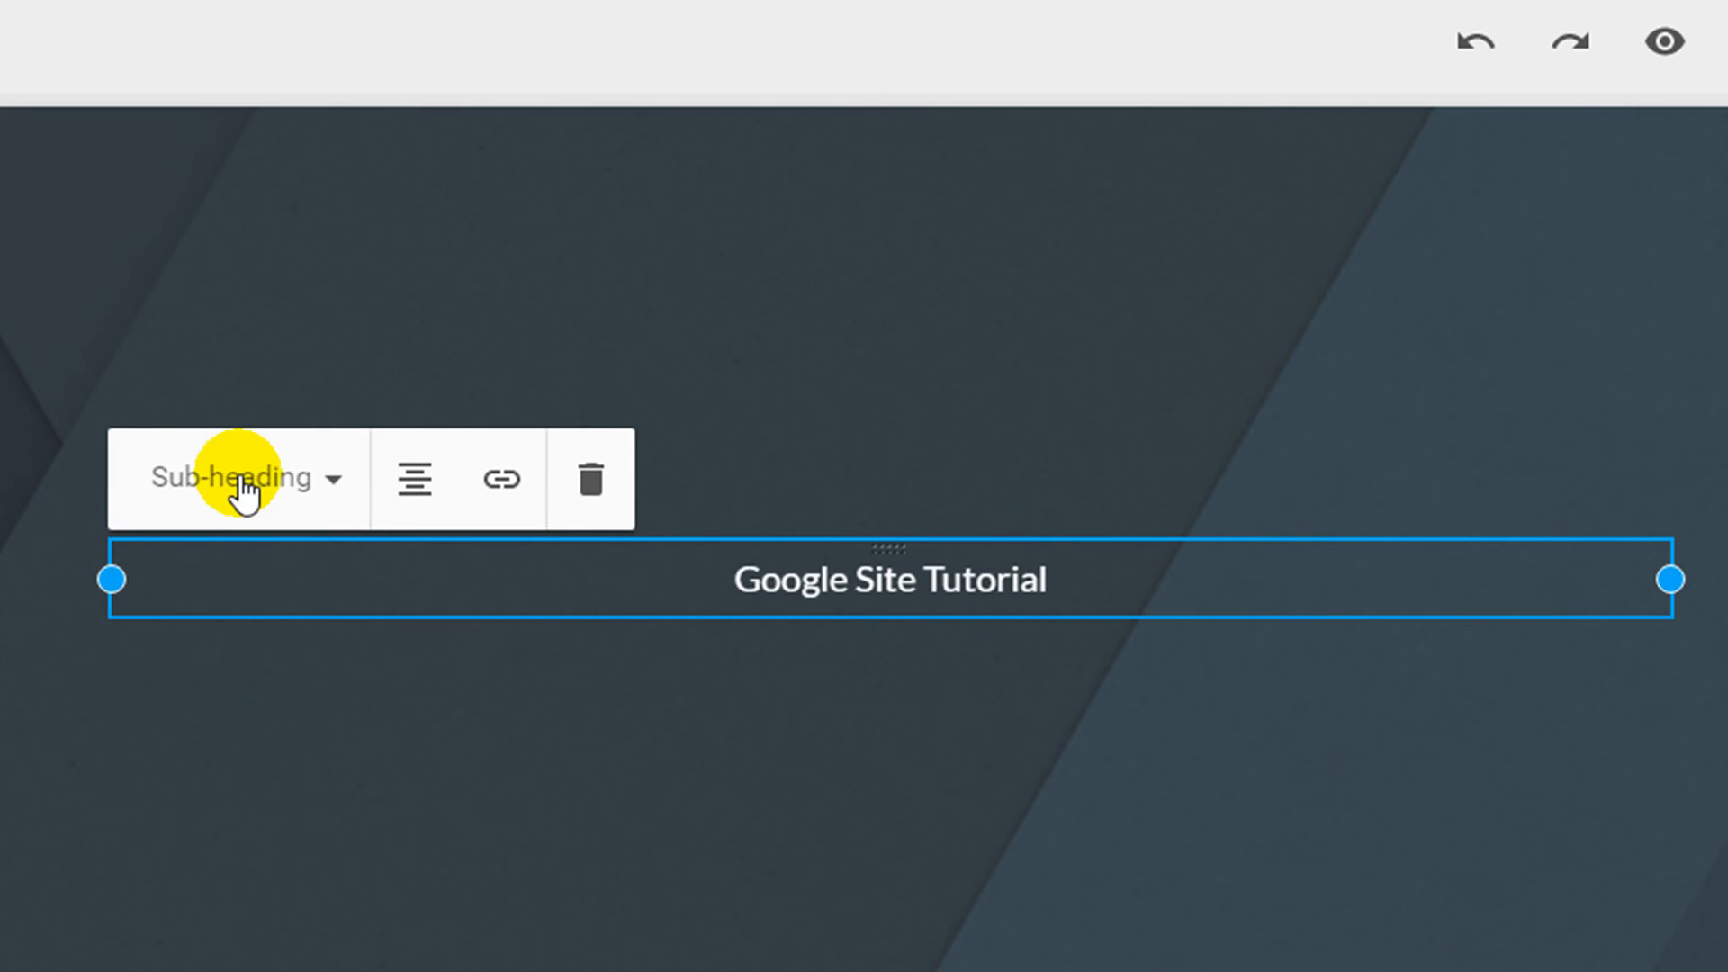
{"action": "left_click", "coordinate": [232, 478]}
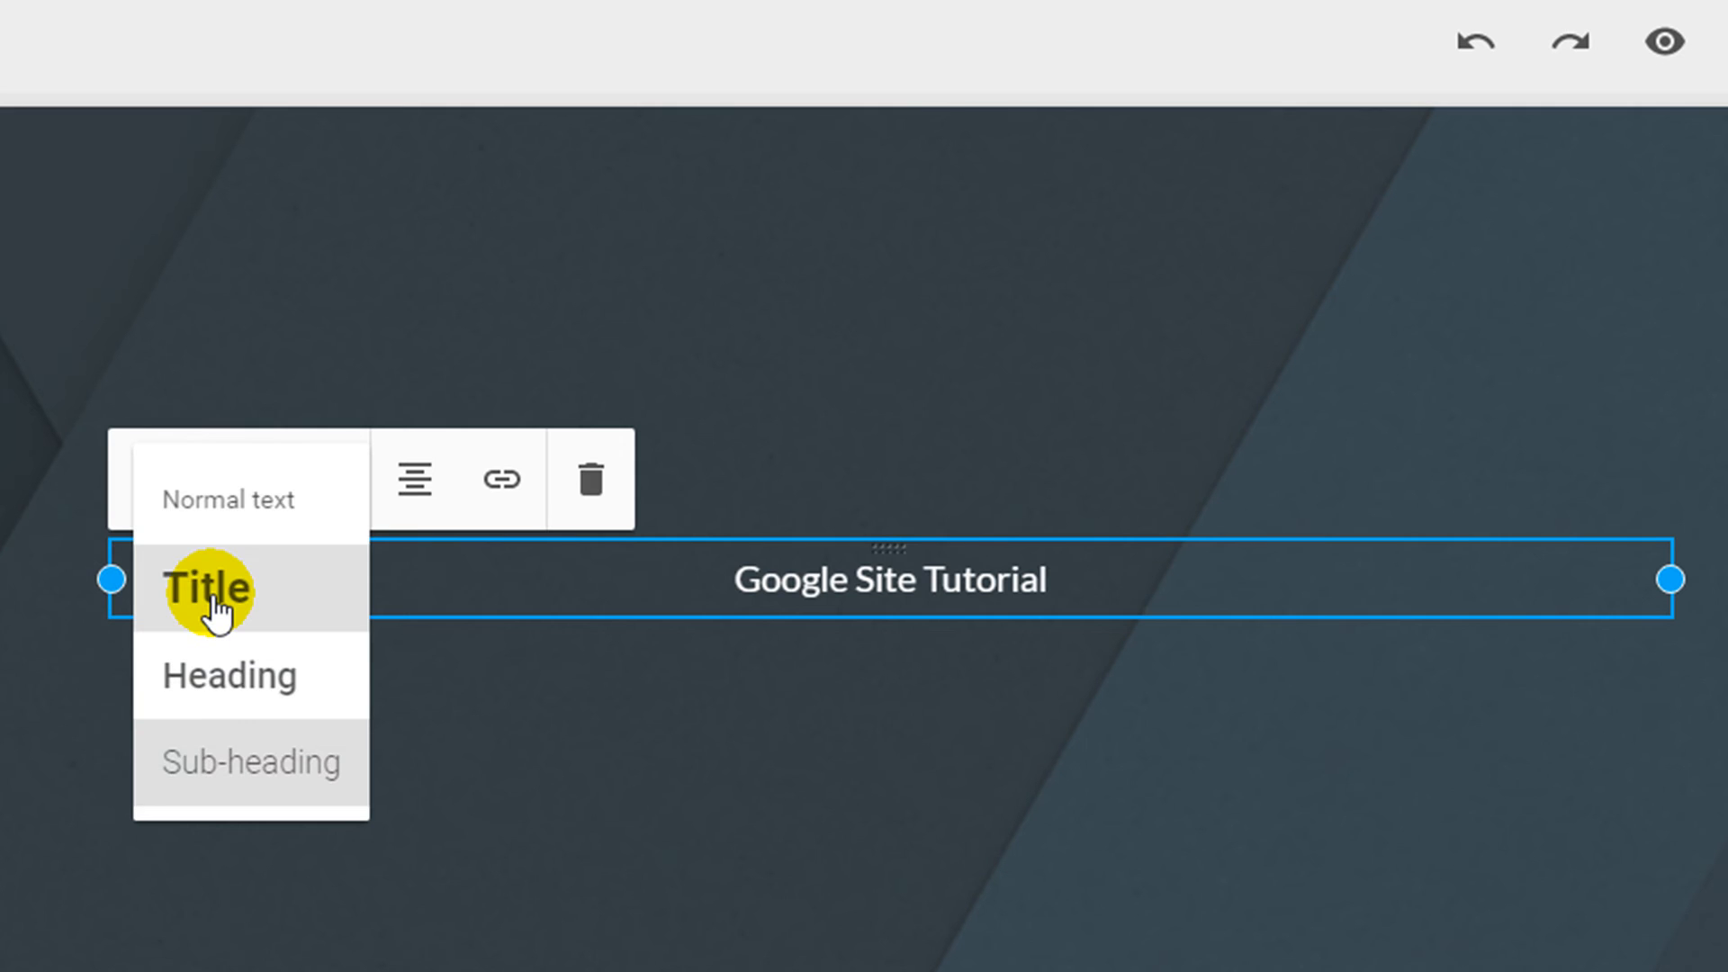
{"action": "left_click", "coordinate": [204, 588]}
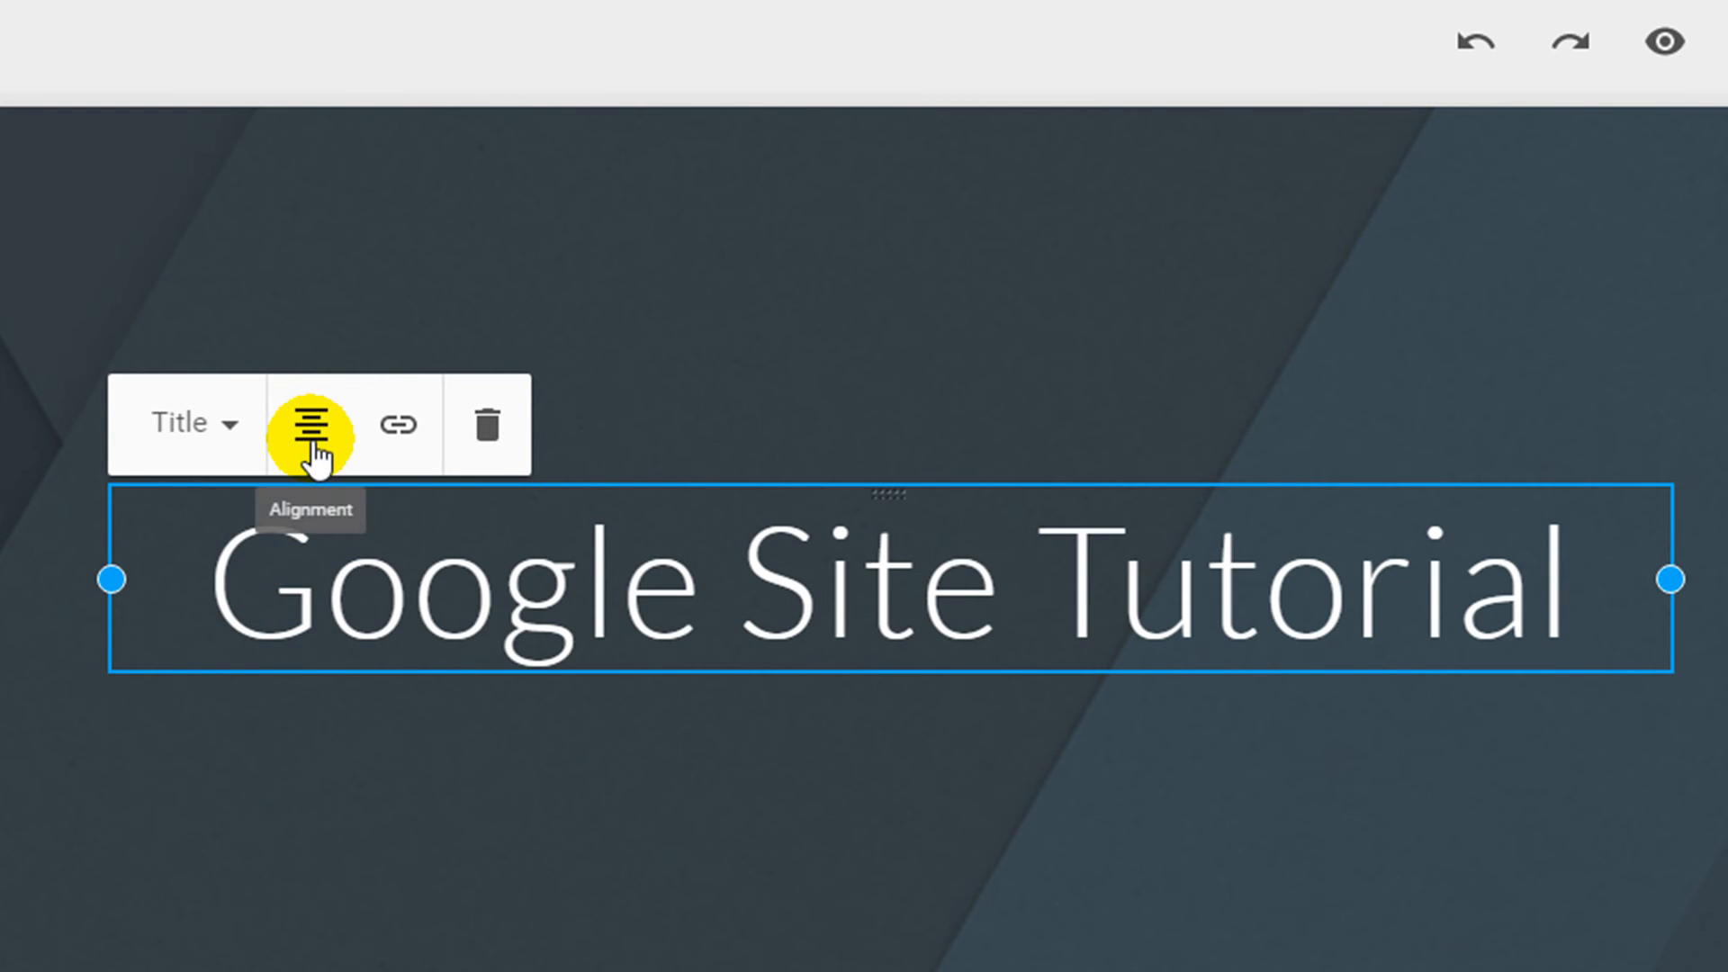
{"action": "left_click", "coordinate": [316, 424]}
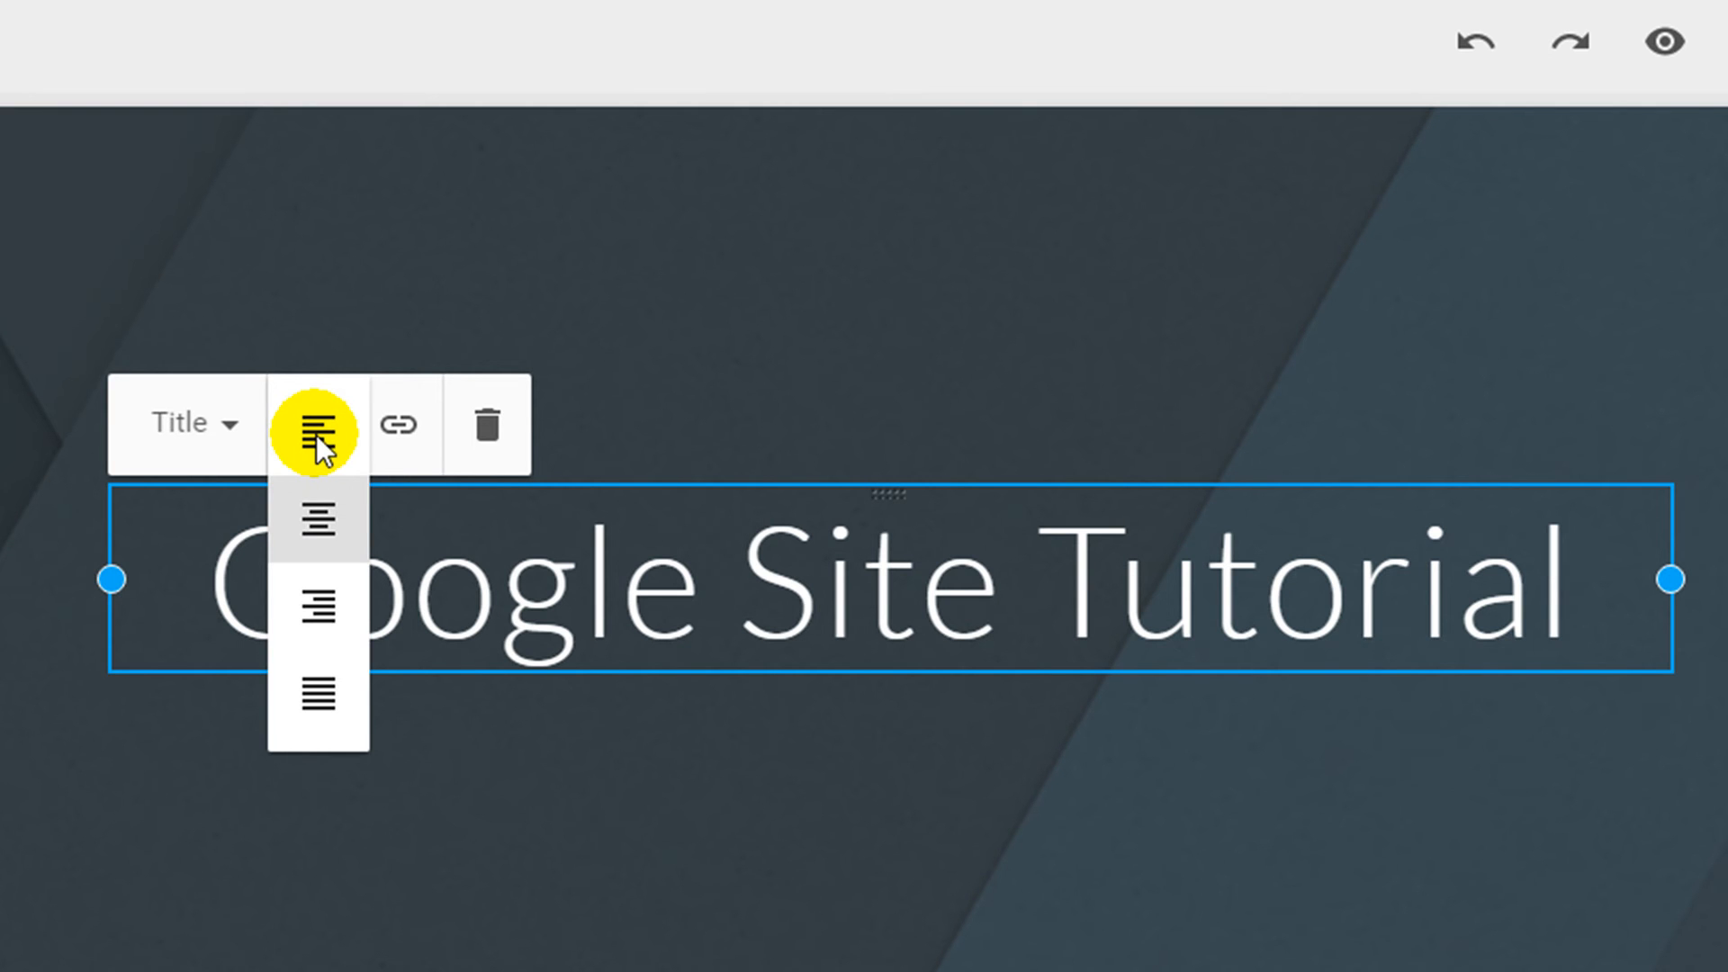
{"action": "left_click", "coordinate": [318, 424]}
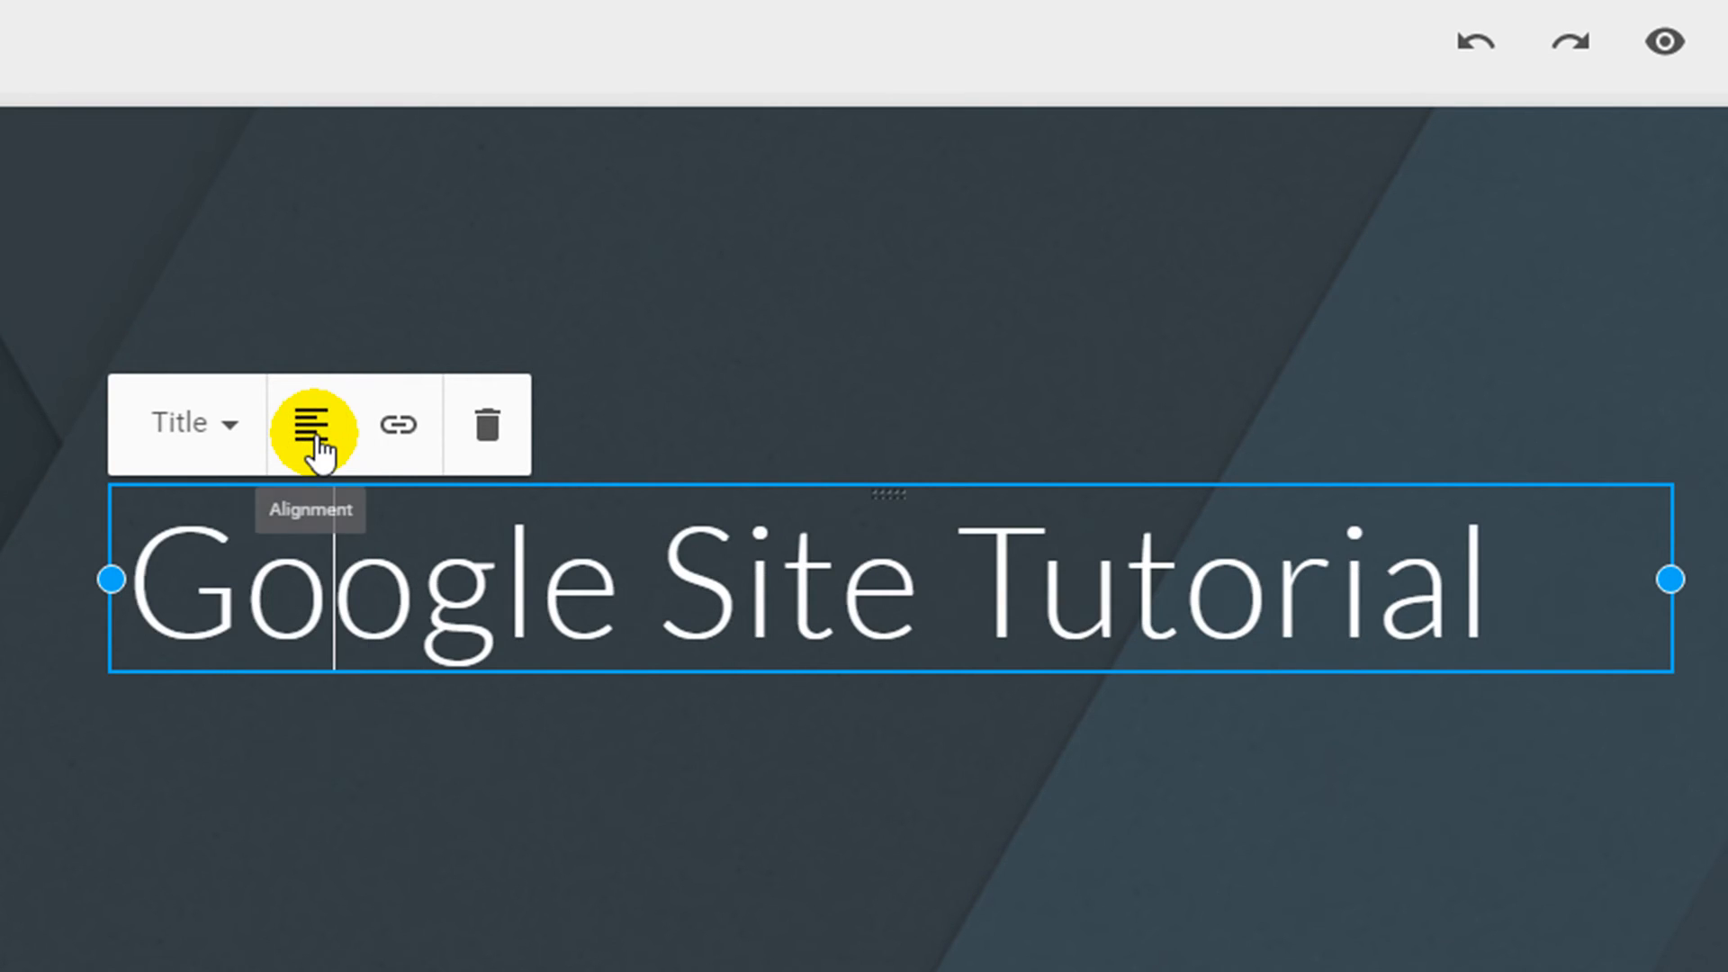
{"action": "left_click", "coordinate": [312, 423]}
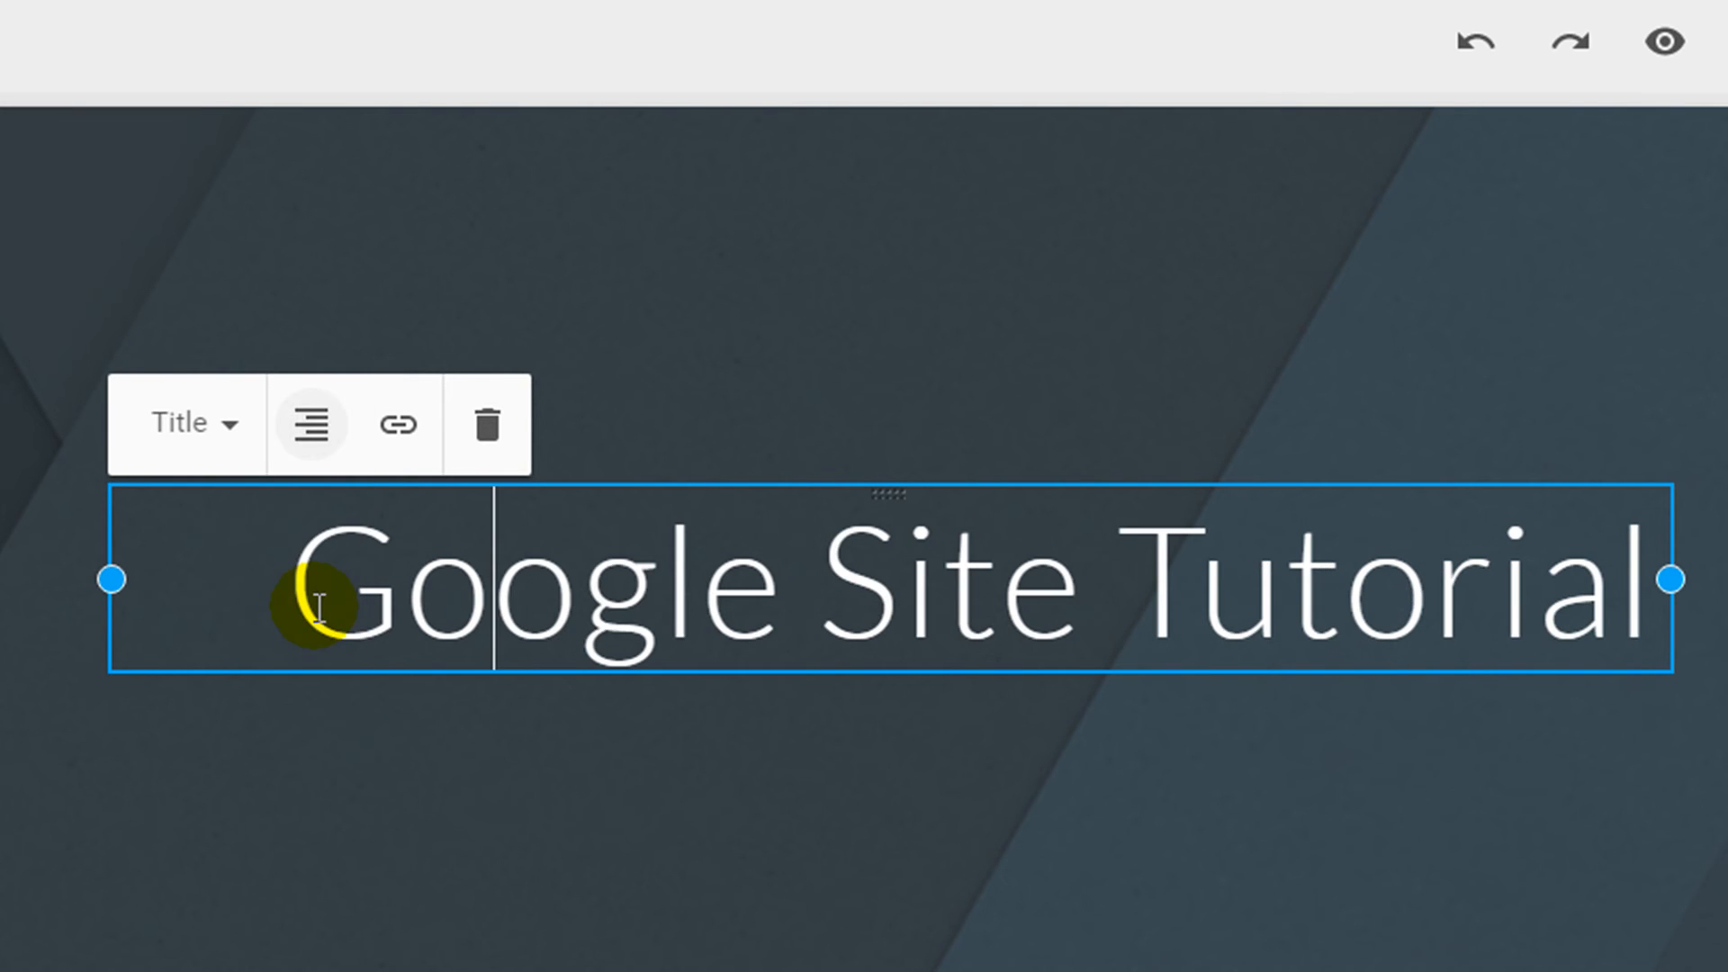
{"action": "left_click", "coordinate": [312, 423]}
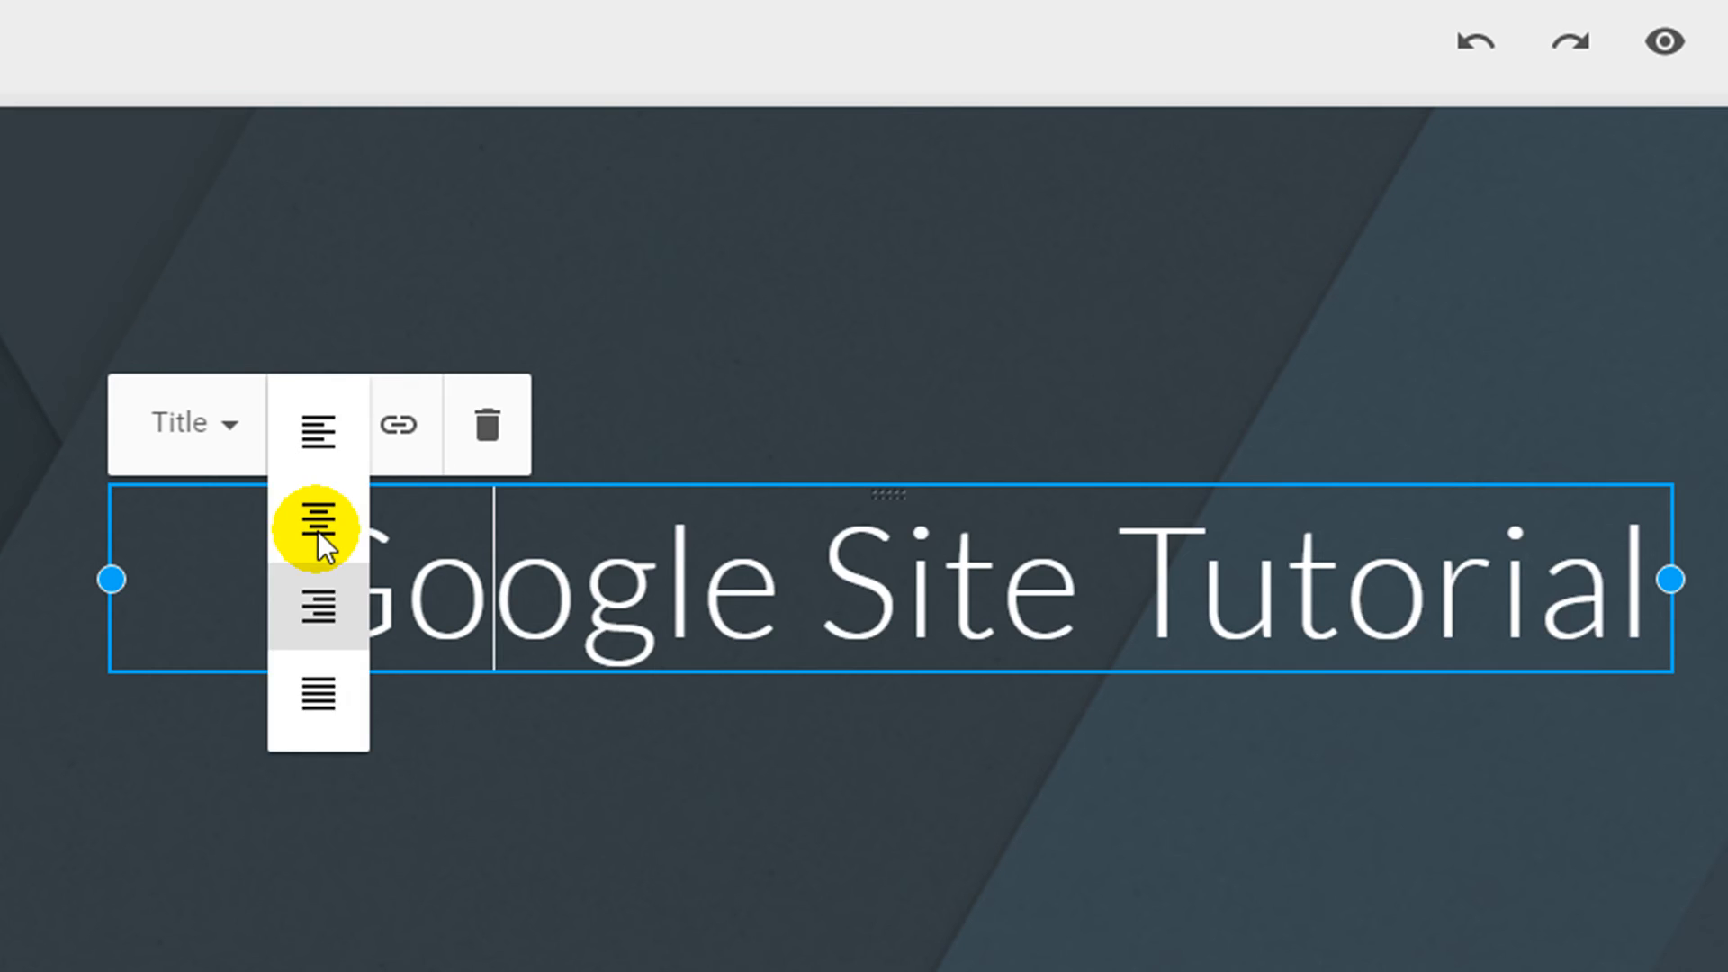
{"action": "mouse_move", "coordinate": [400, 424]}
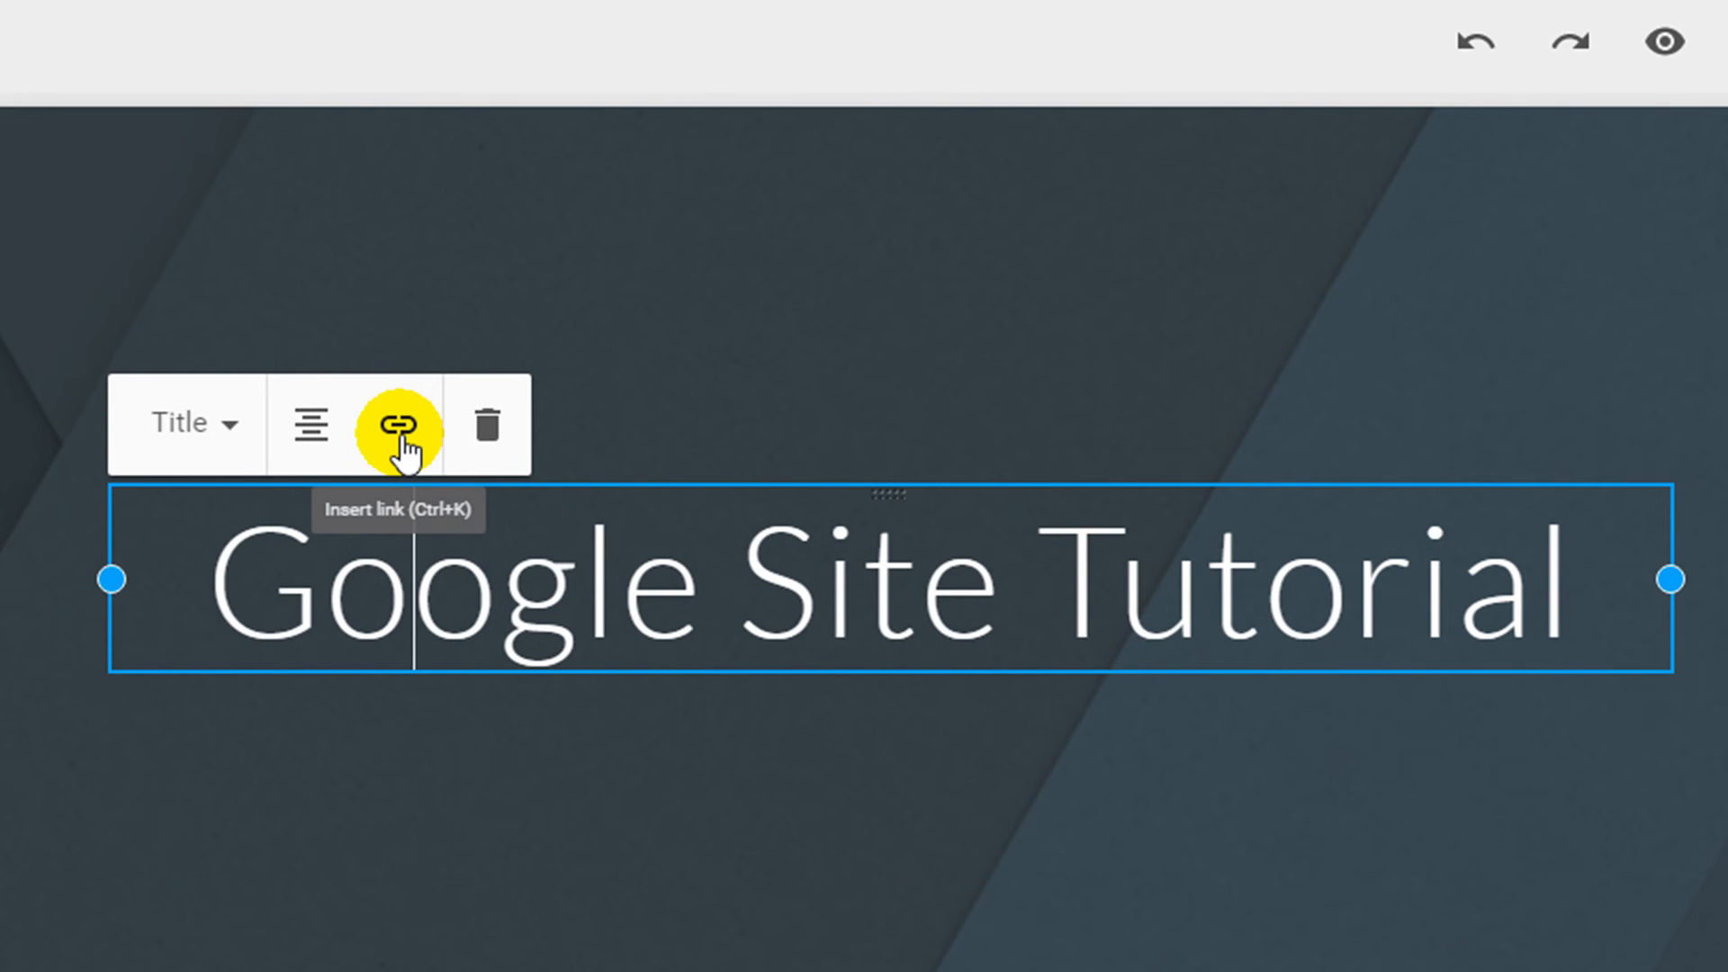
{"action": "mouse_move", "coordinate": [319, 540]}
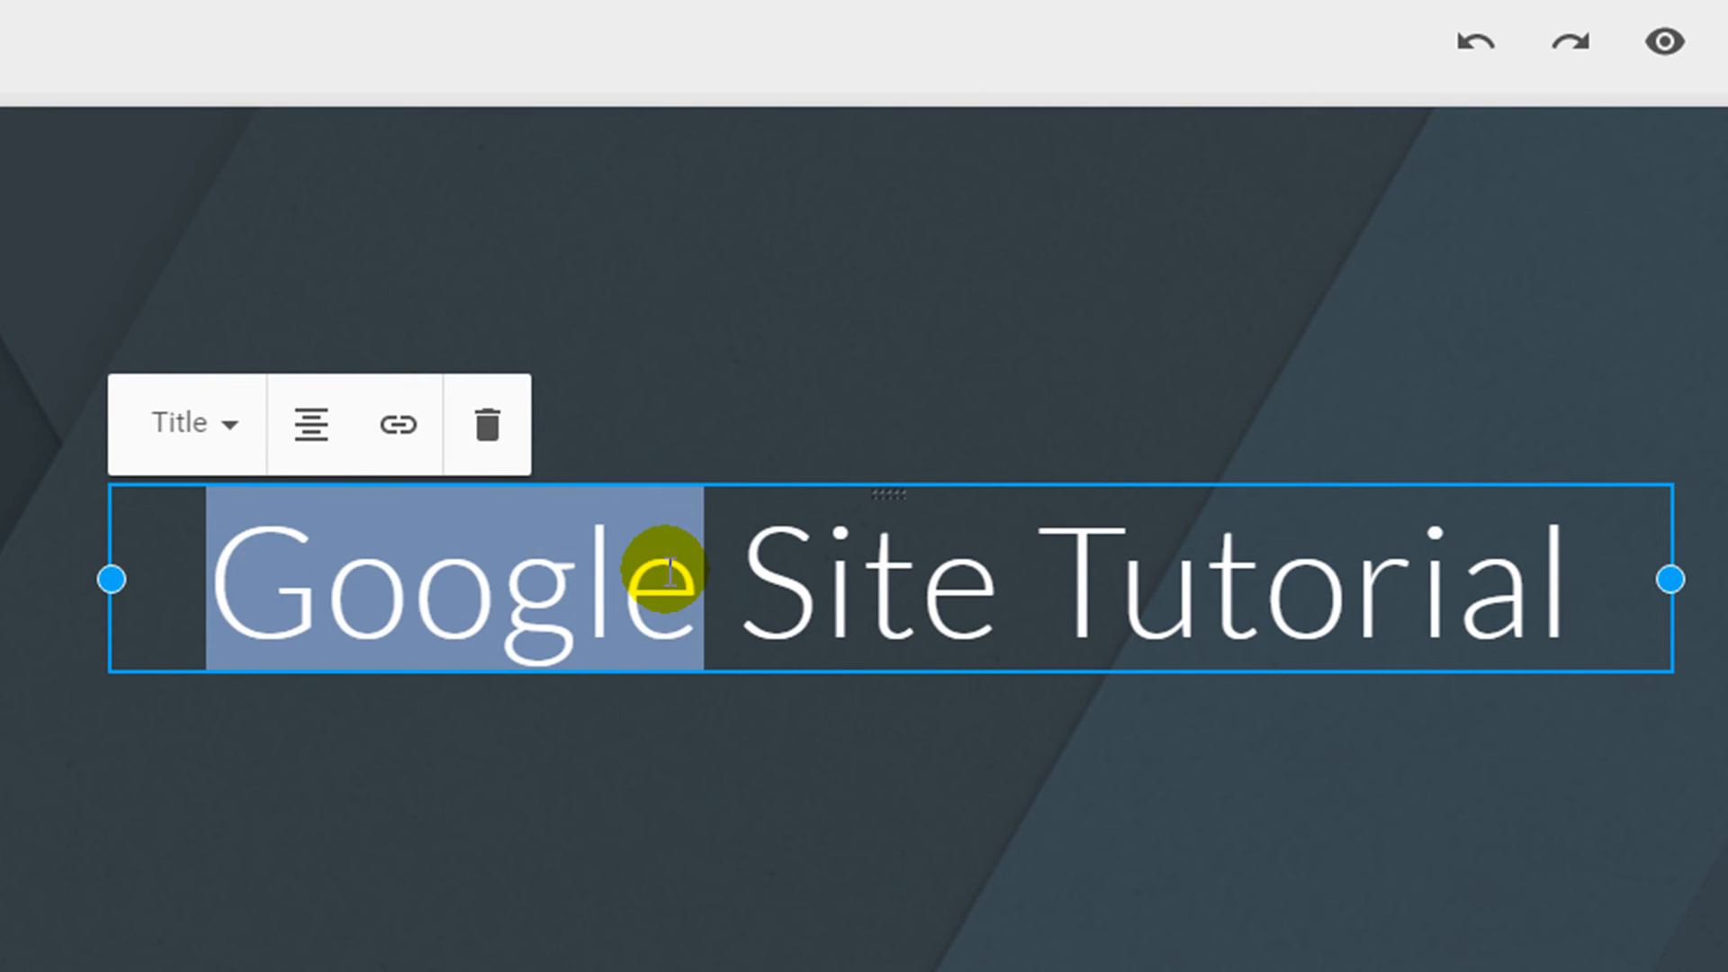
{"action": "mouse_move", "coordinate": [398, 424]}
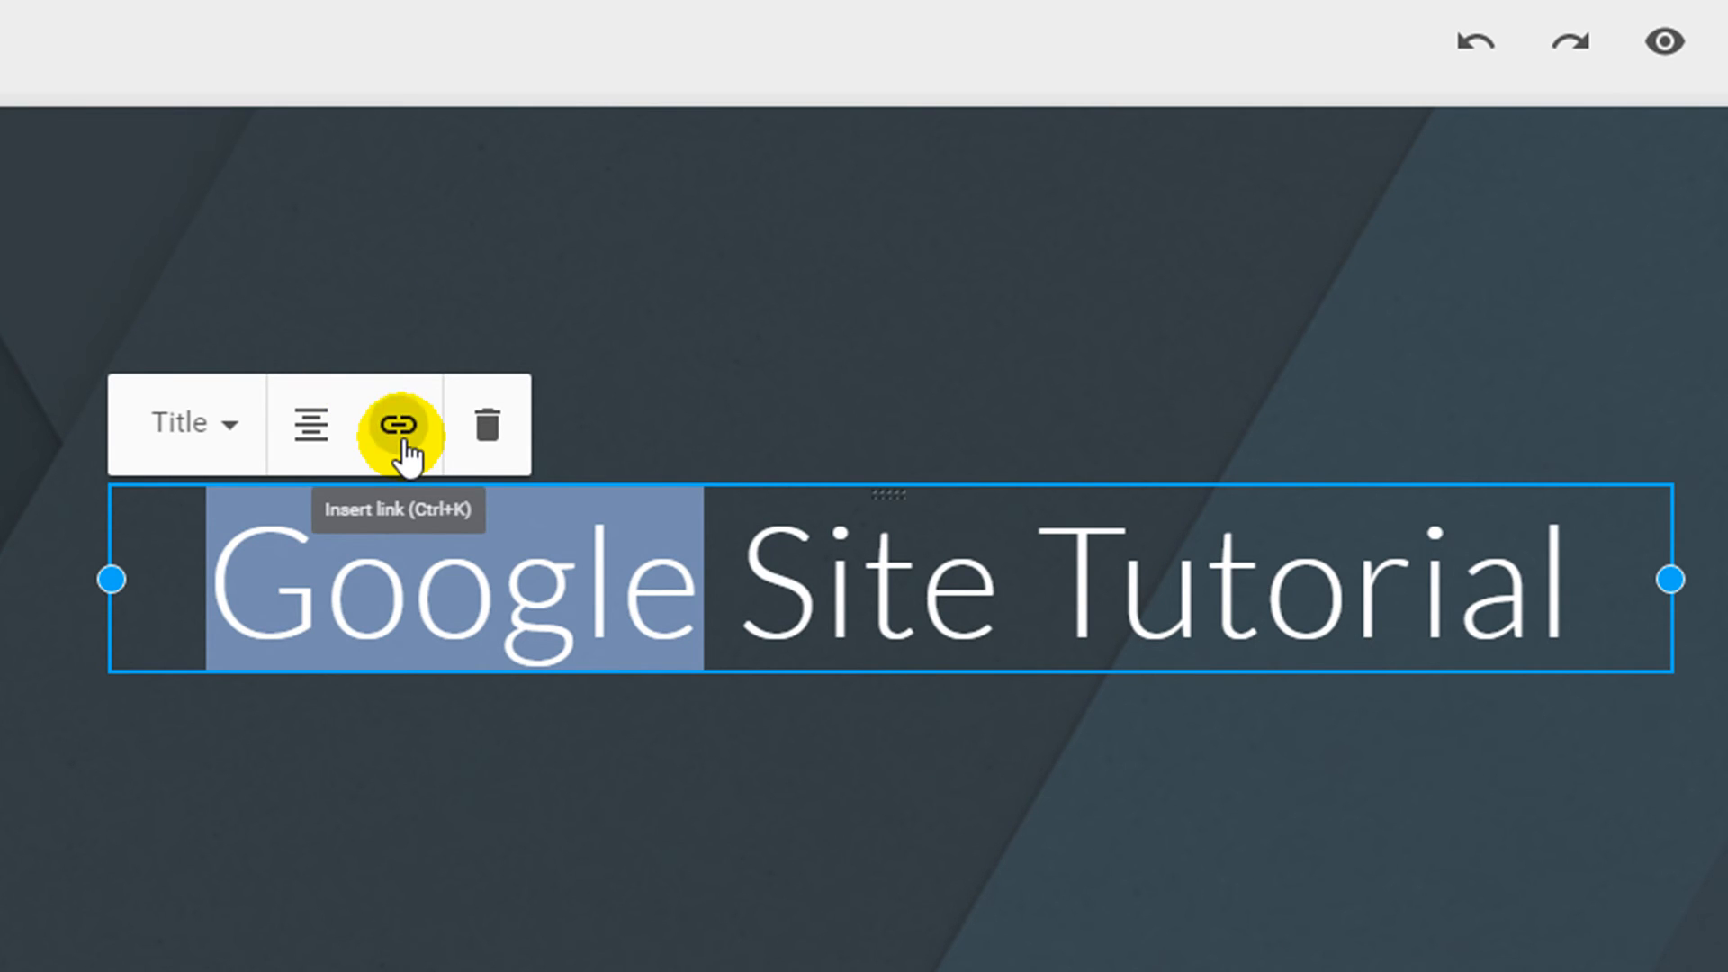
{"action": "left_click", "coordinate": [400, 425]}
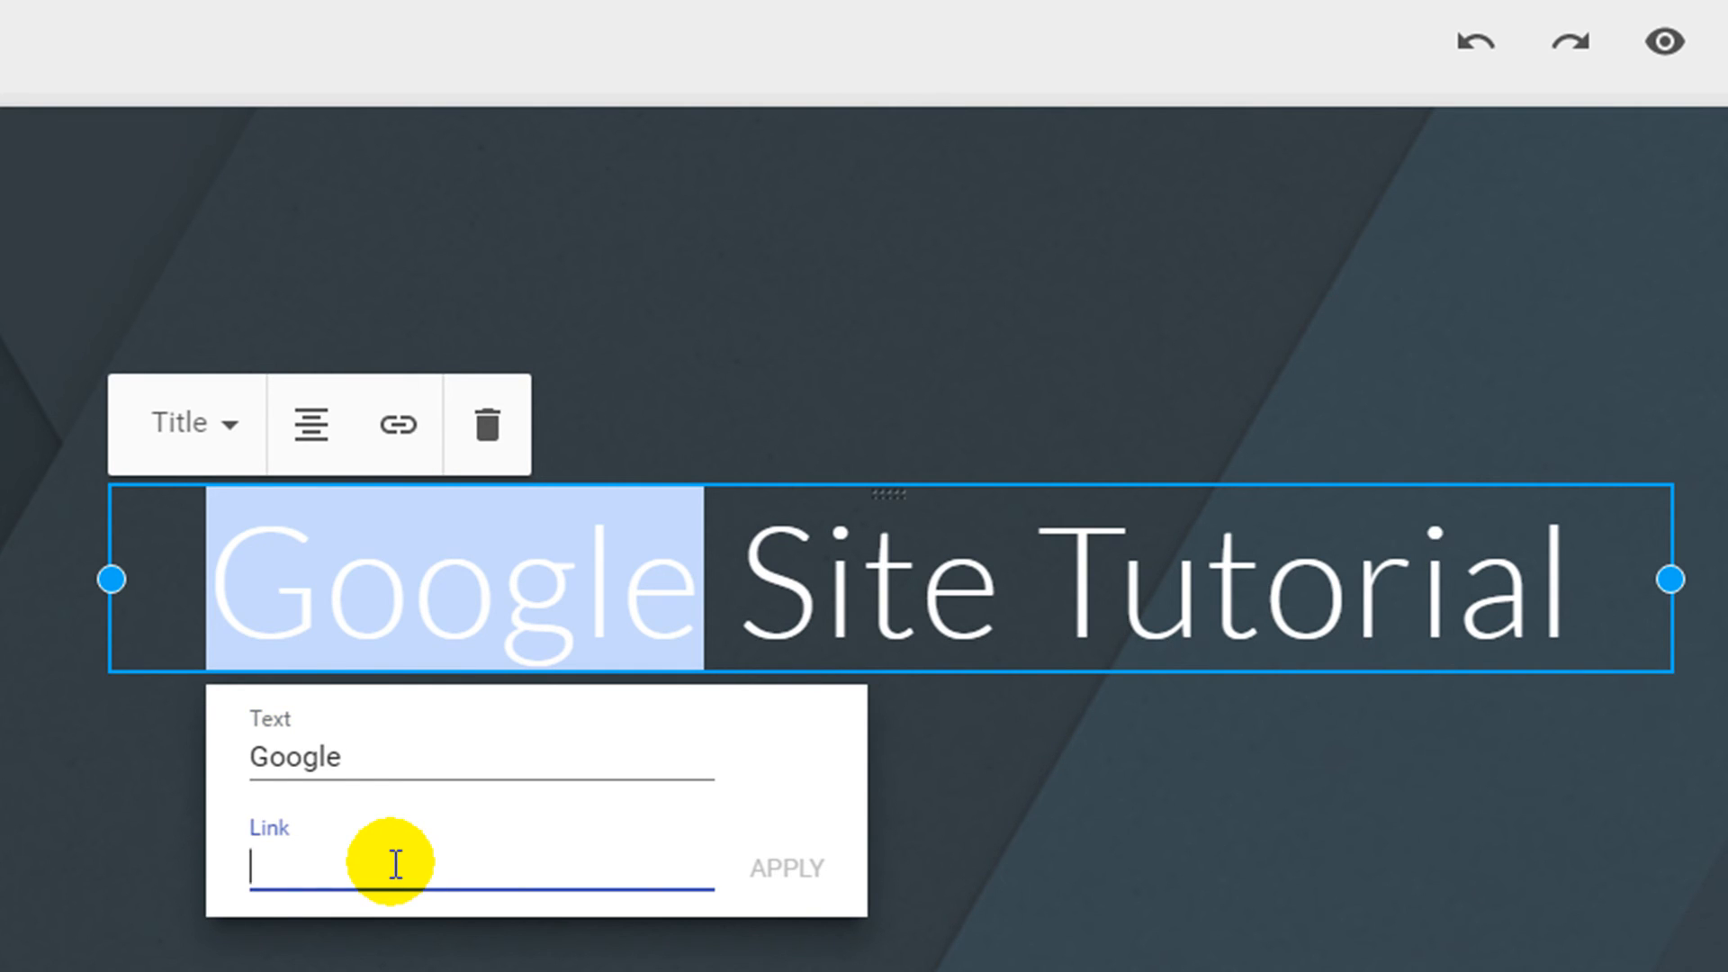
{"action": "type", "text": "www.google.com"}
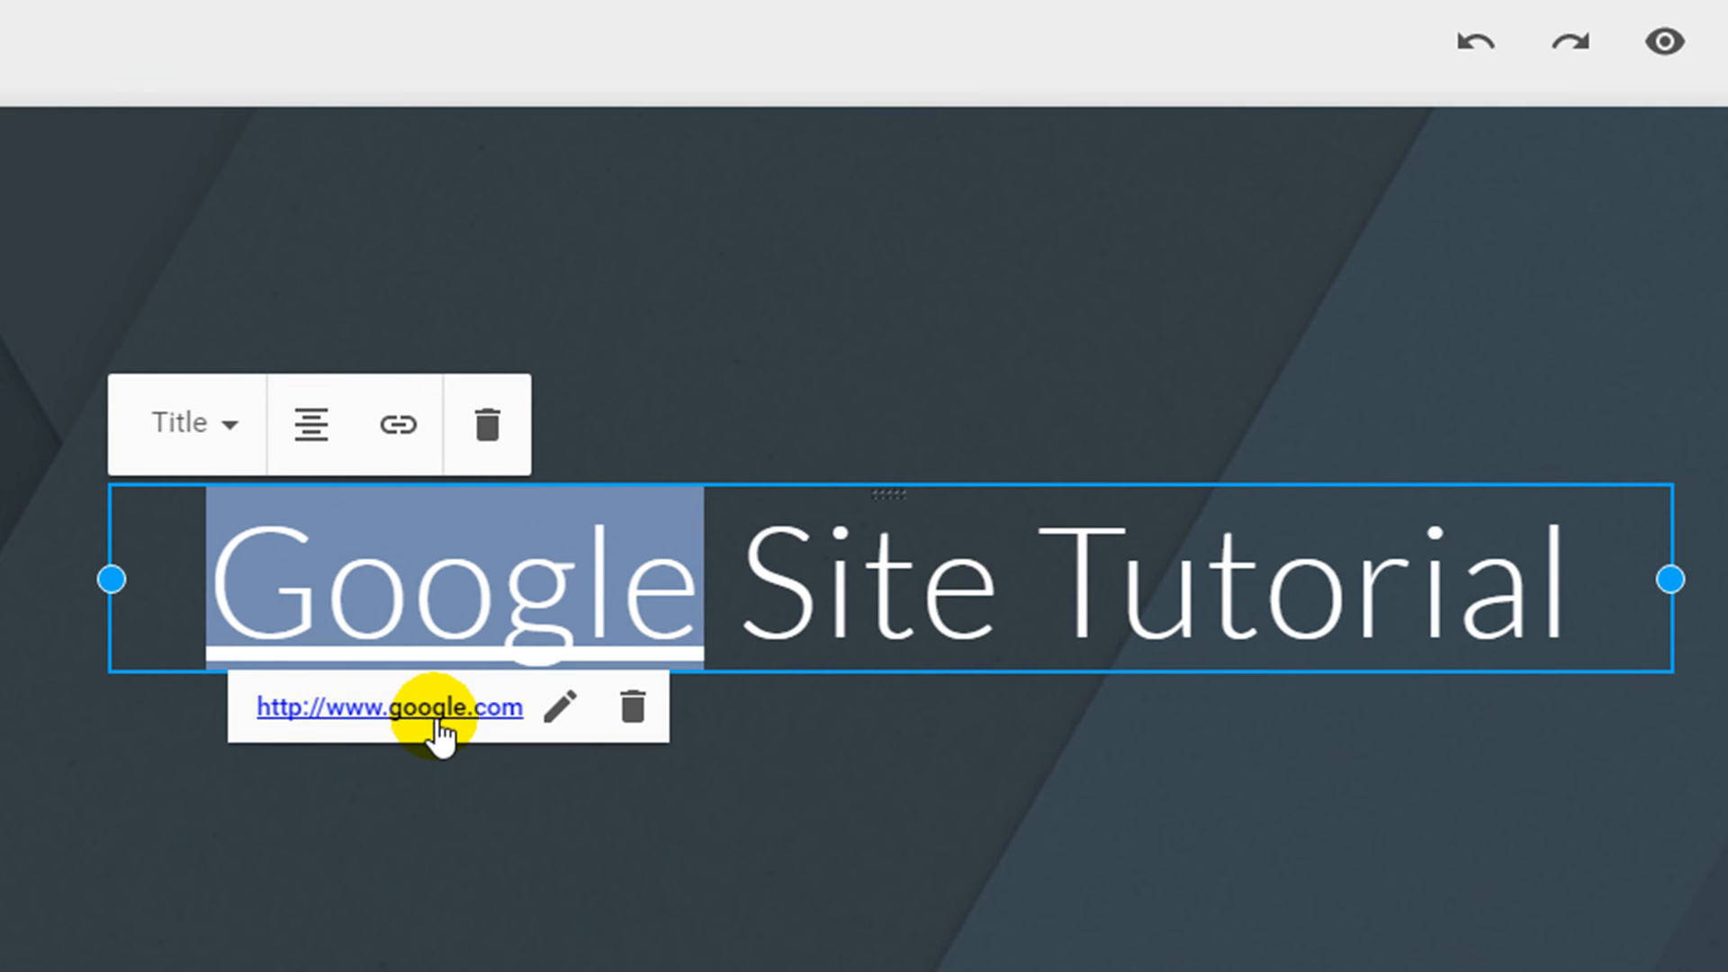
{"action": "mouse_move", "coordinate": [468, 733]}
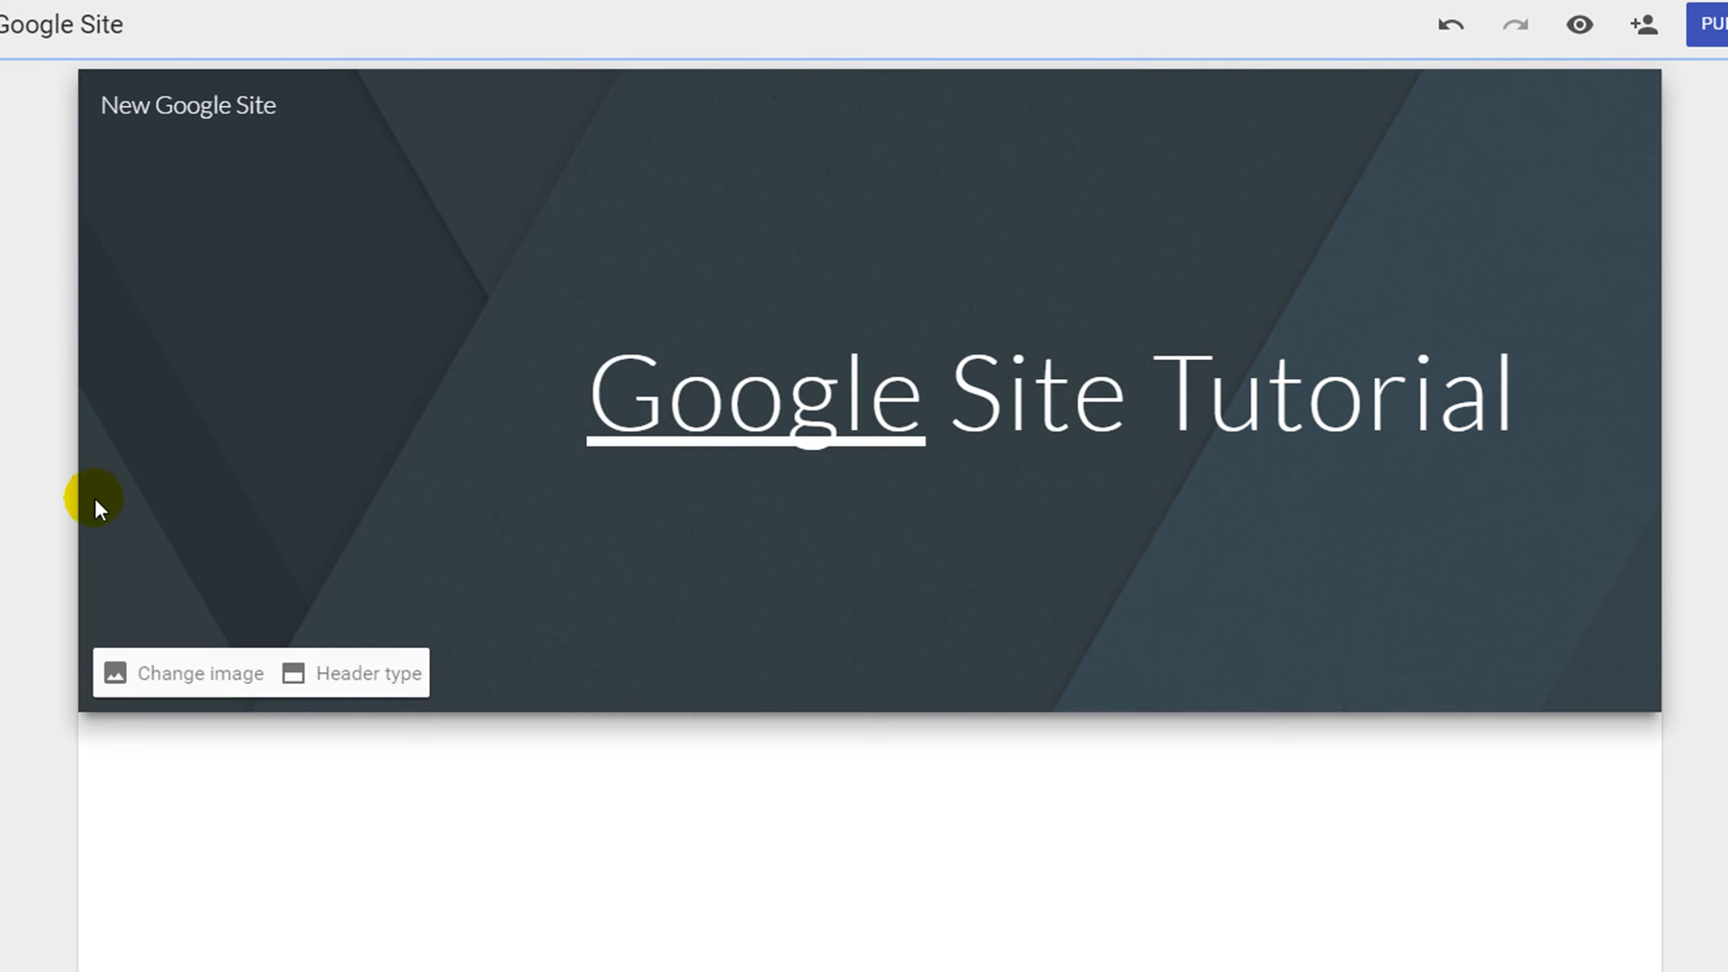
{"action": "mouse_move", "coordinate": [156, 518]}
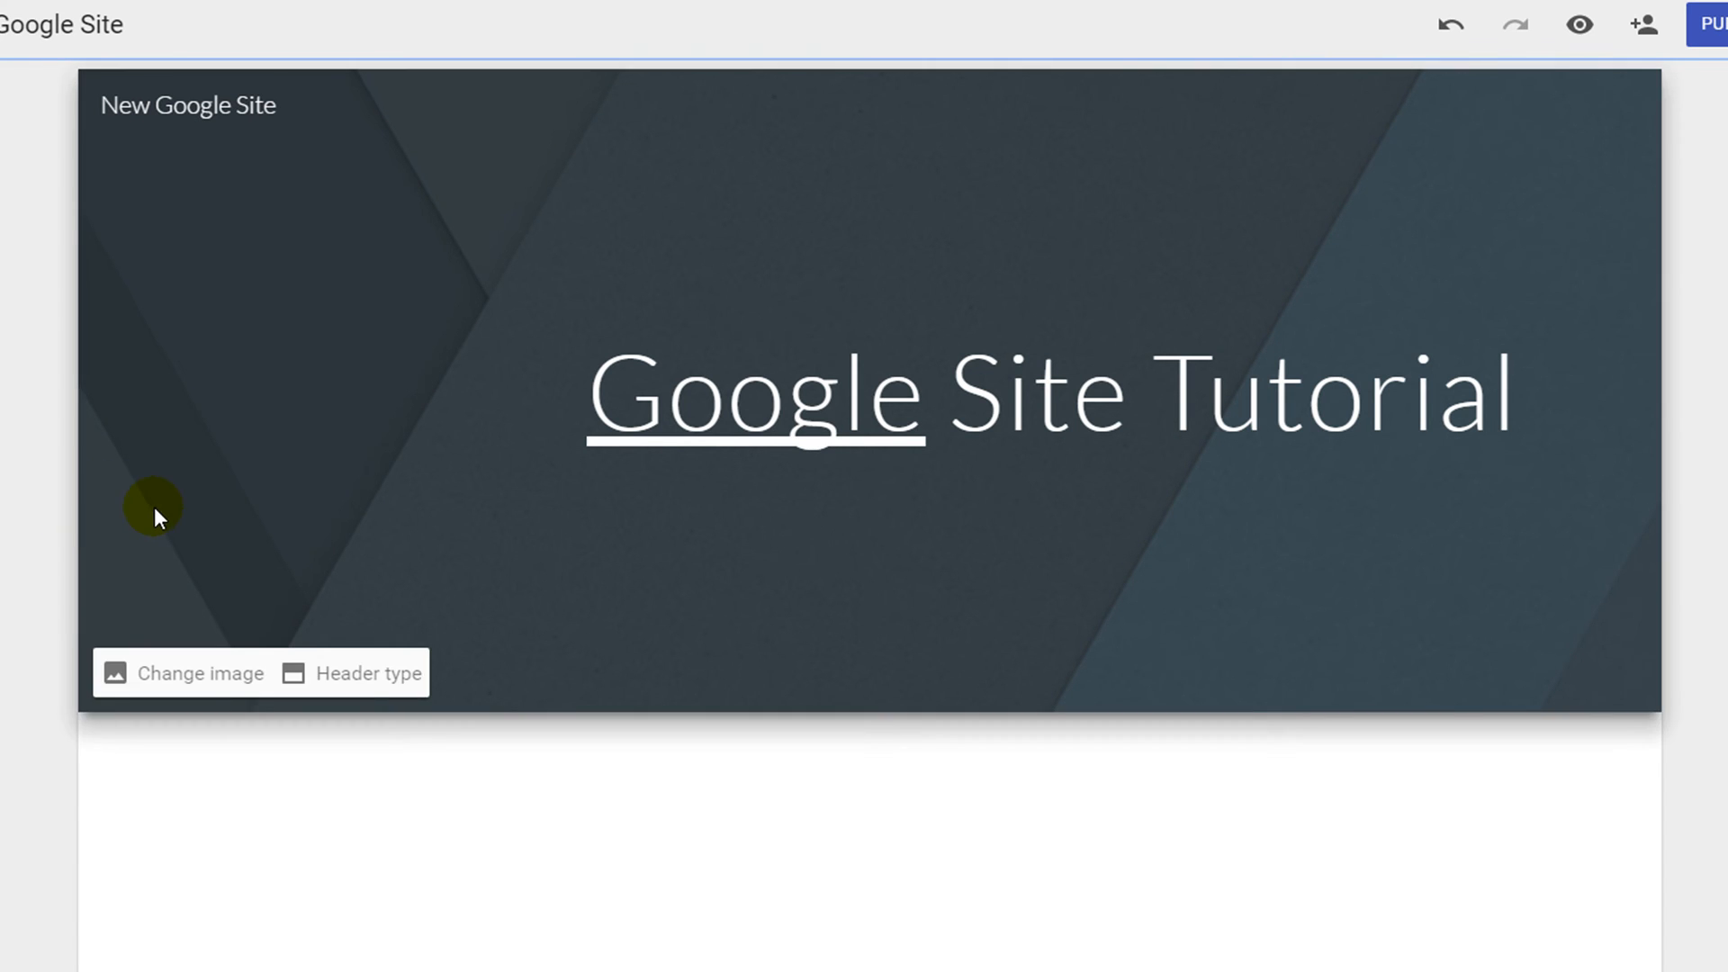
{"action": "mouse_move", "coordinate": [165, 523]}
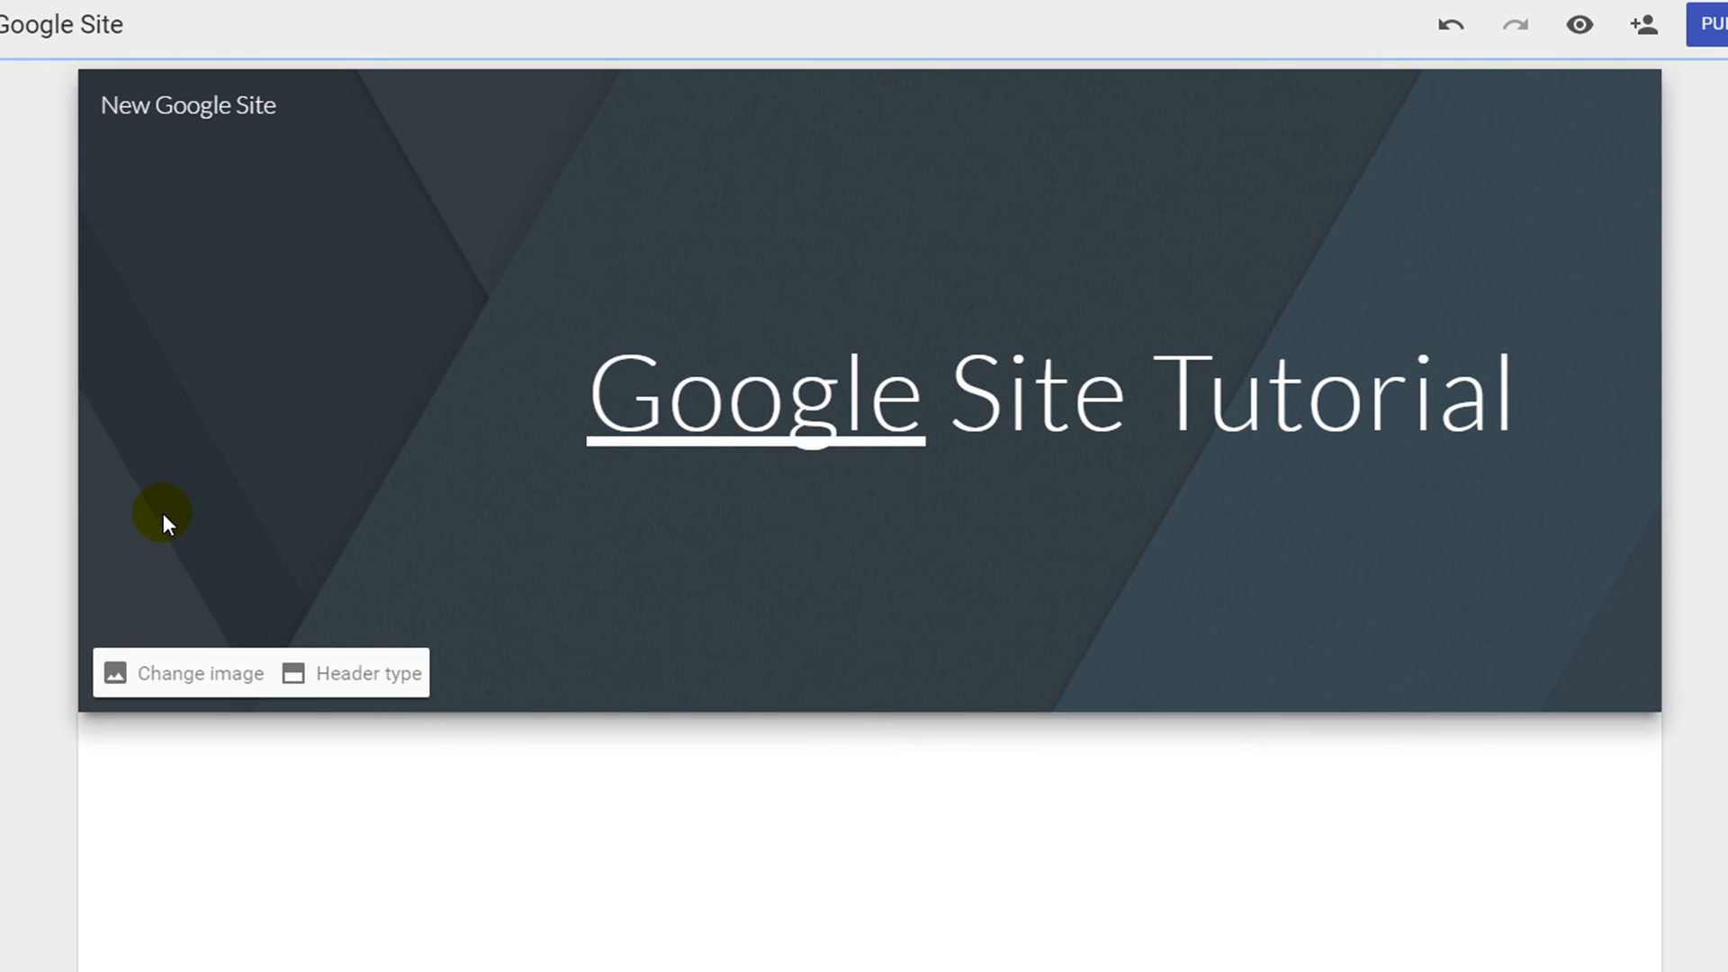
{"action": "mouse_move", "coordinate": [208, 605]}
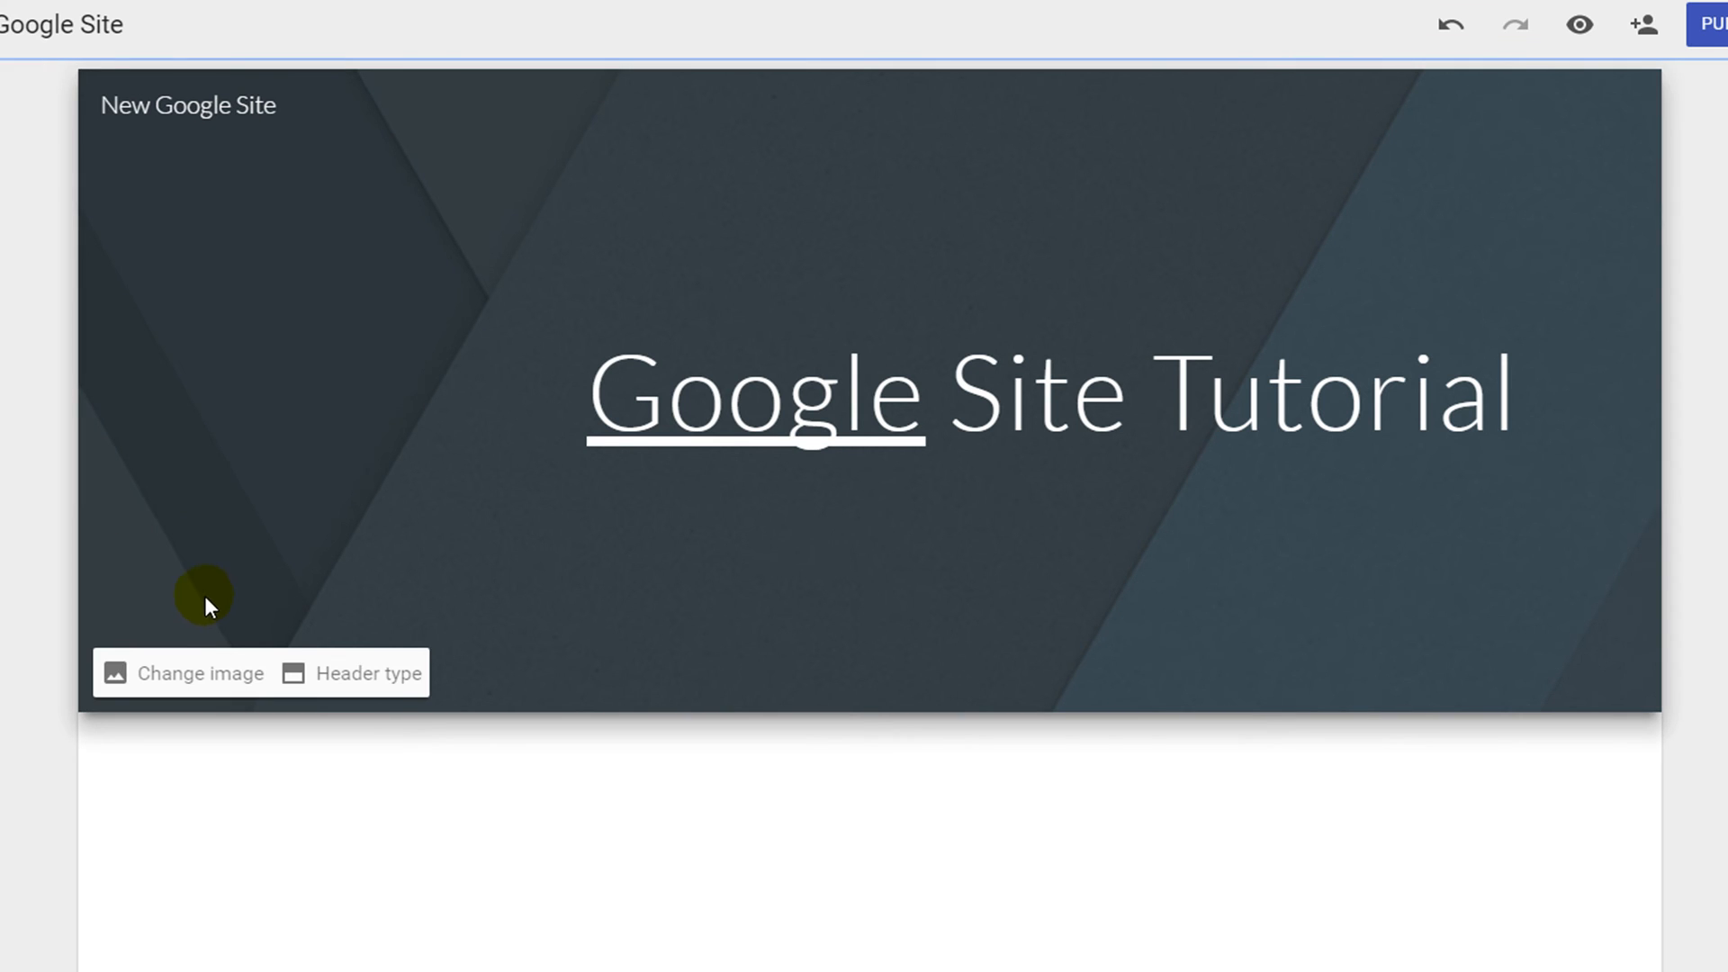
{"action": "mouse_move", "coordinate": [225, 633]}
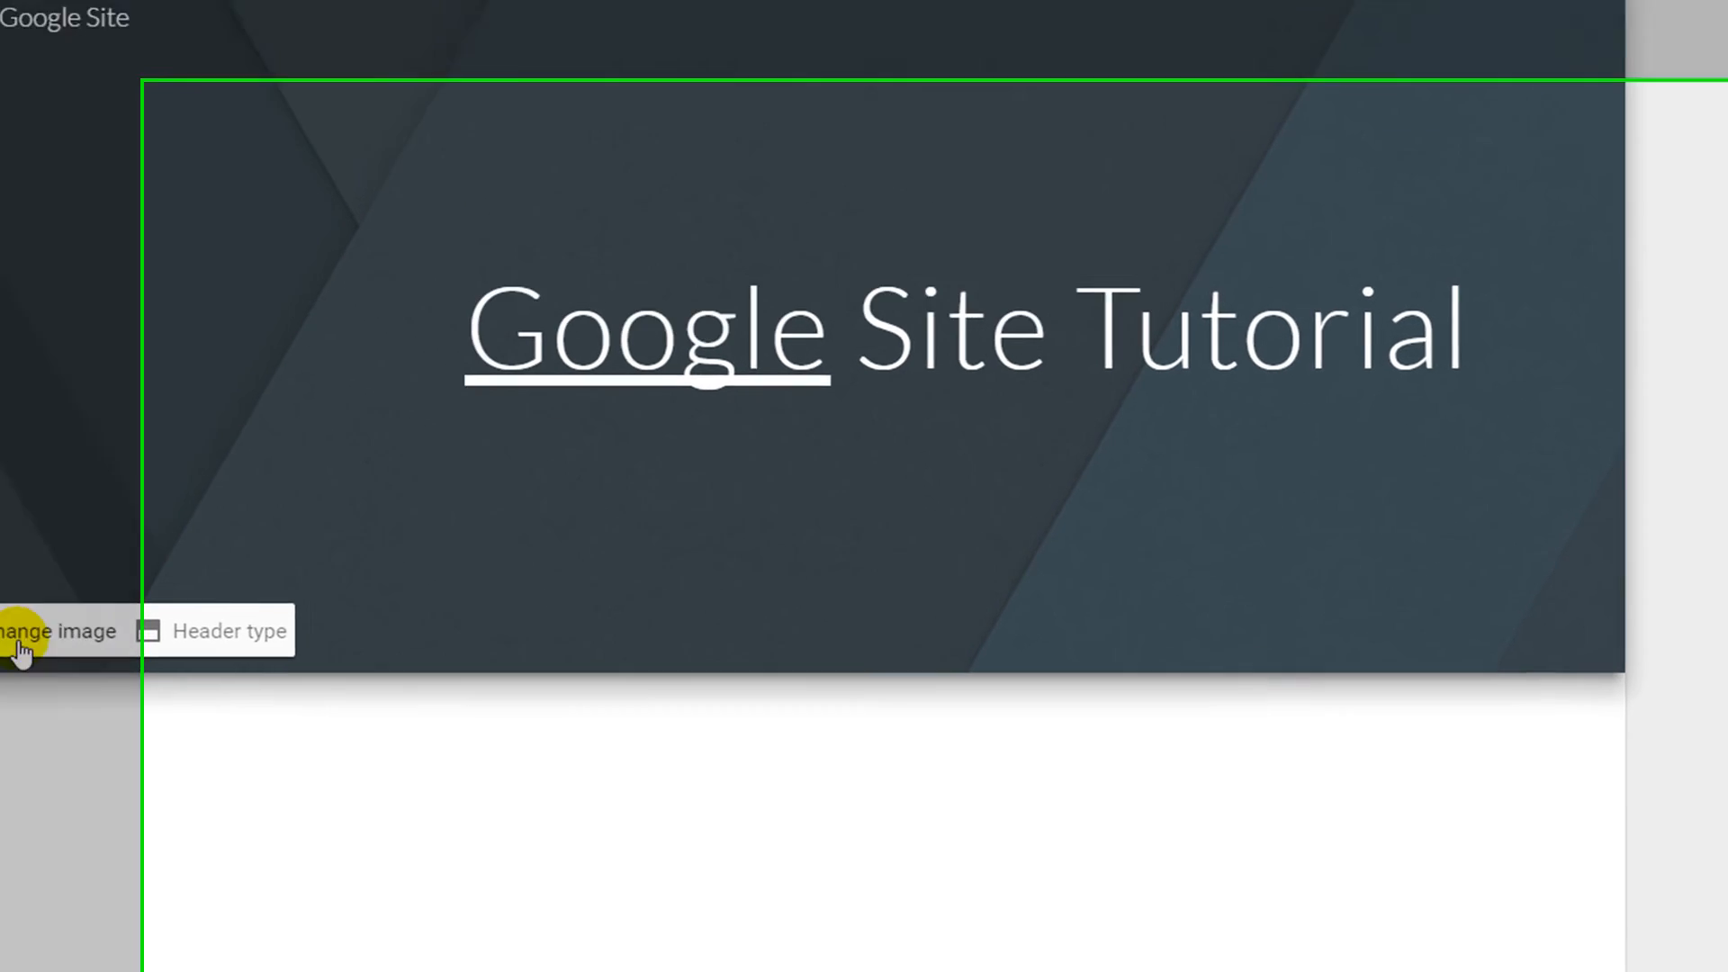
- Browse the header image picker's Gallery, Upload and Search sources, returning to Gallery
{"action": "left_click", "coordinate": [55, 630]}
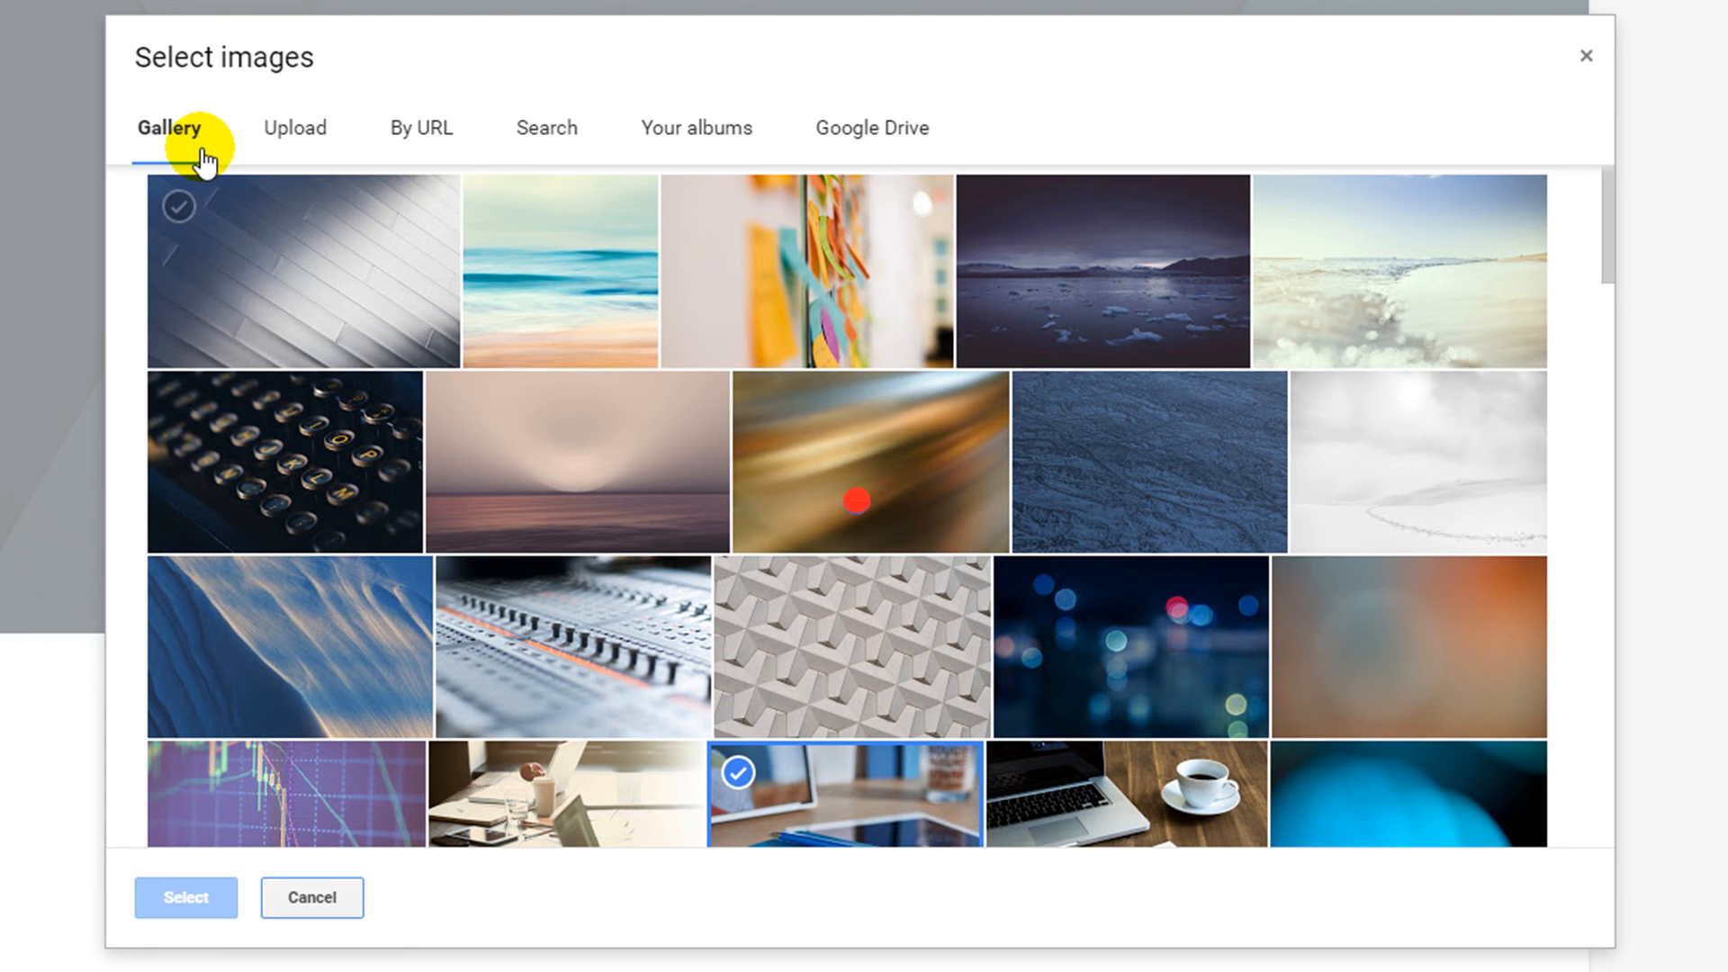
{"action": "left_click", "coordinate": [178, 206]}
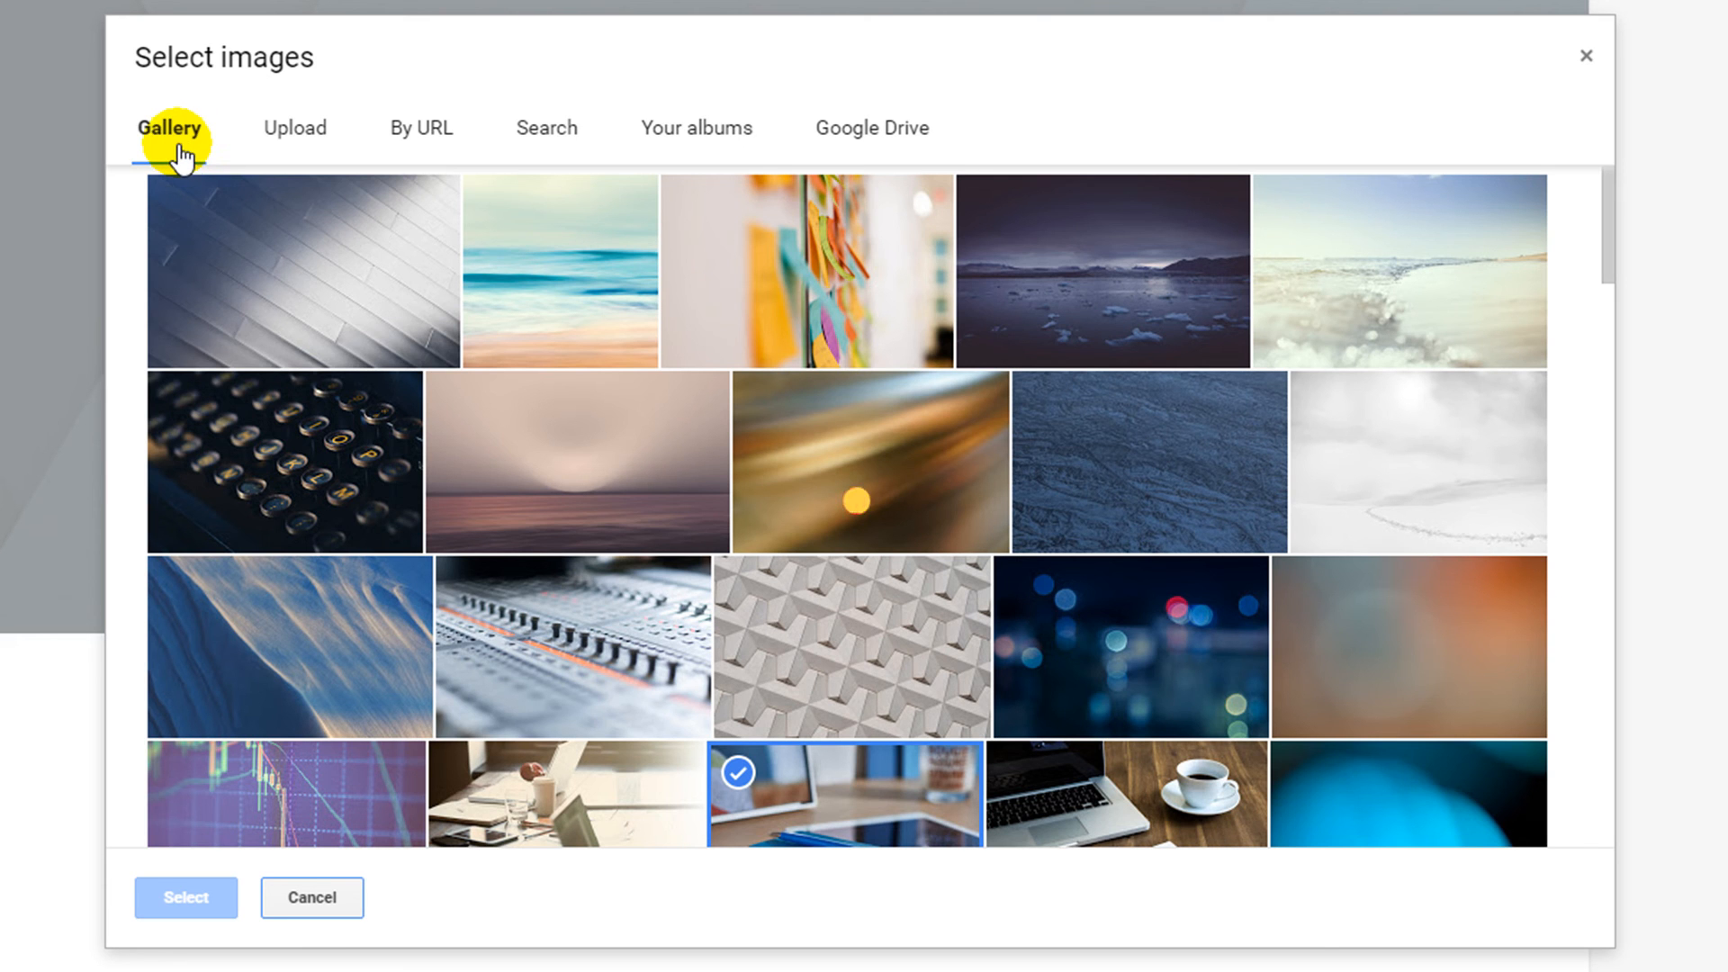
{"action": "mouse_move", "coordinate": [294, 138]}
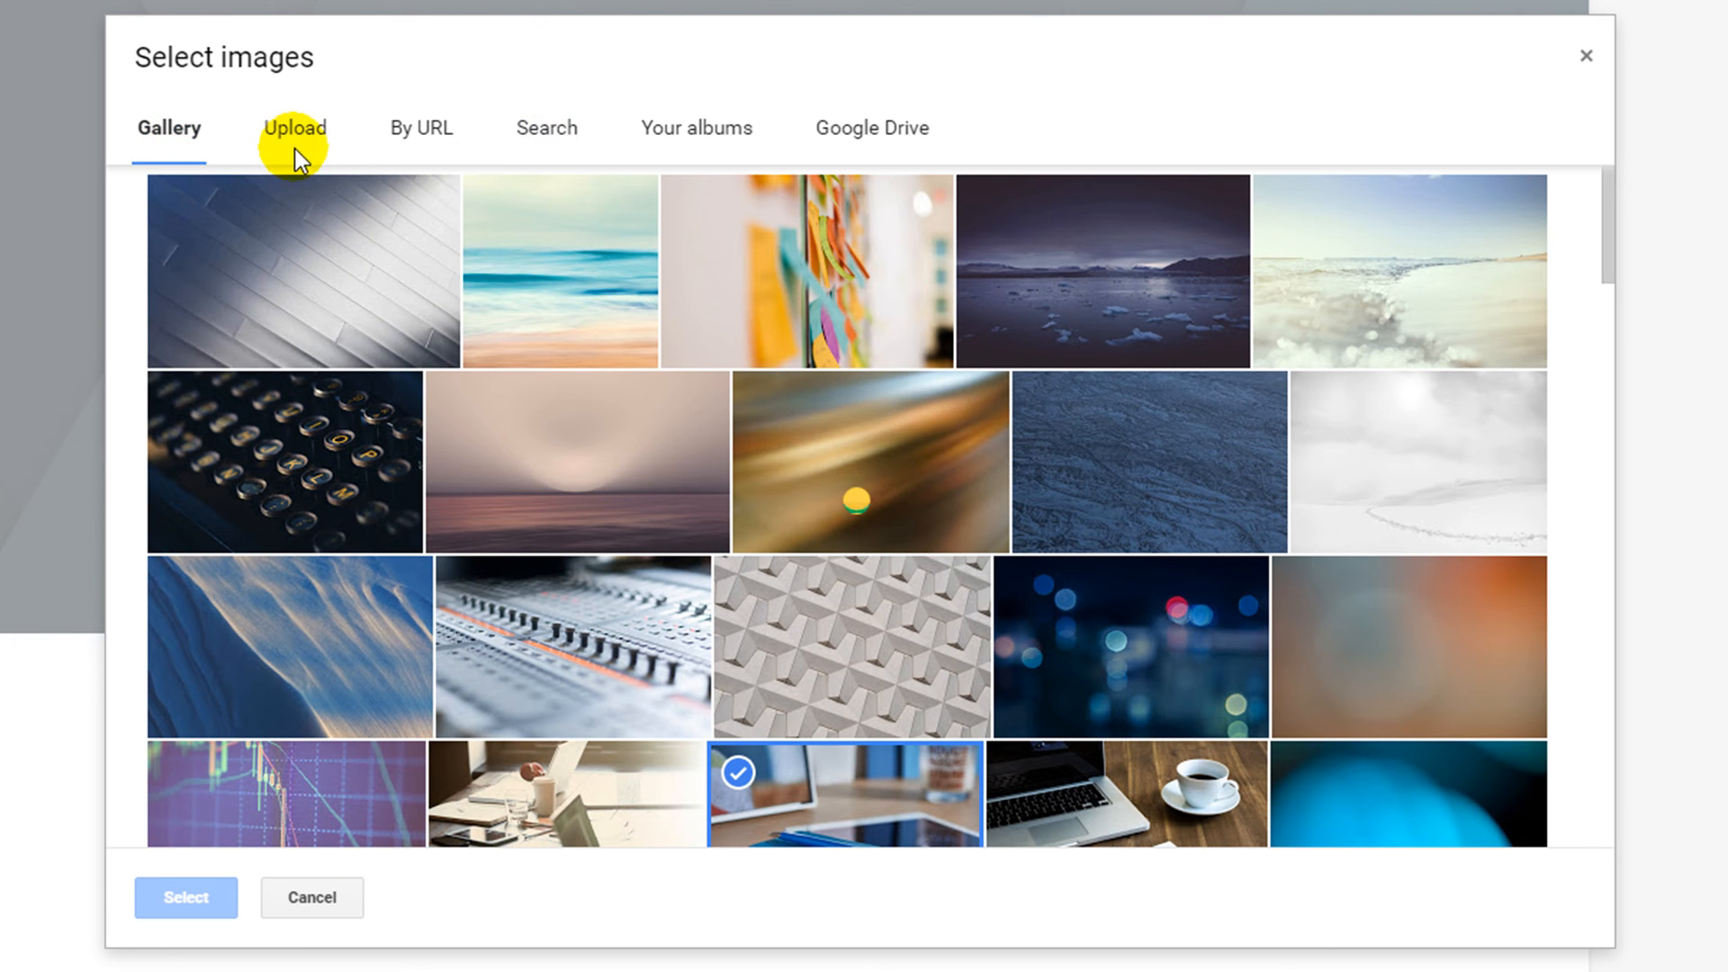
{"action": "left_click", "coordinate": [292, 128]}
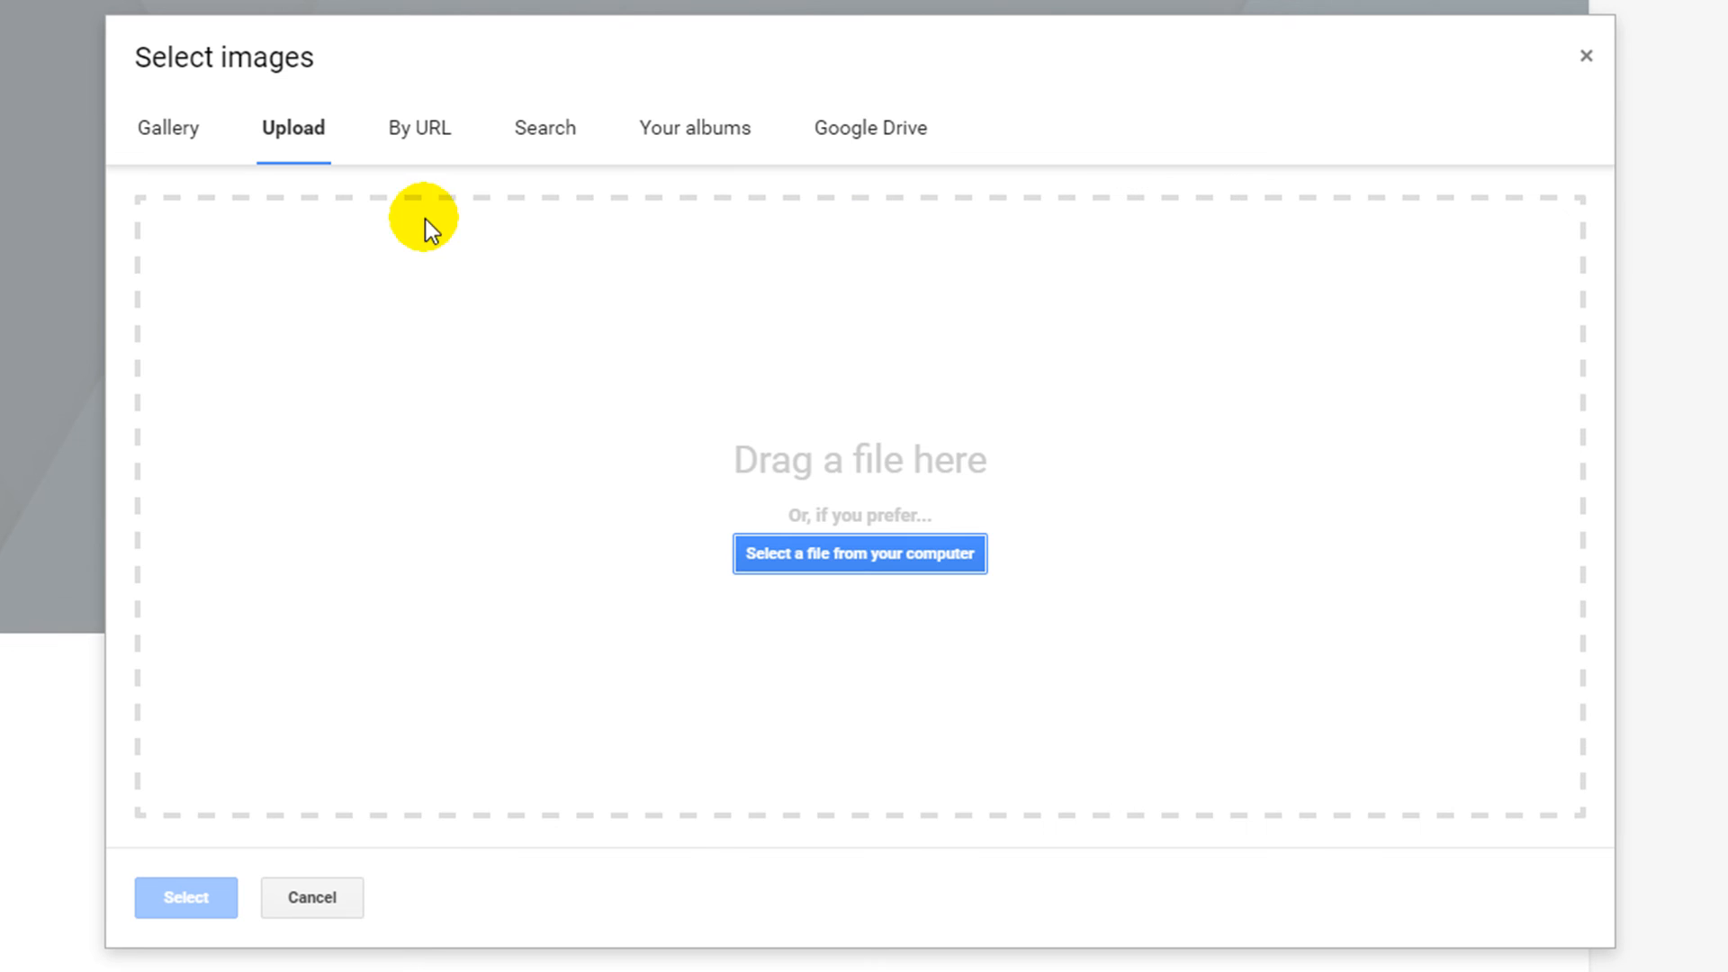
{"action": "left_click", "coordinate": [545, 128]}
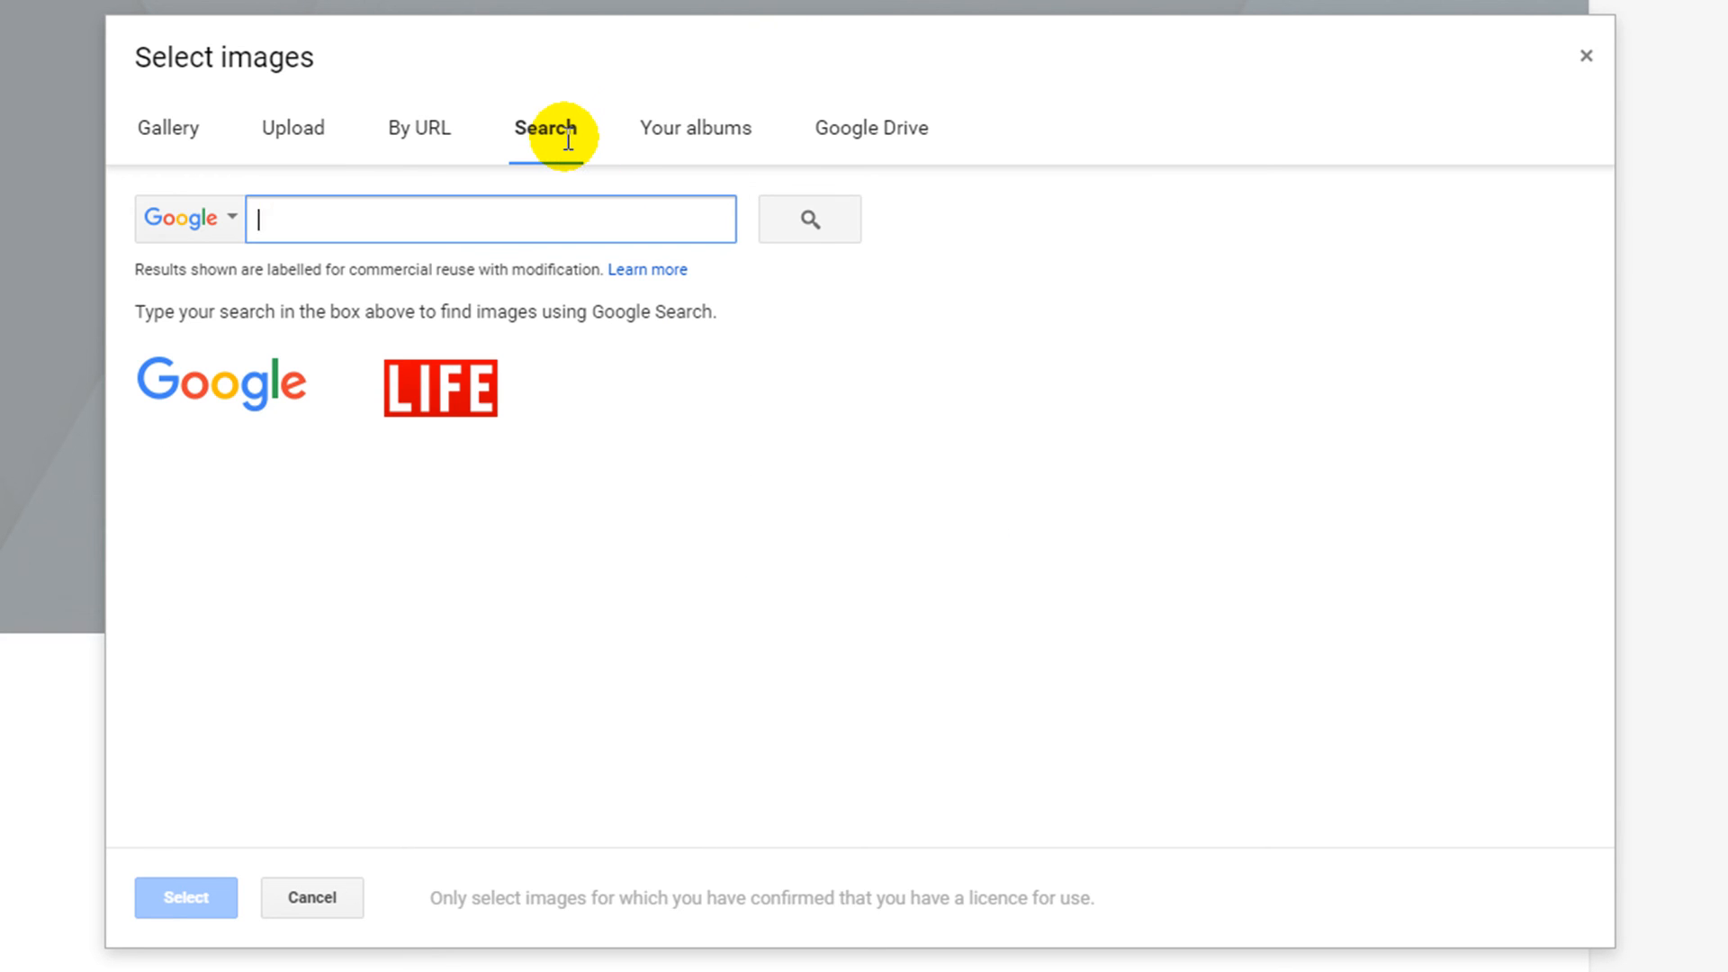
{"action": "mouse_move", "coordinate": [869, 137]}
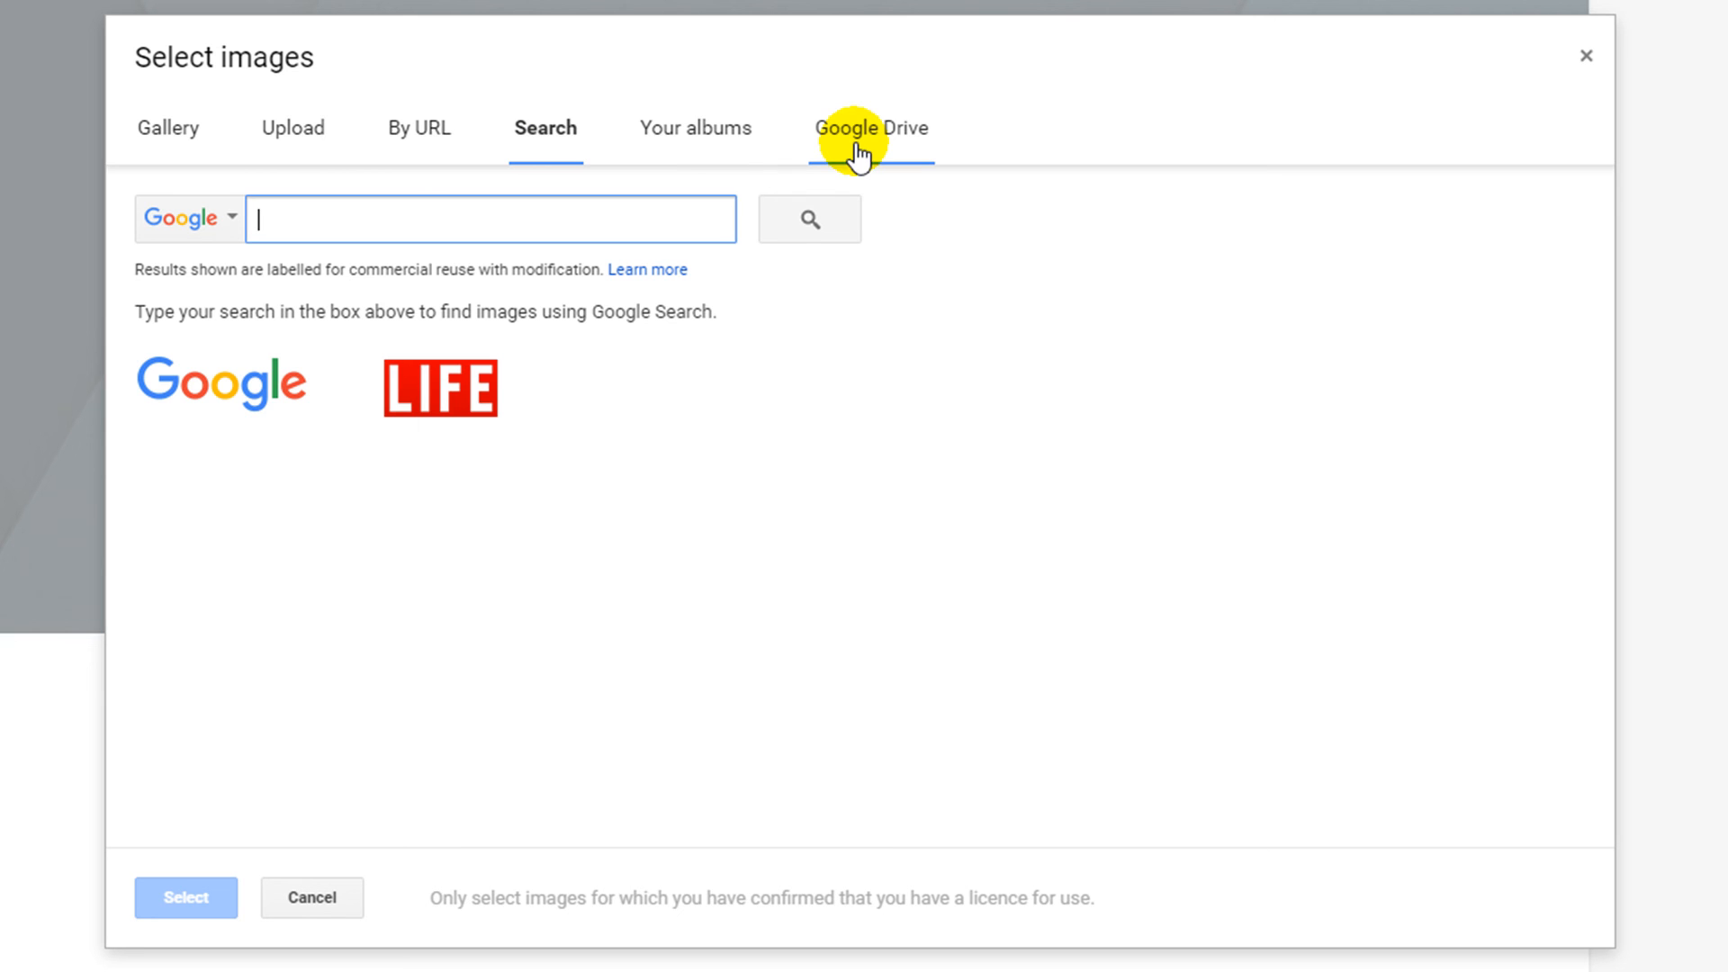
{"action": "mouse_move", "coordinate": [166, 128]}
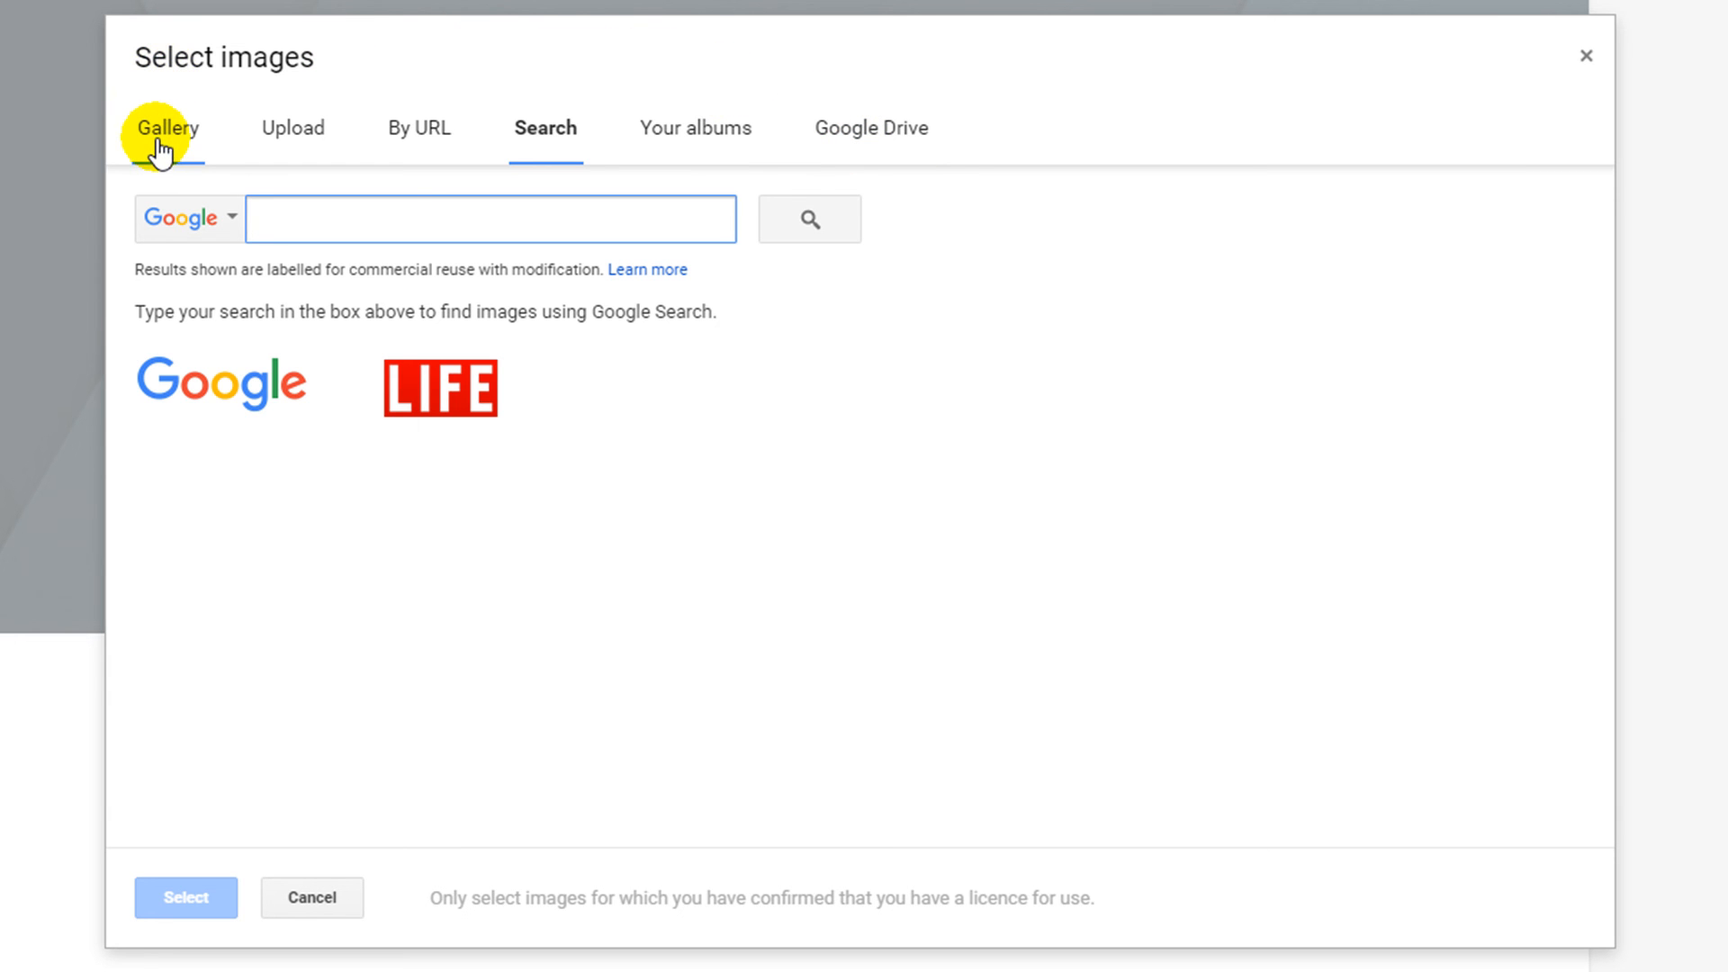
{"action": "left_click", "coordinate": [167, 128]}
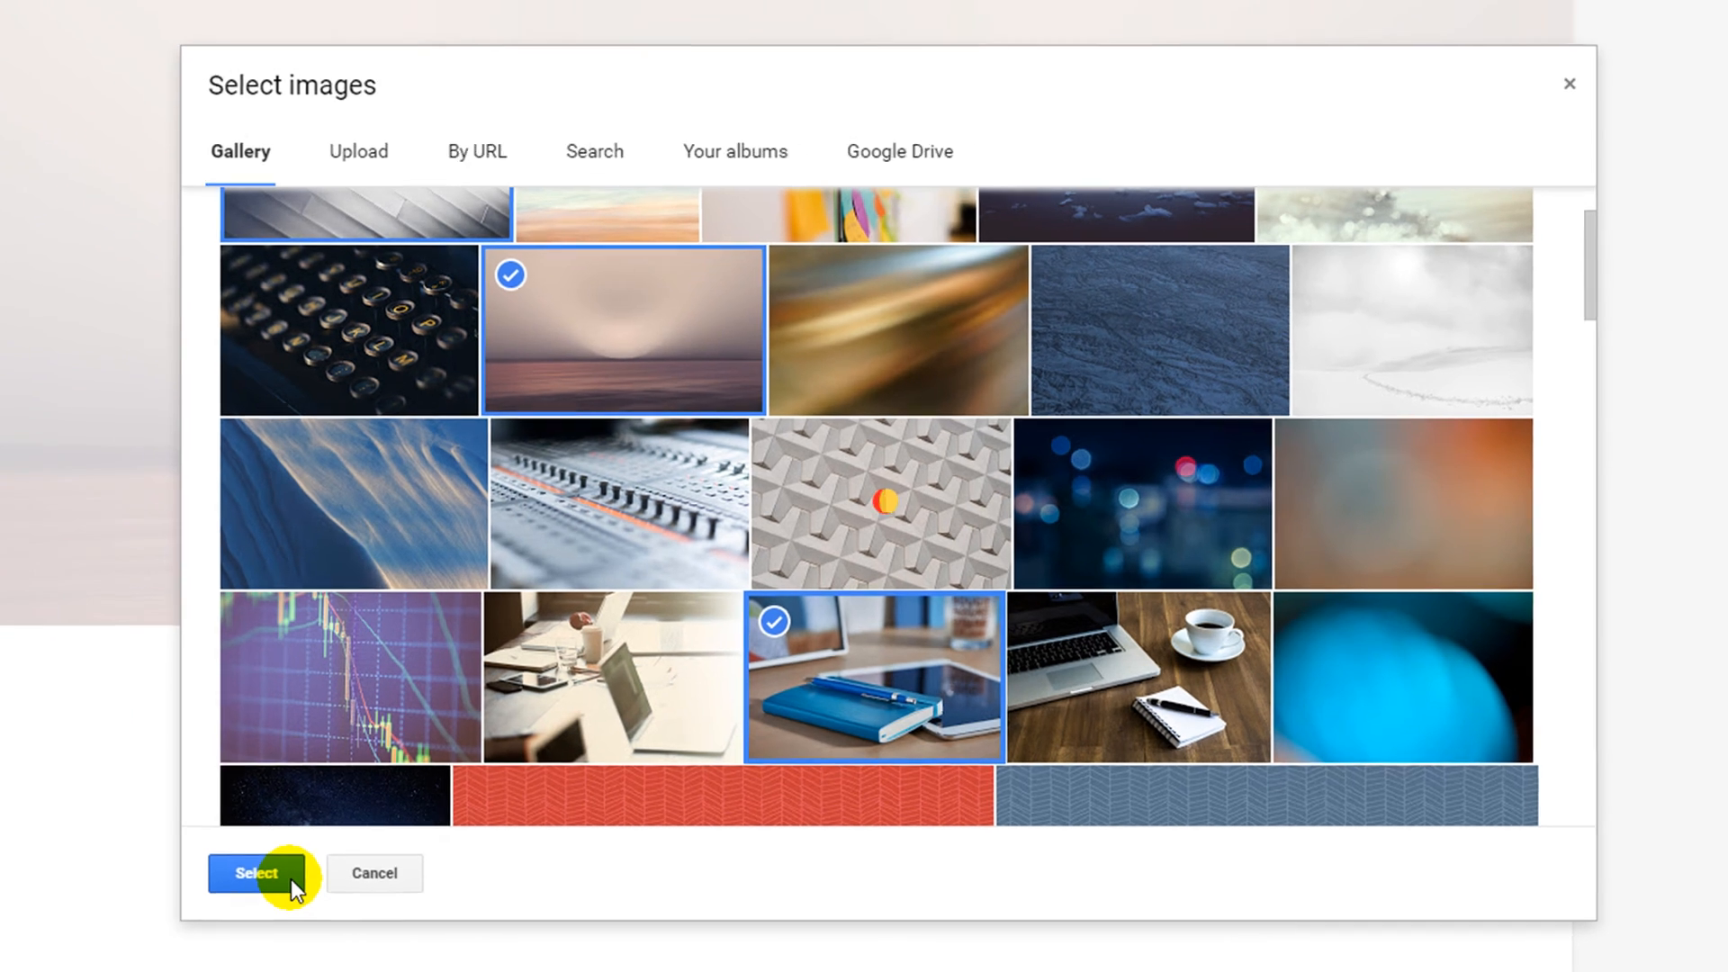
- Apply the selected notebook-and-tablet gallery photo as the header background
{"action": "left_click", "coordinate": [255, 873]}
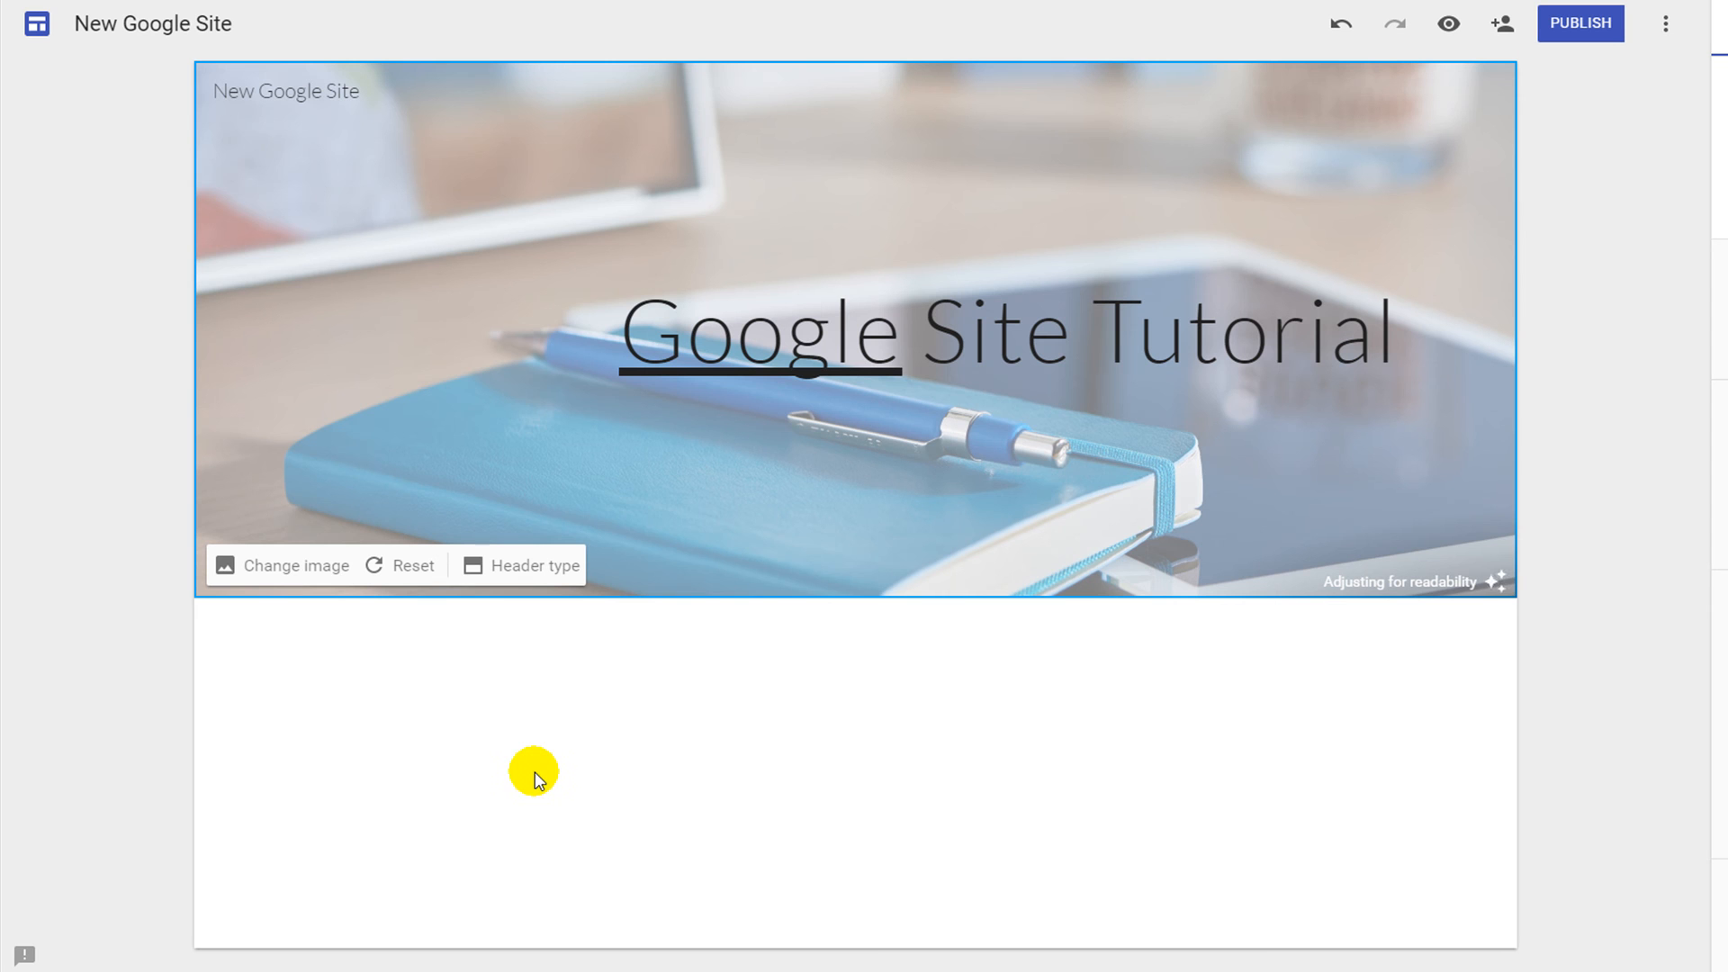
{"action": "mouse_move", "coordinate": [913, 649]}
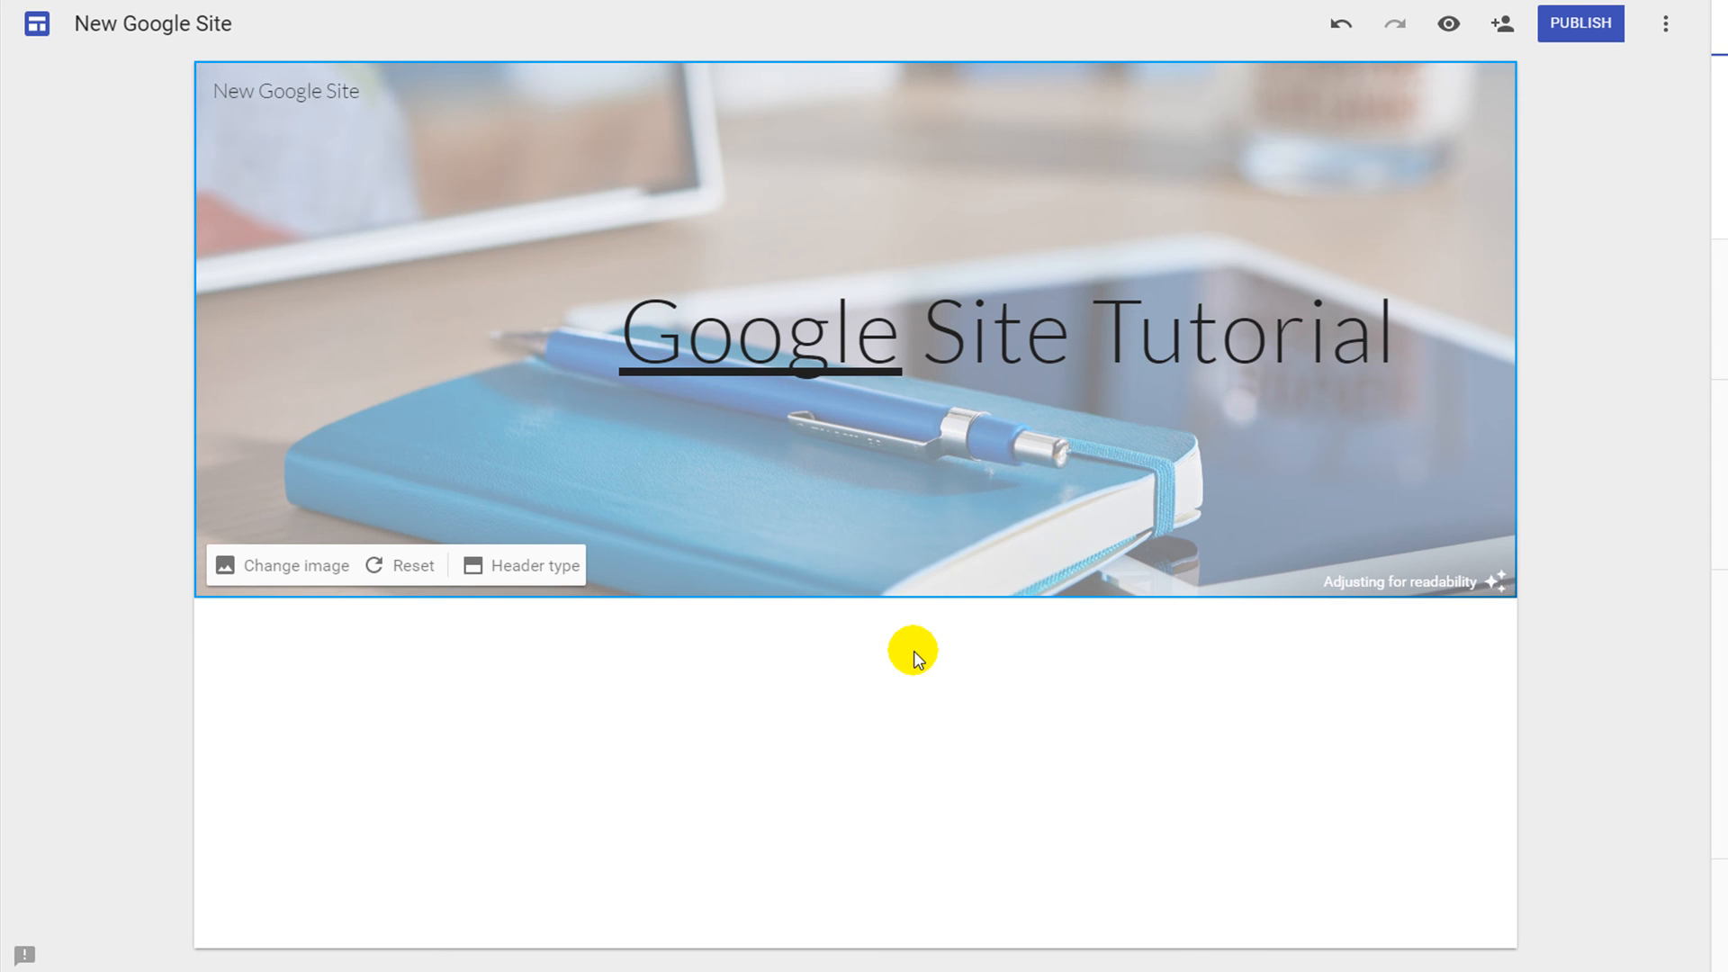
{"action": "mouse_move", "coordinate": [1355, 628]}
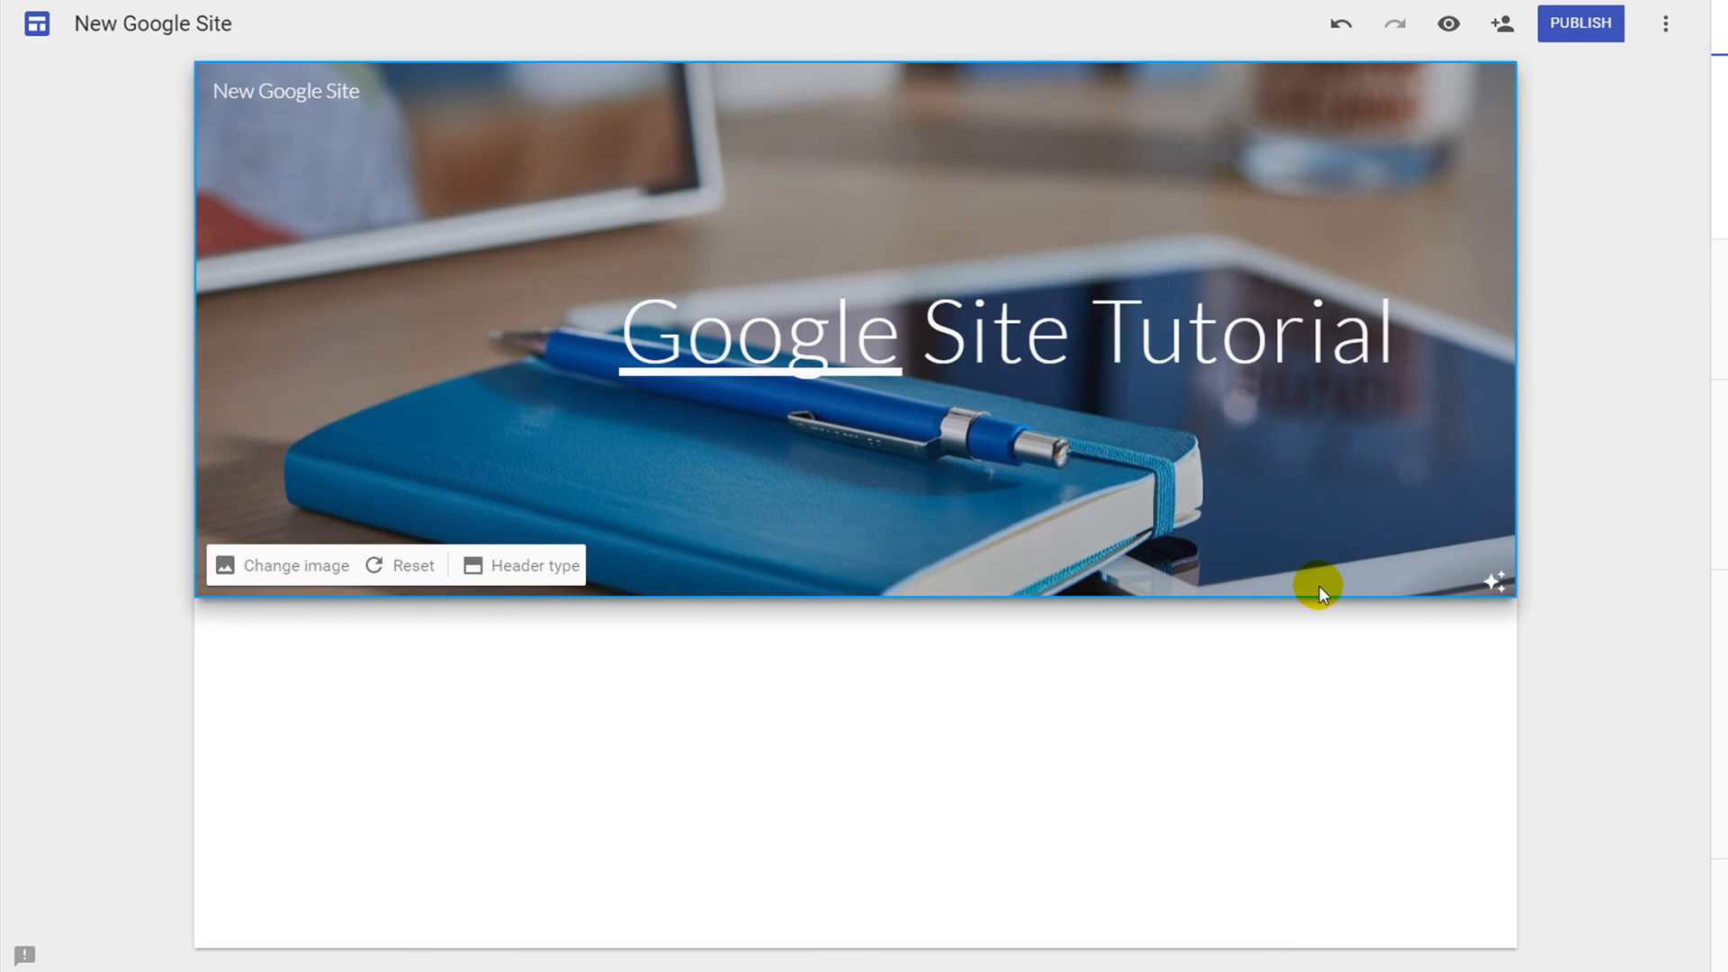
{"action": "mouse_move", "coordinate": [1496, 583]}
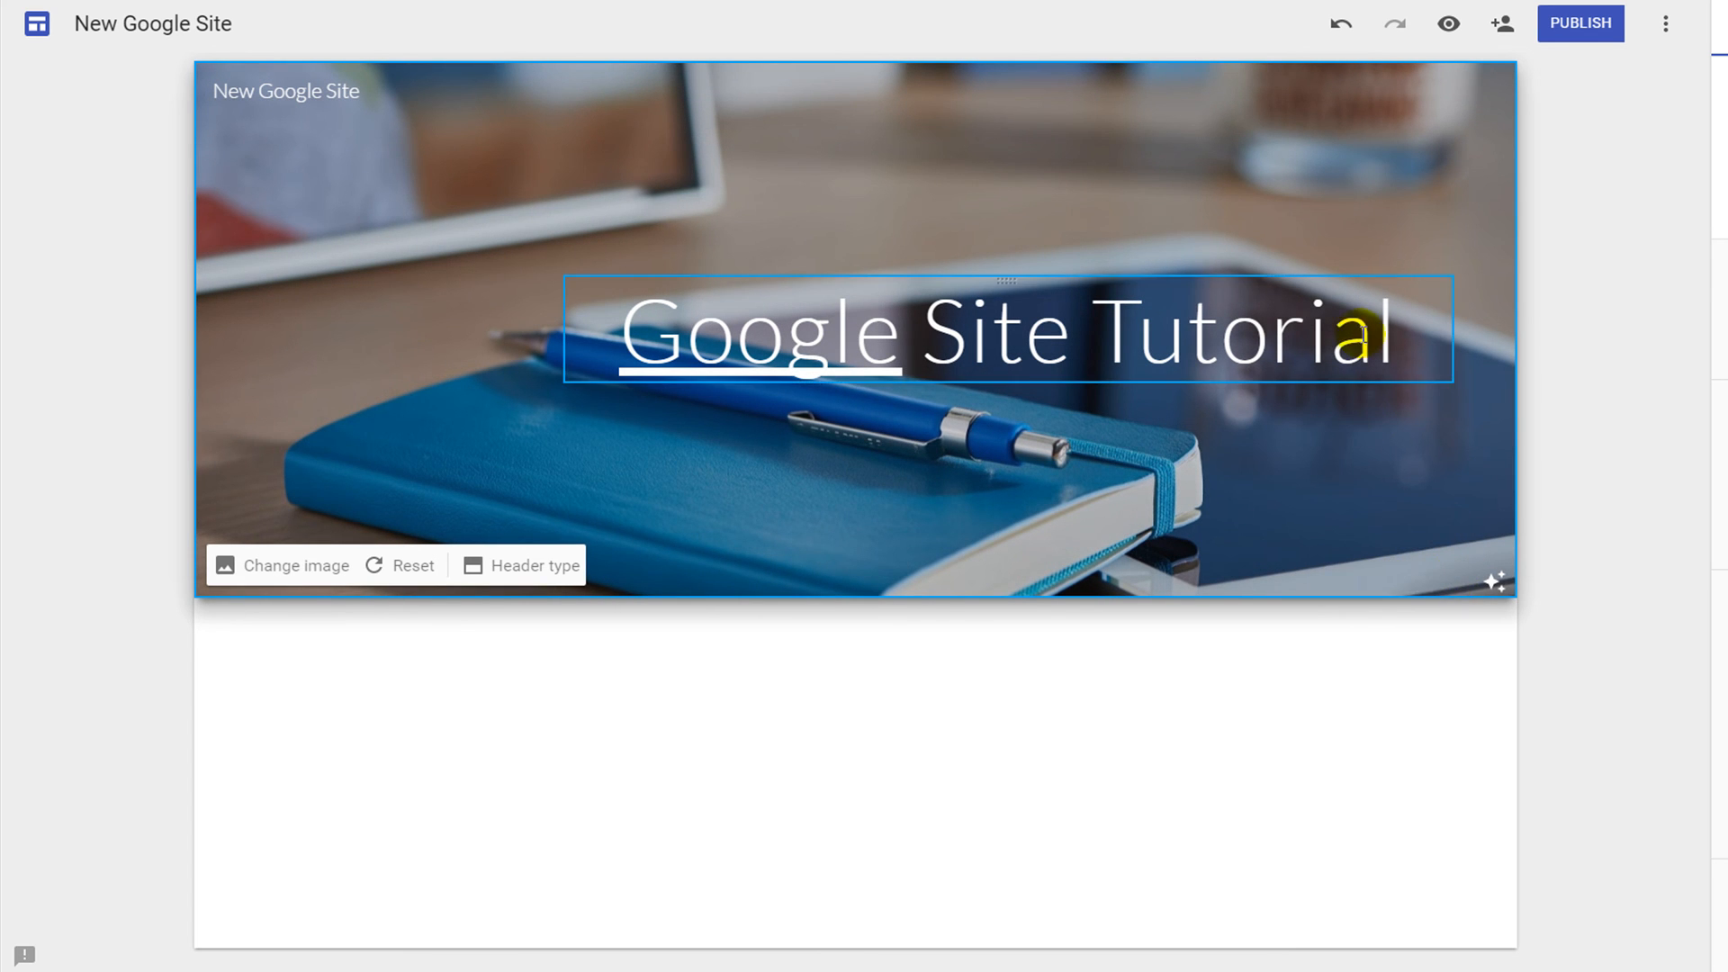
{"action": "mouse_move", "coordinate": [1145, 329]}
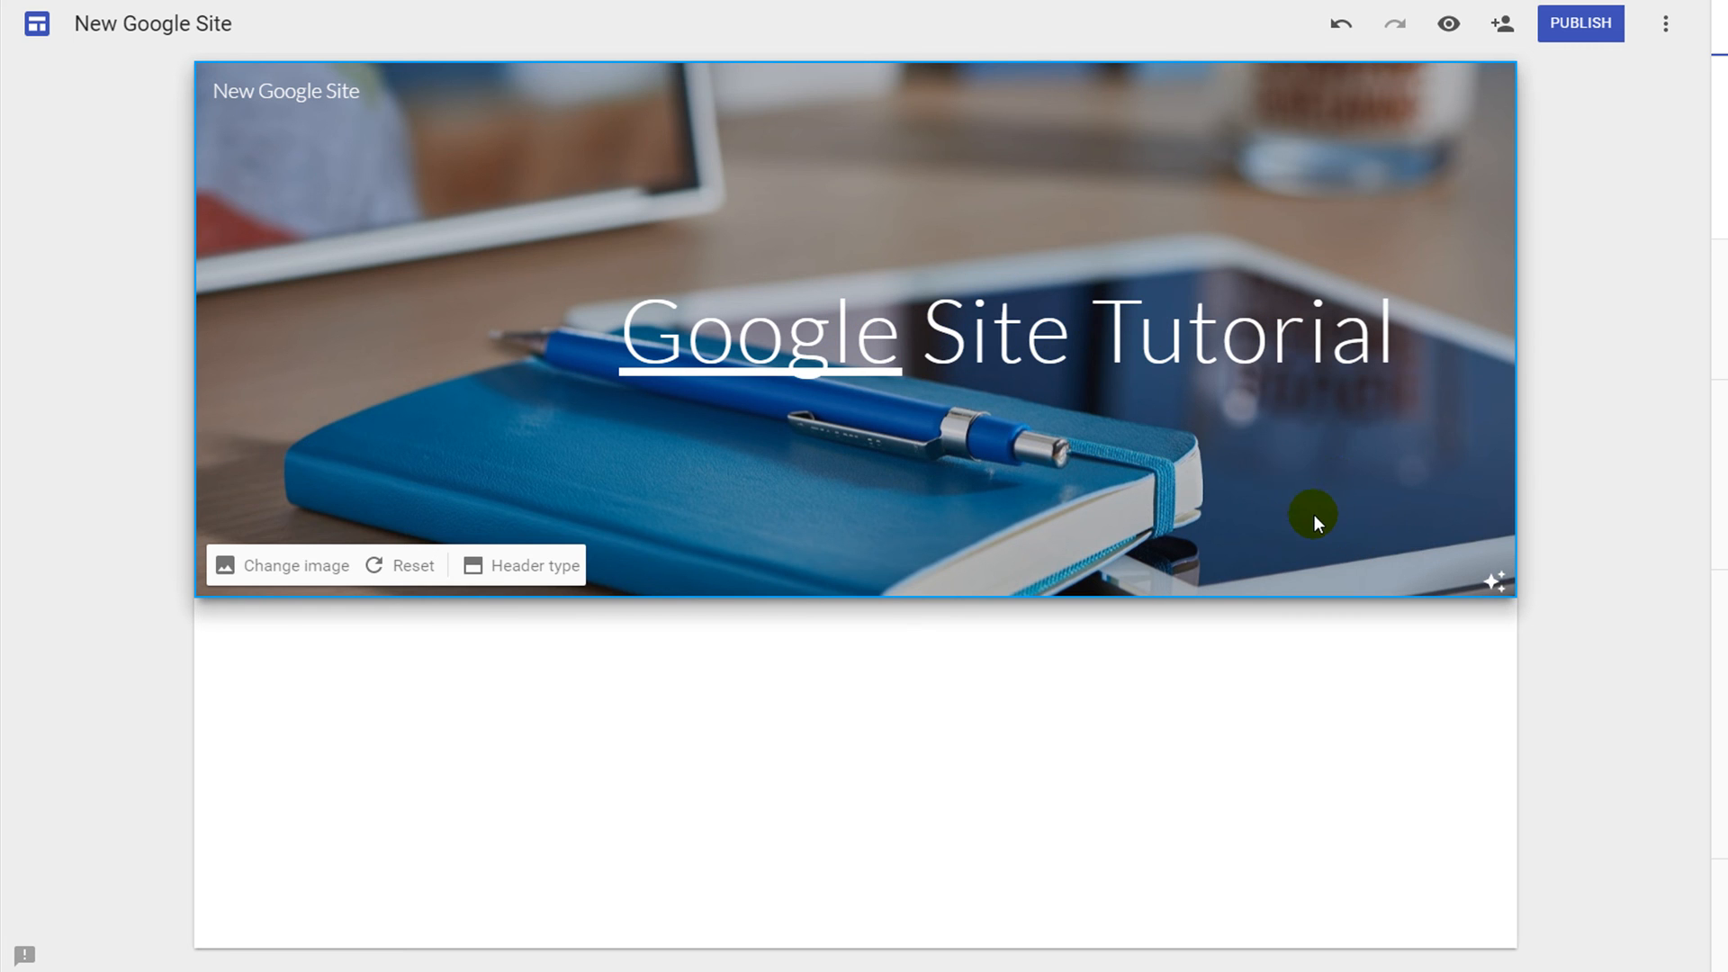
{"action": "mouse_move", "coordinate": [1403, 527]}
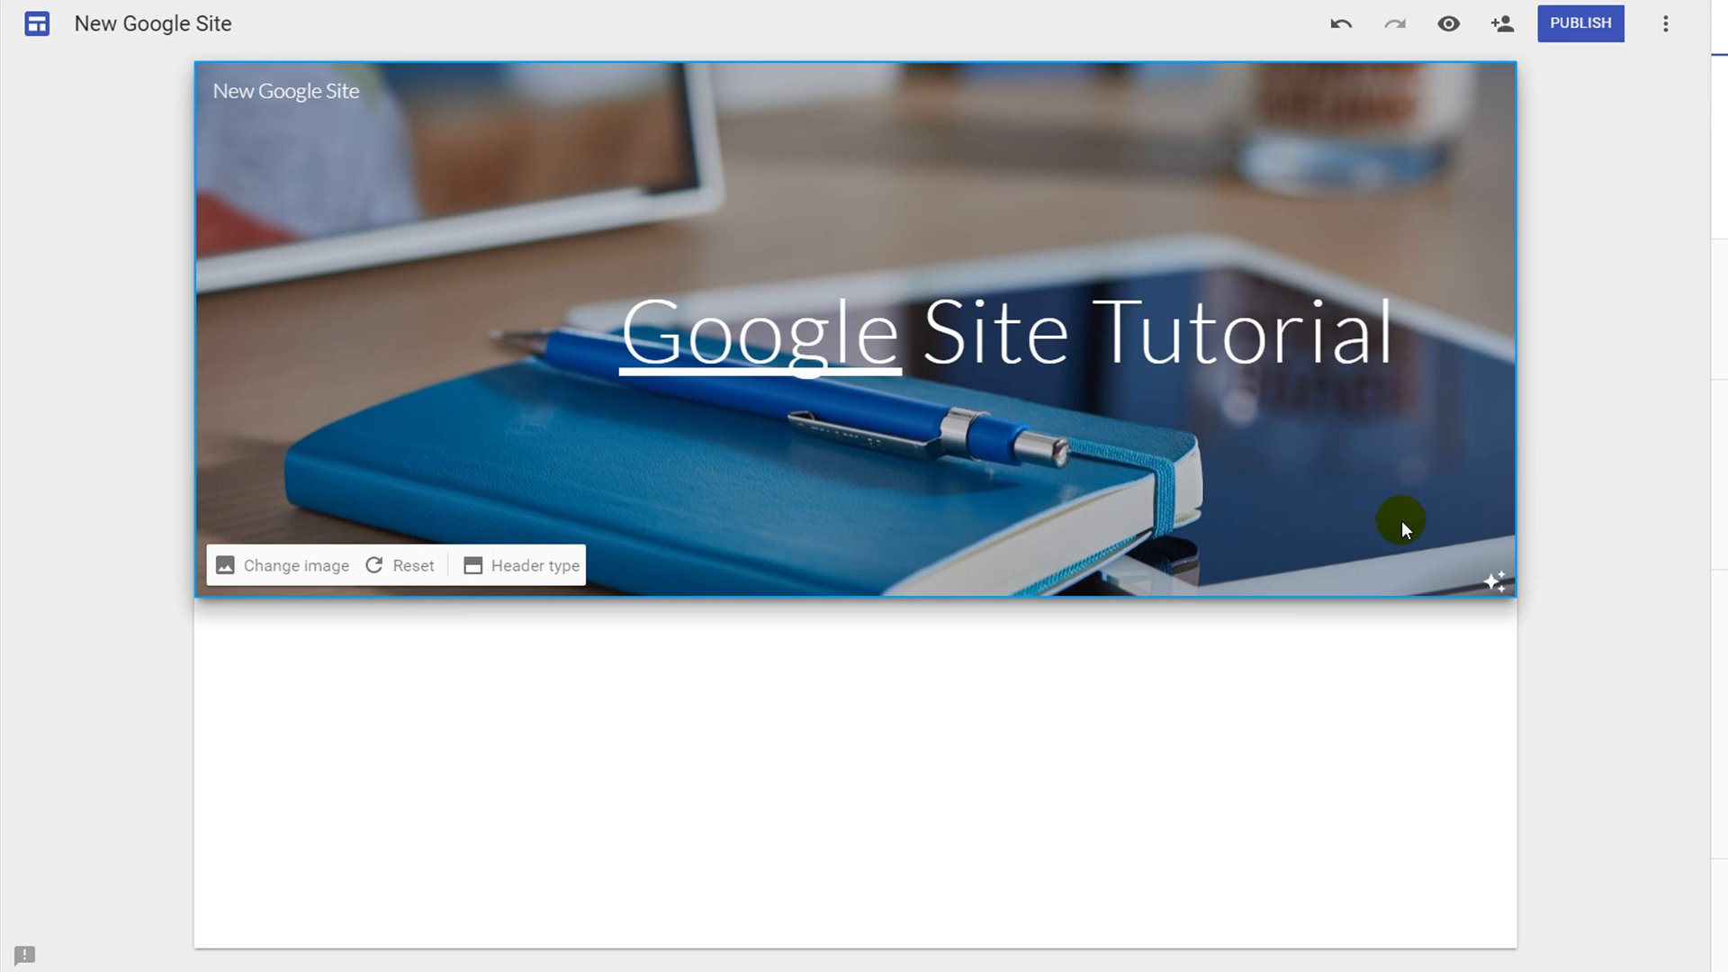
{"action": "mouse_move", "coordinate": [851, 478]}
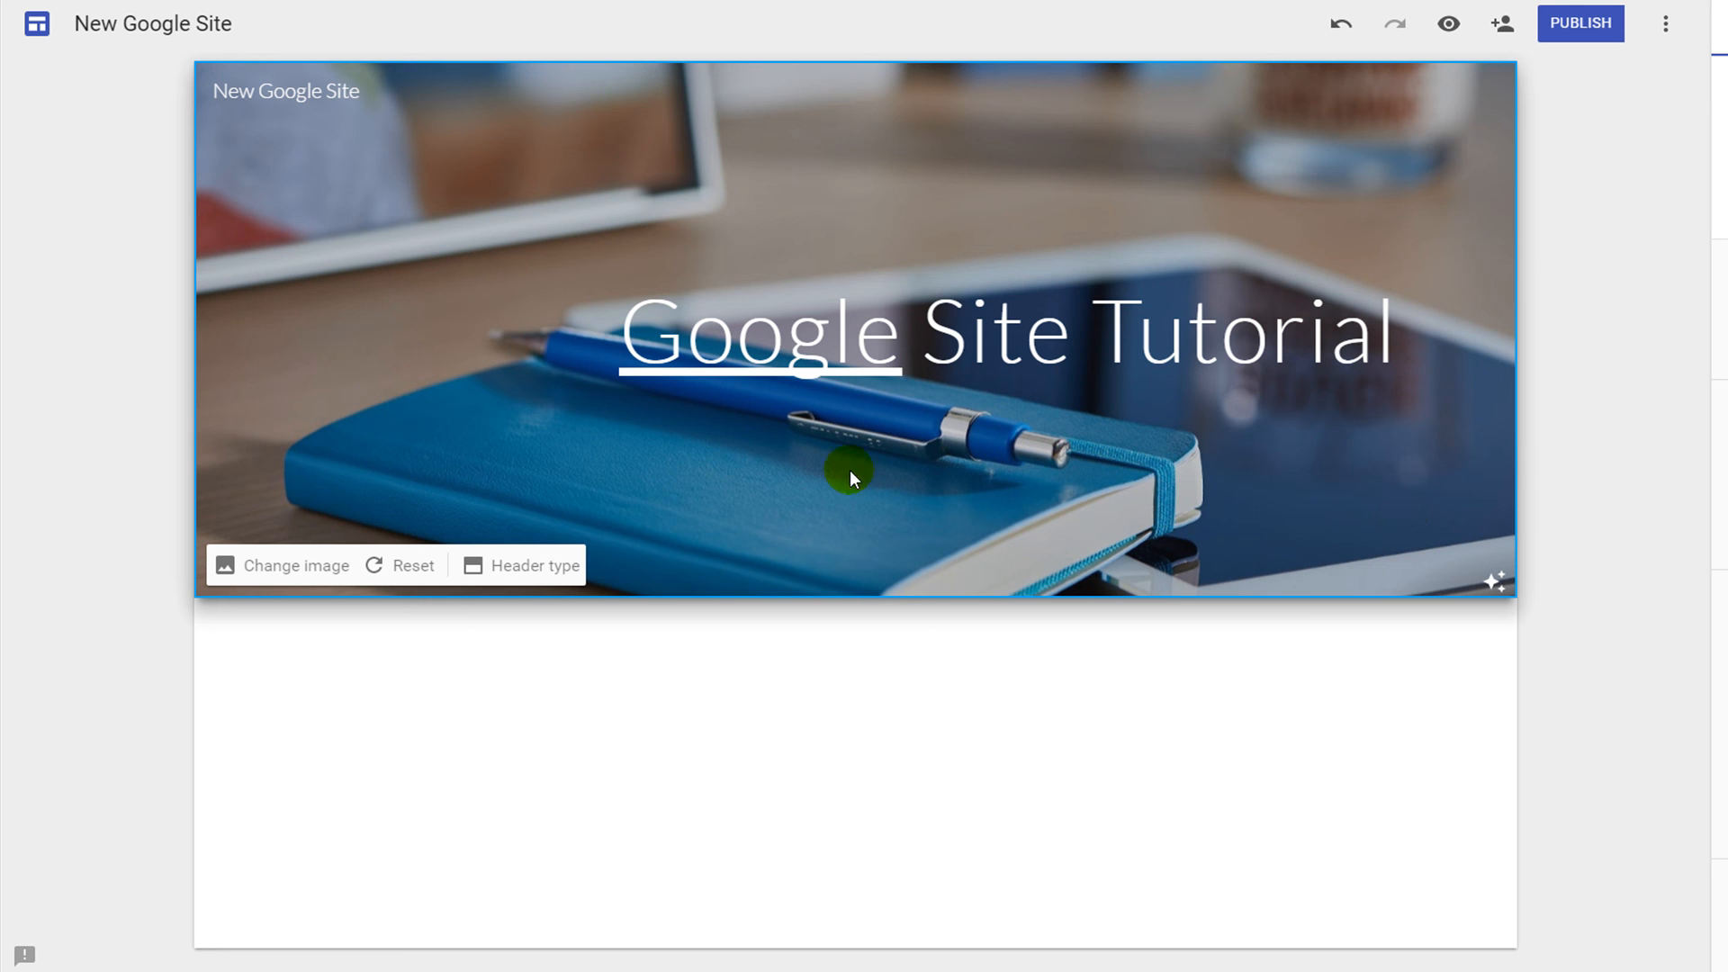
{"action": "mouse_move", "coordinate": [551, 579]}
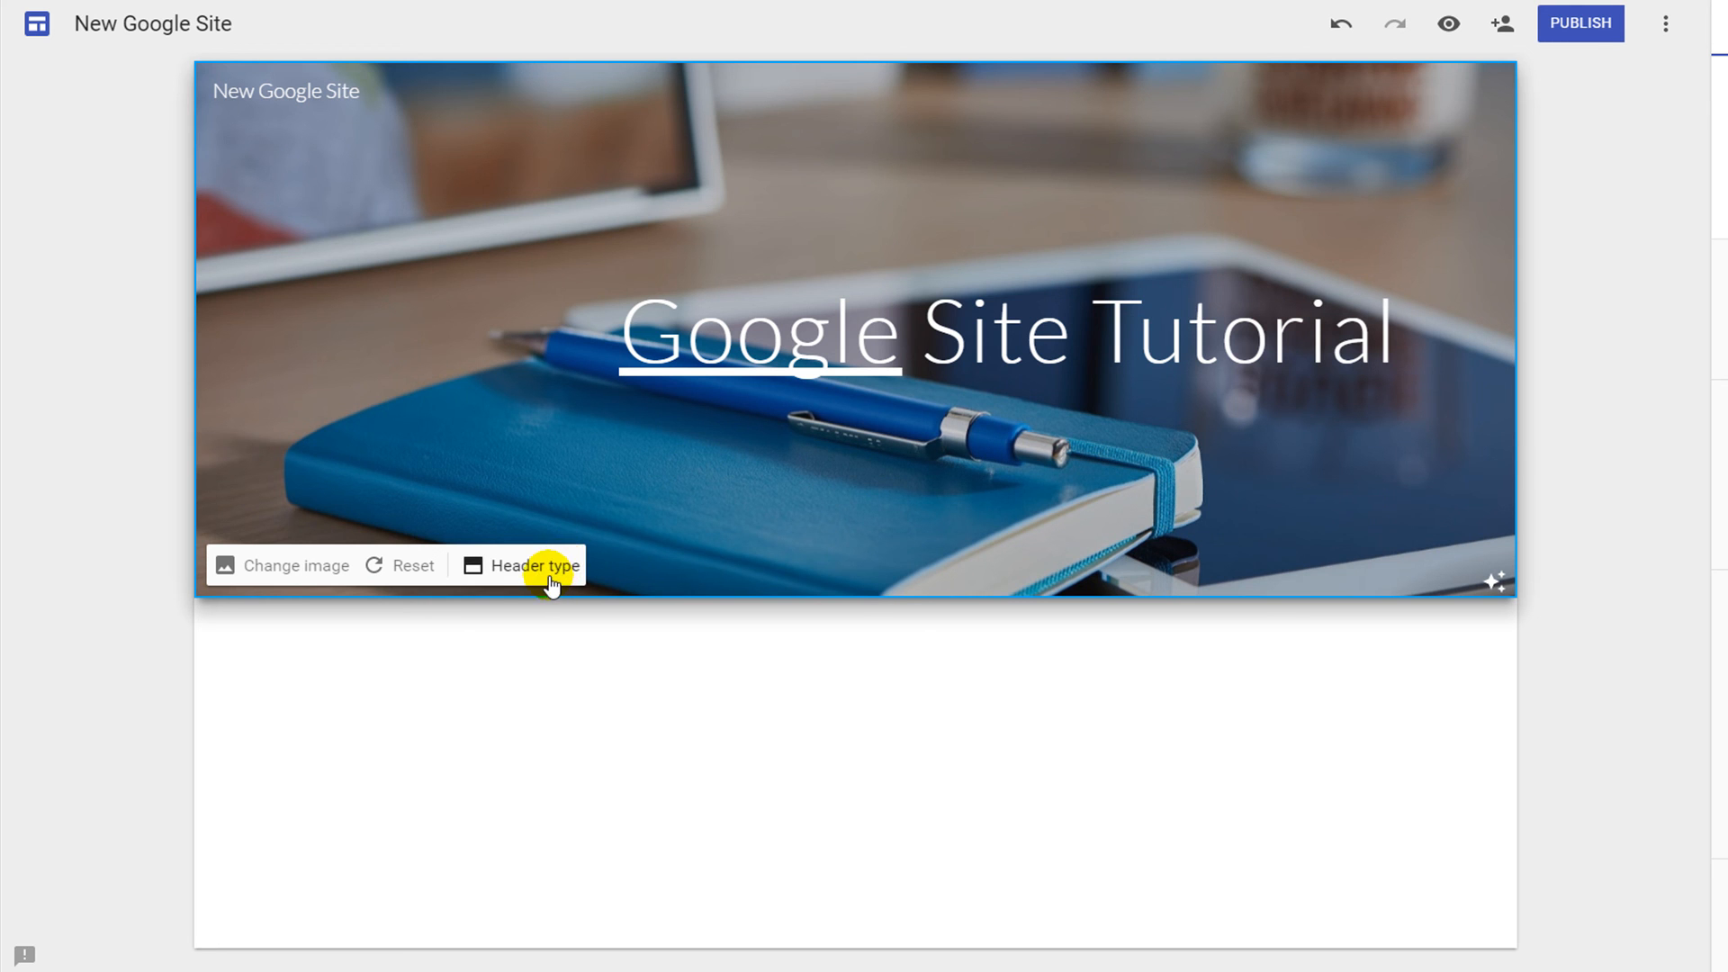
- Change the header type to Banner, then to Title only
{"action": "left_click", "coordinate": [532, 565]}
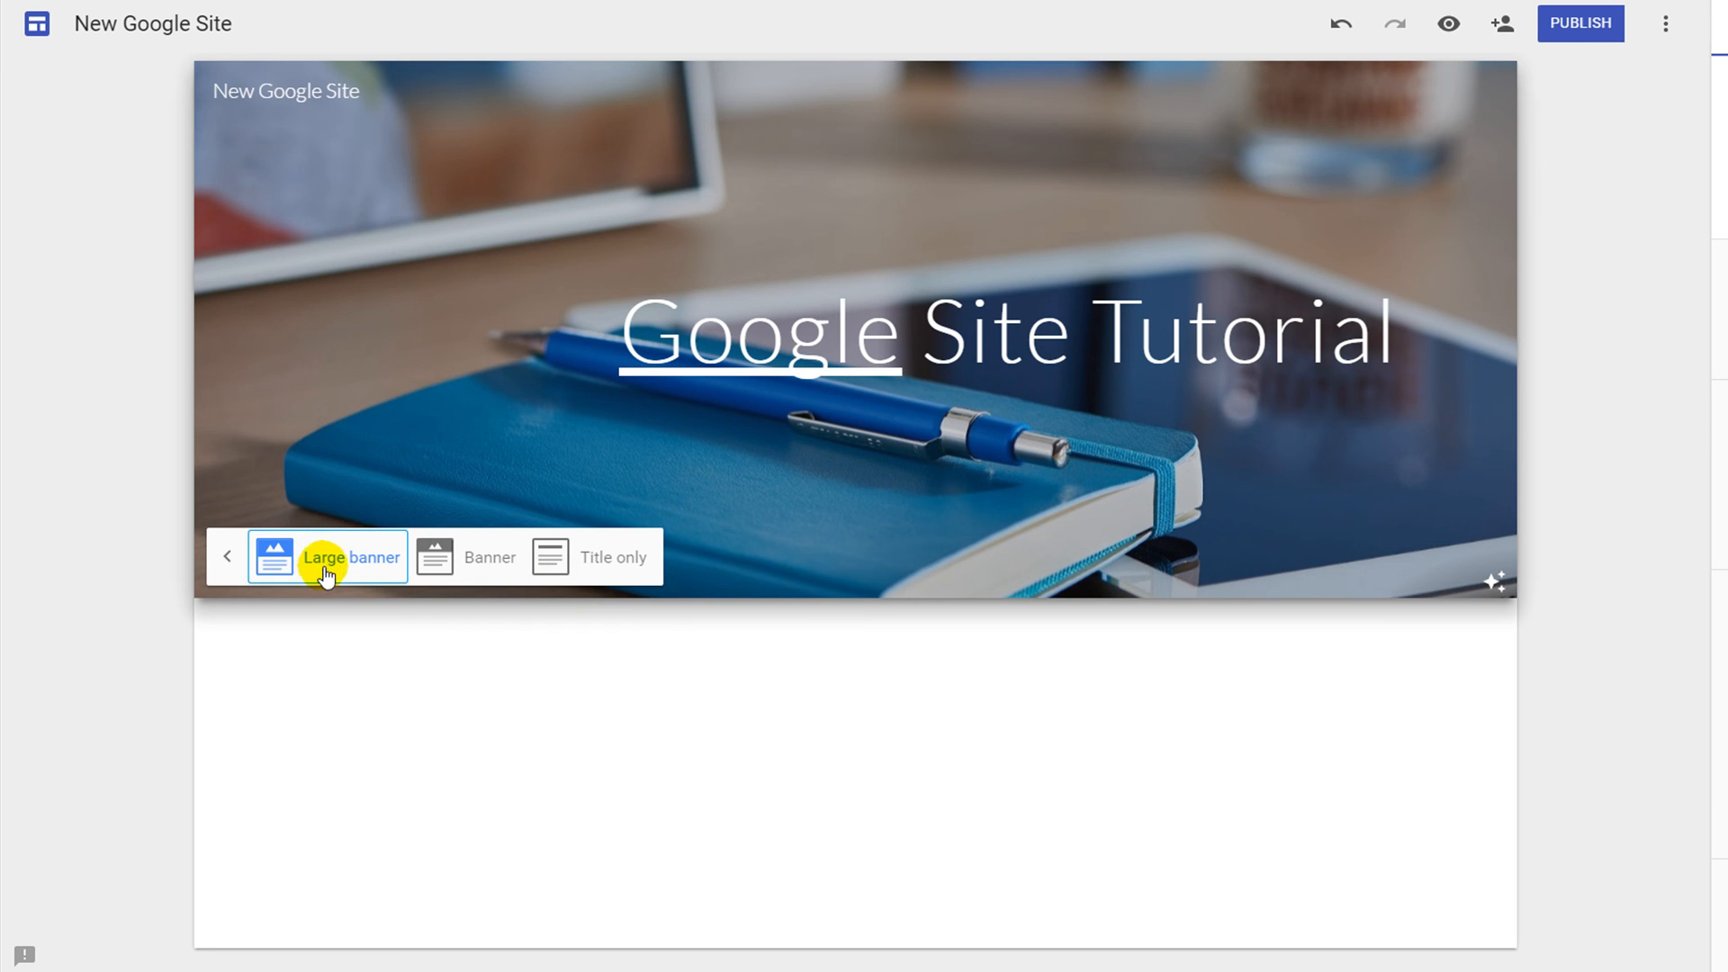
{"action": "mouse_move", "coordinate": [454, 608]}
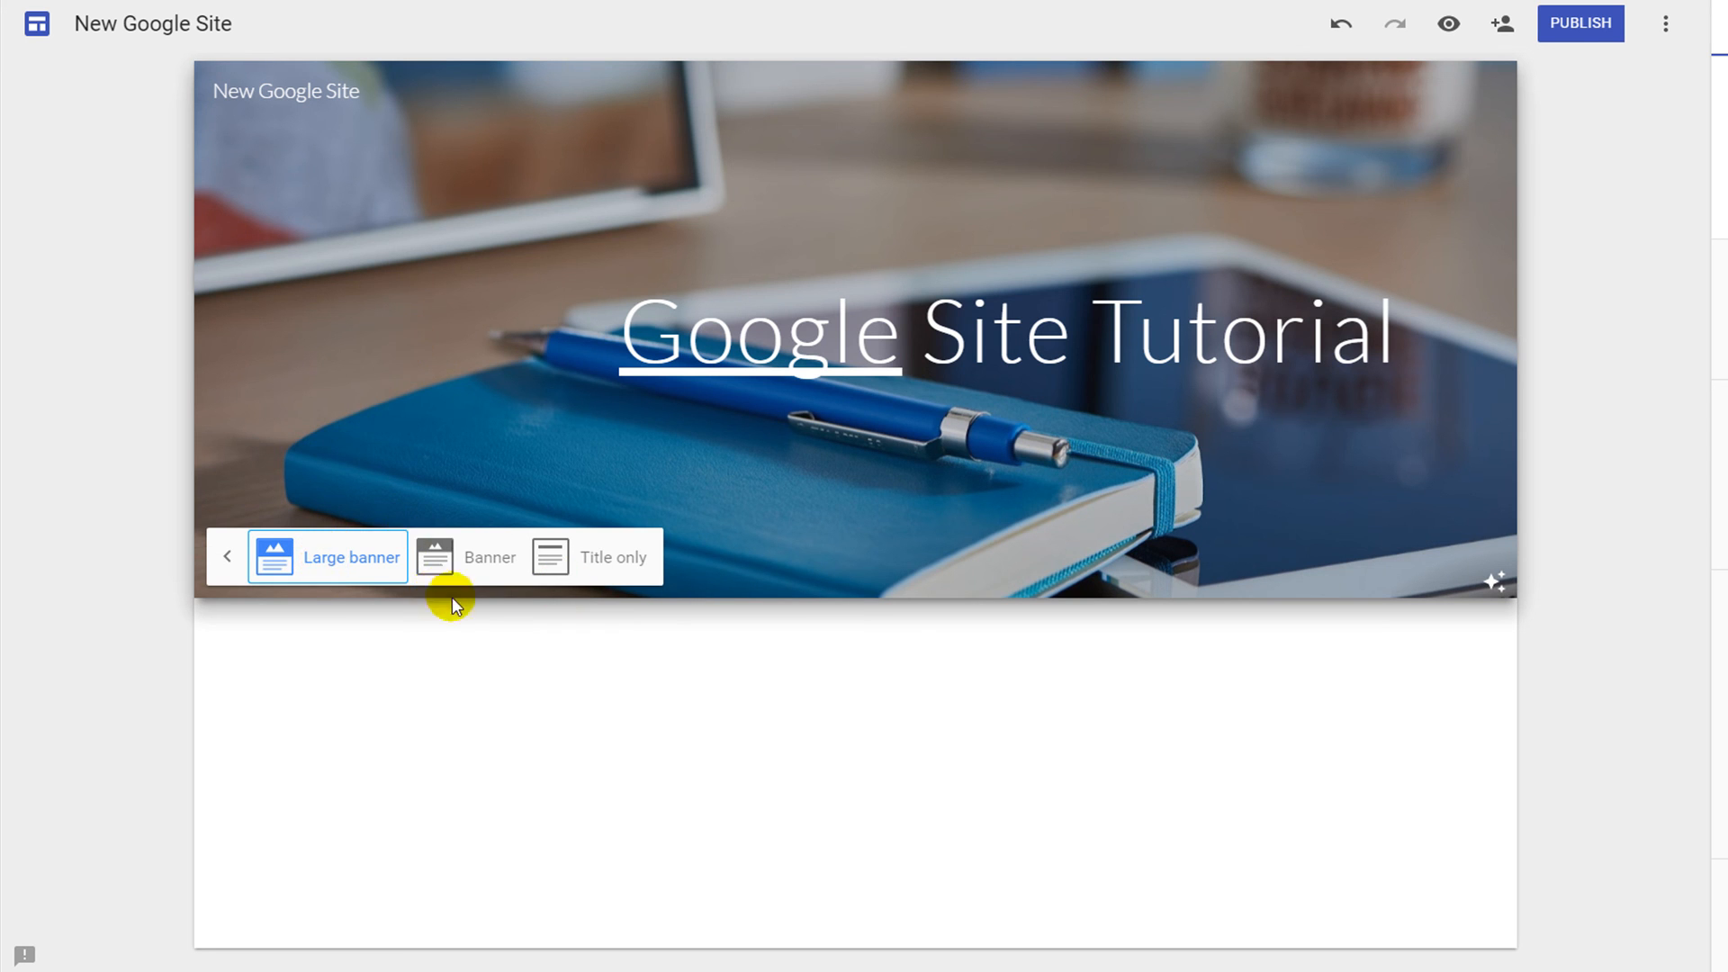
{"action": "left_click", "coordinate": [467, 556]}
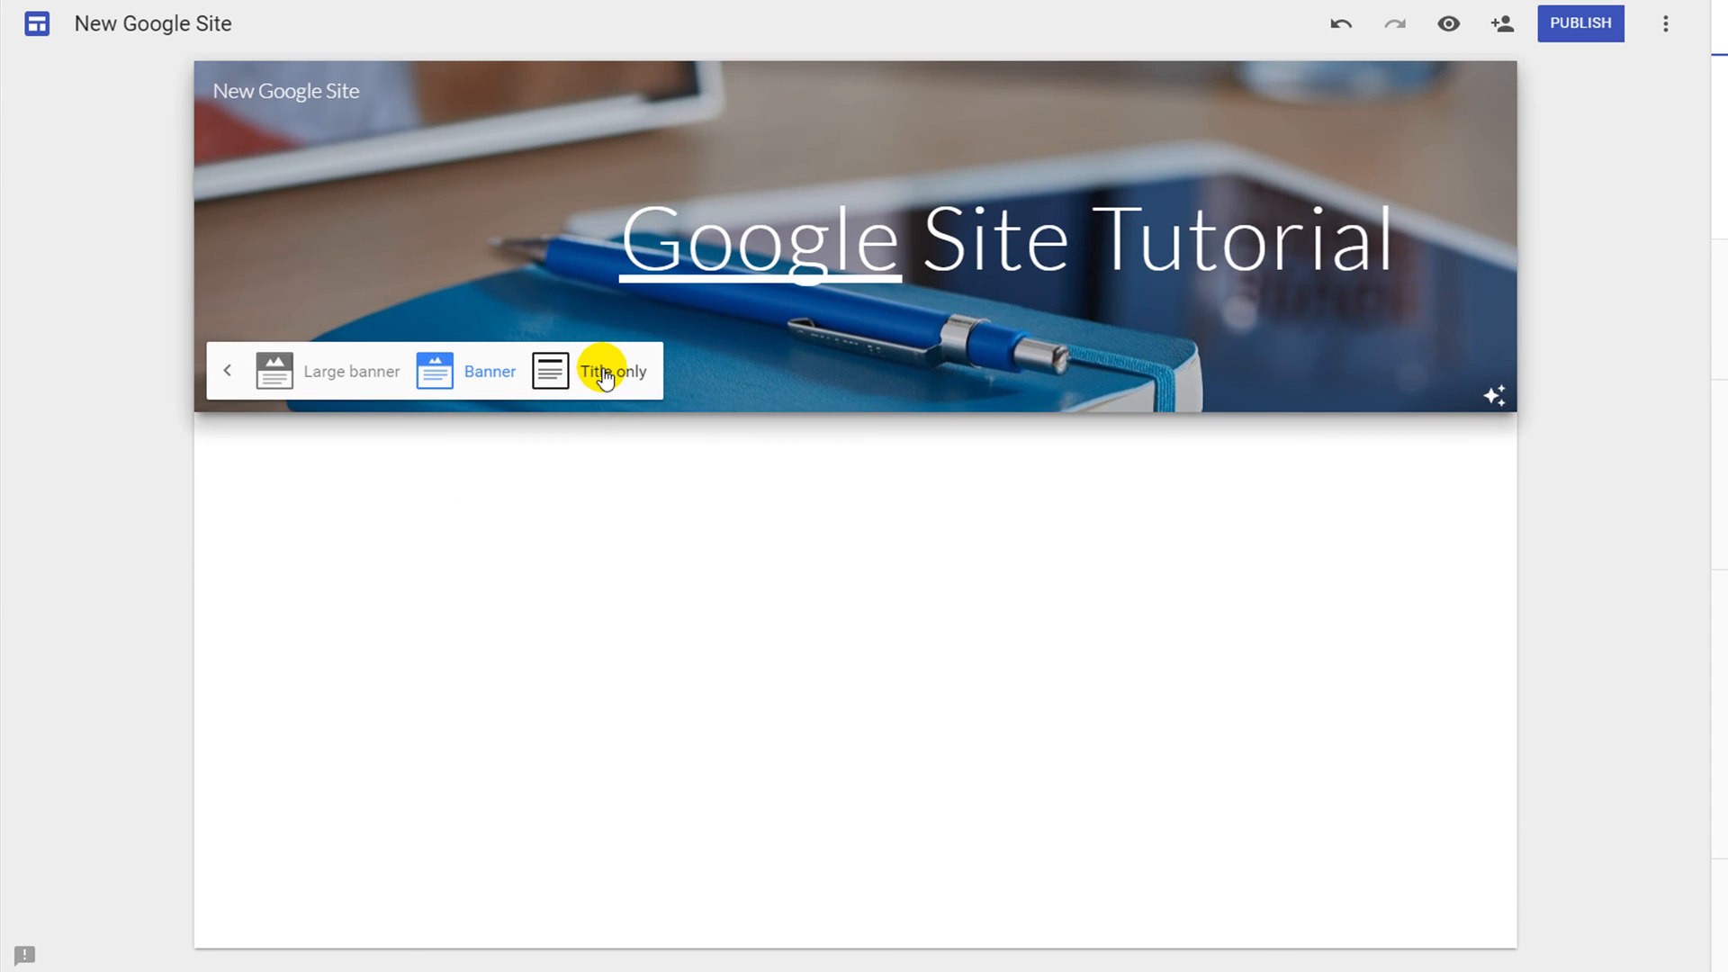
{"action": "left_click", "coordinate": [613, 372]}
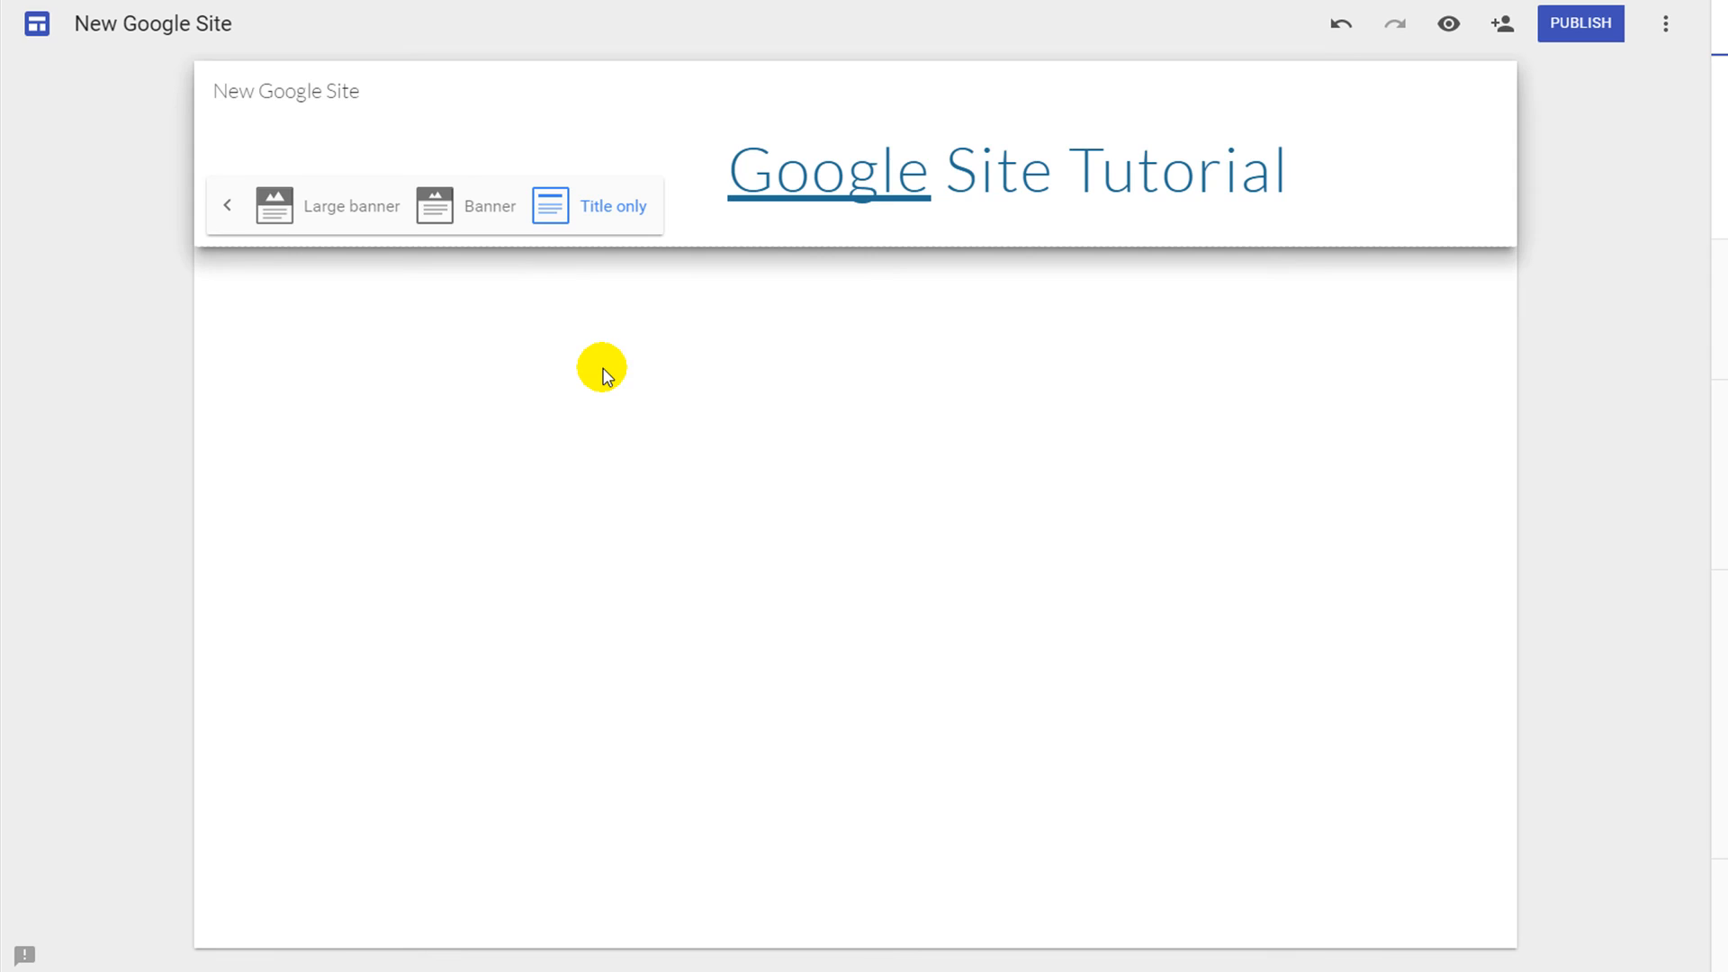